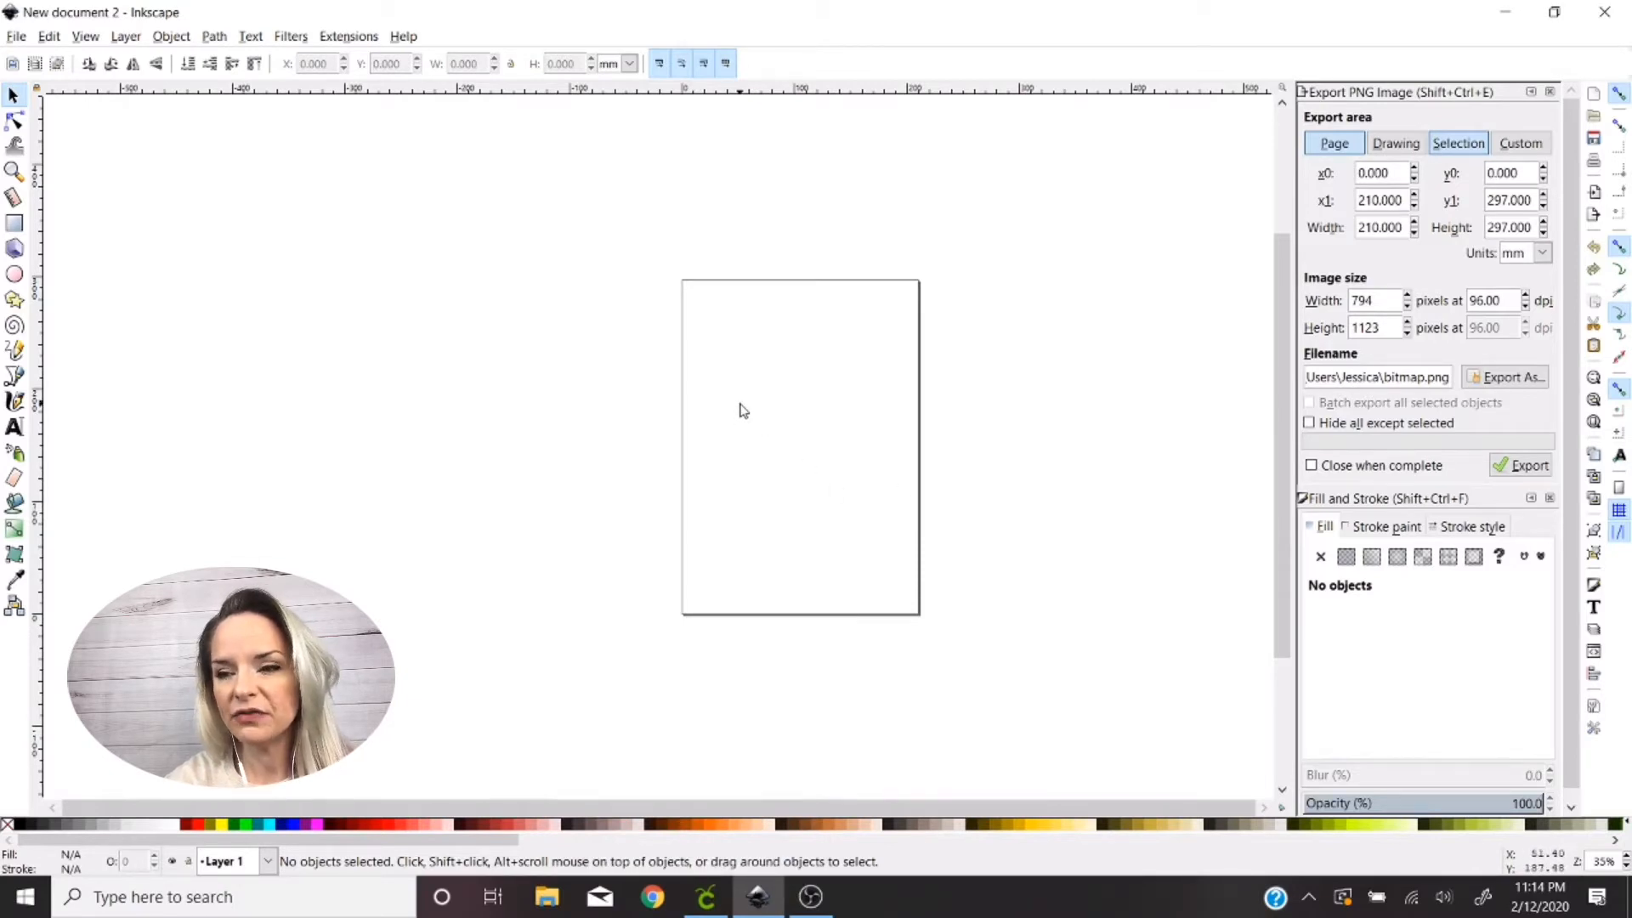
mouse_move(340, 249)
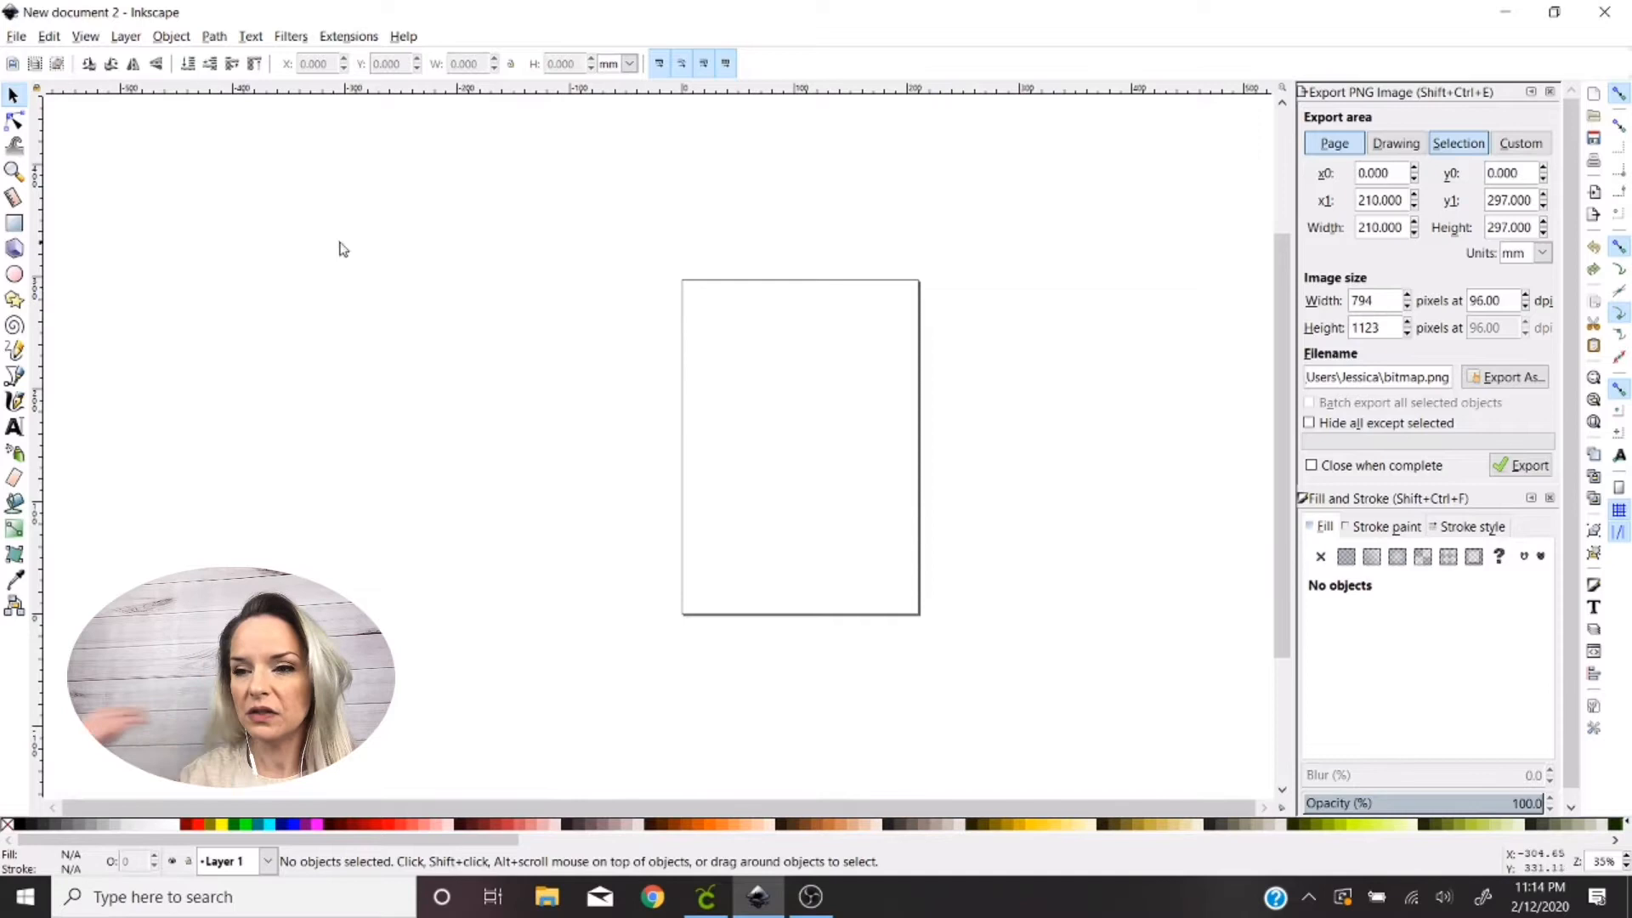
Bring up the File menu over the blank new Inkscape document
left_click(13, 37)
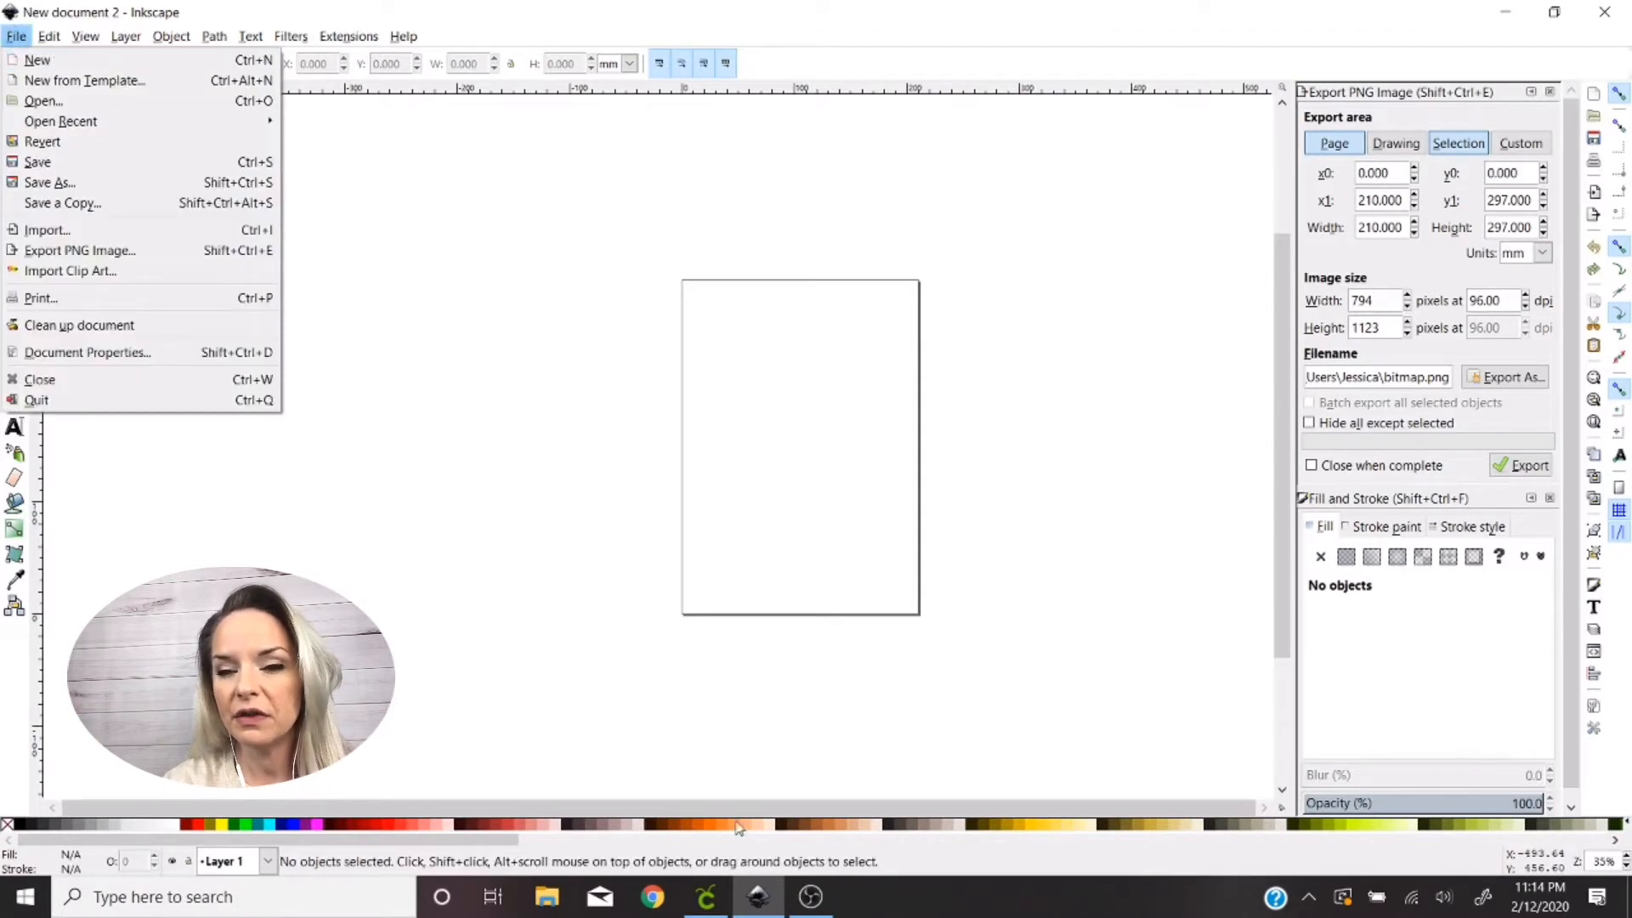
mouse_move(394, 624)
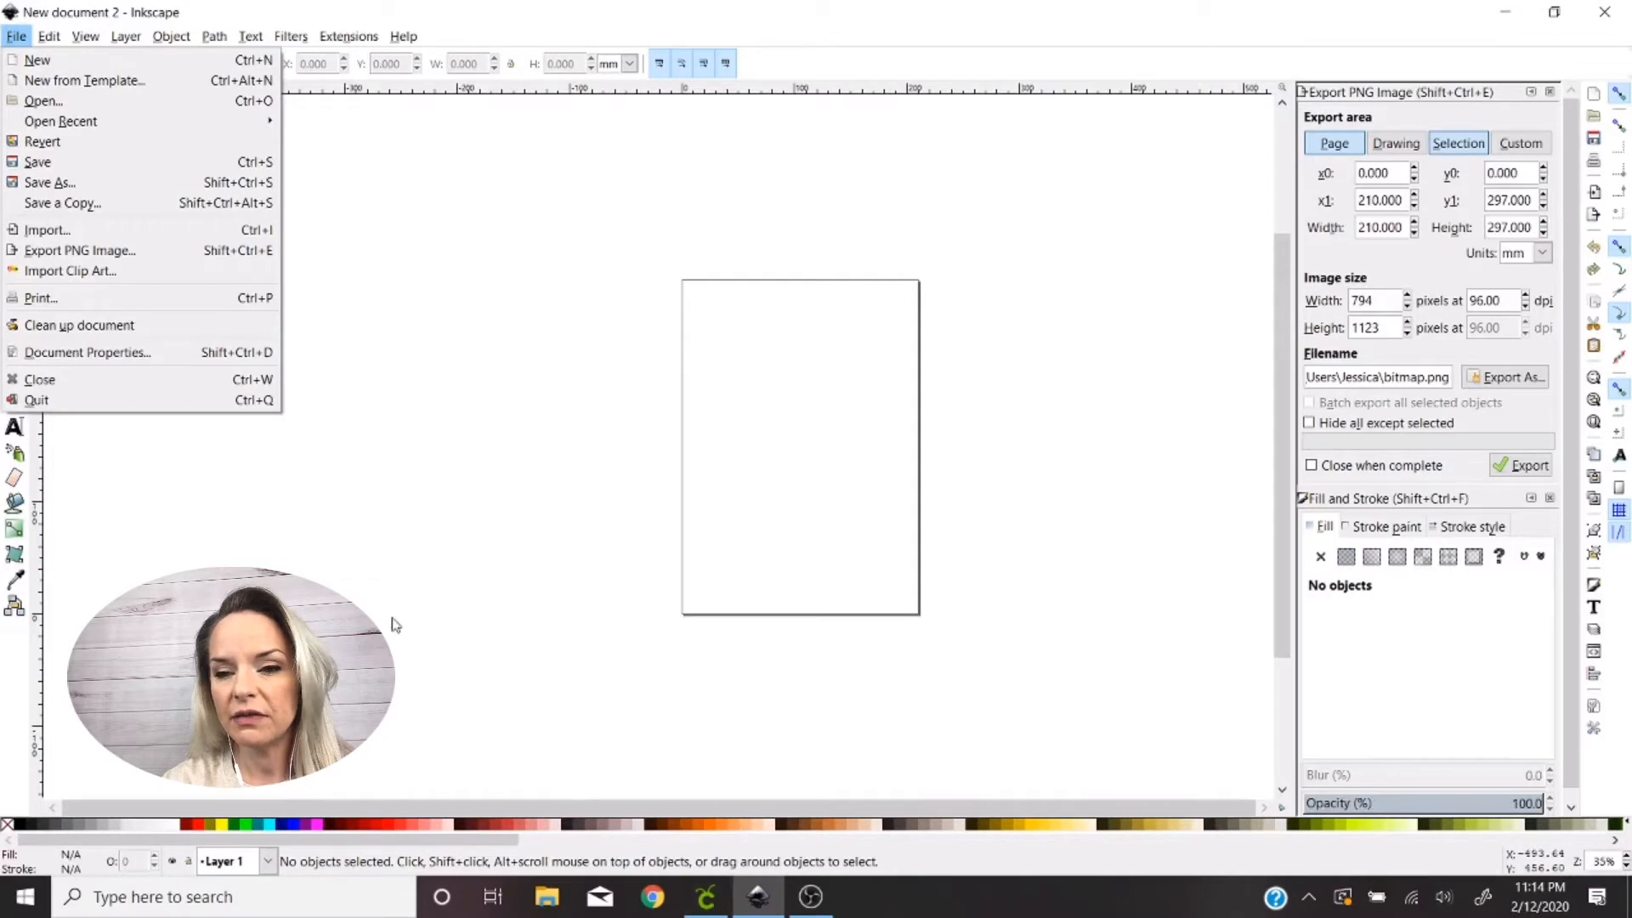
mouse_move(738, 536)
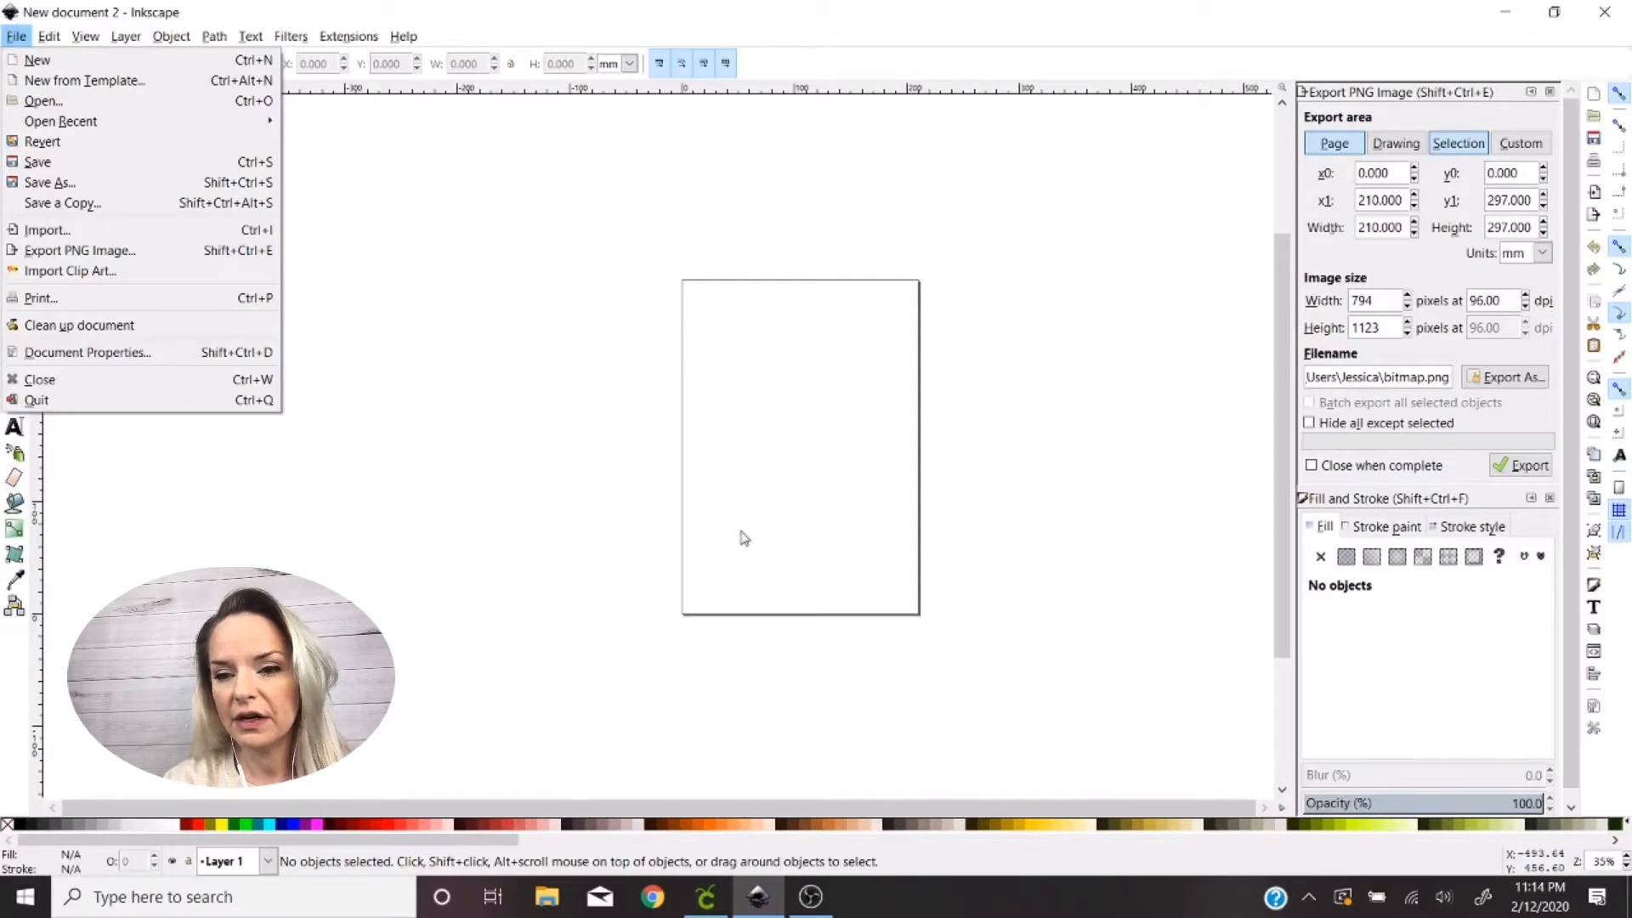
mouse_move(196, 507)
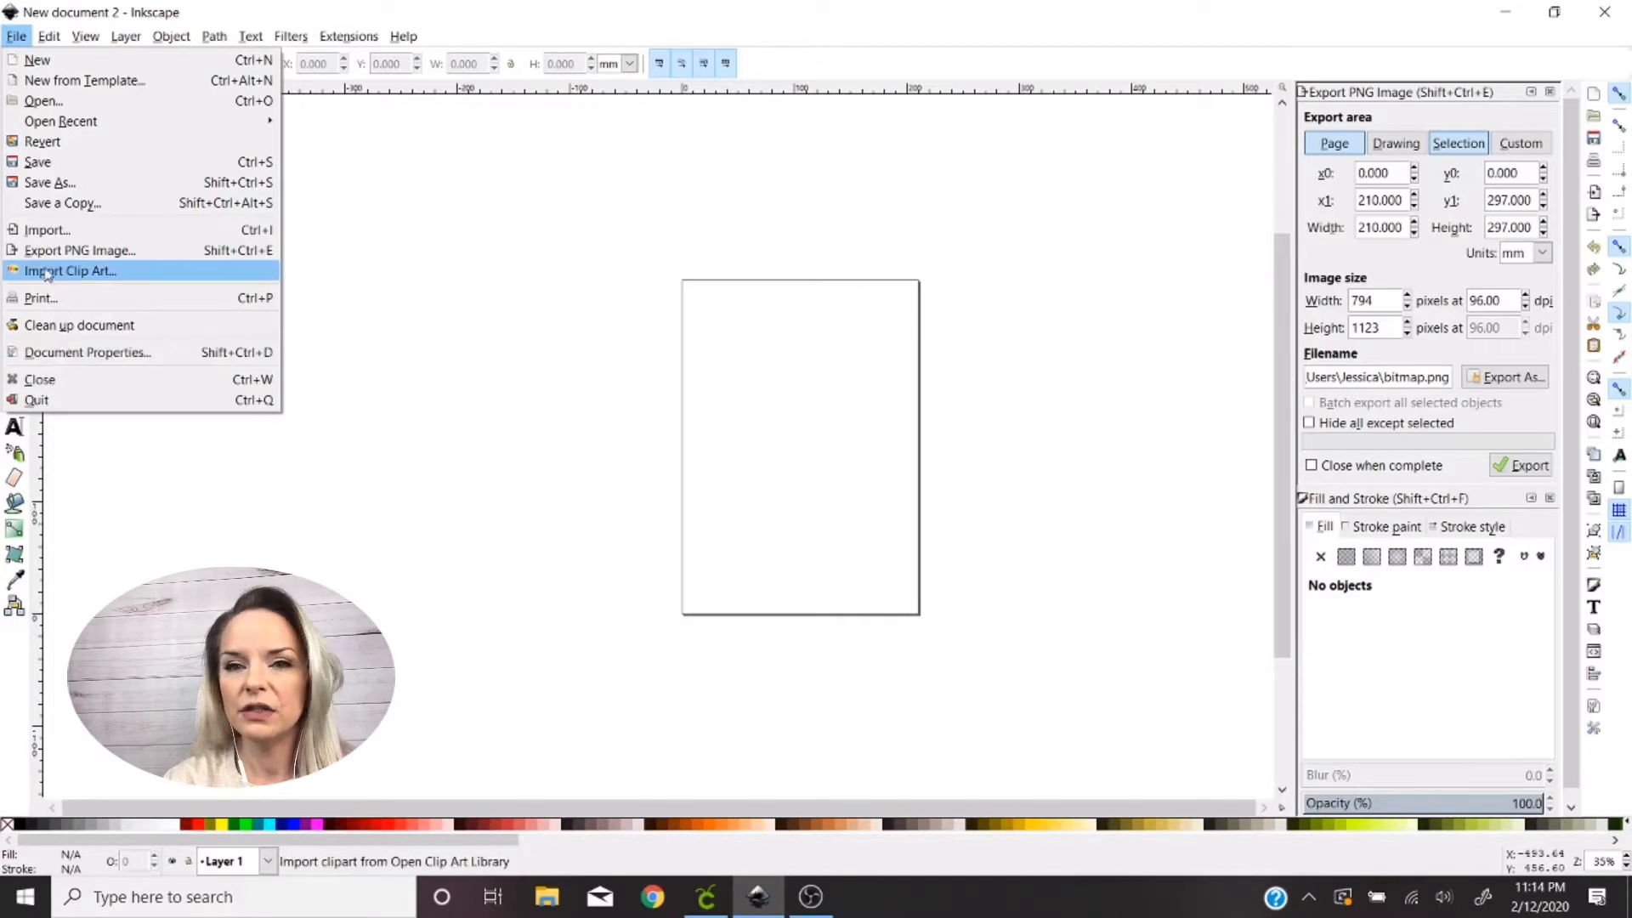
mouse_move(47, 102)
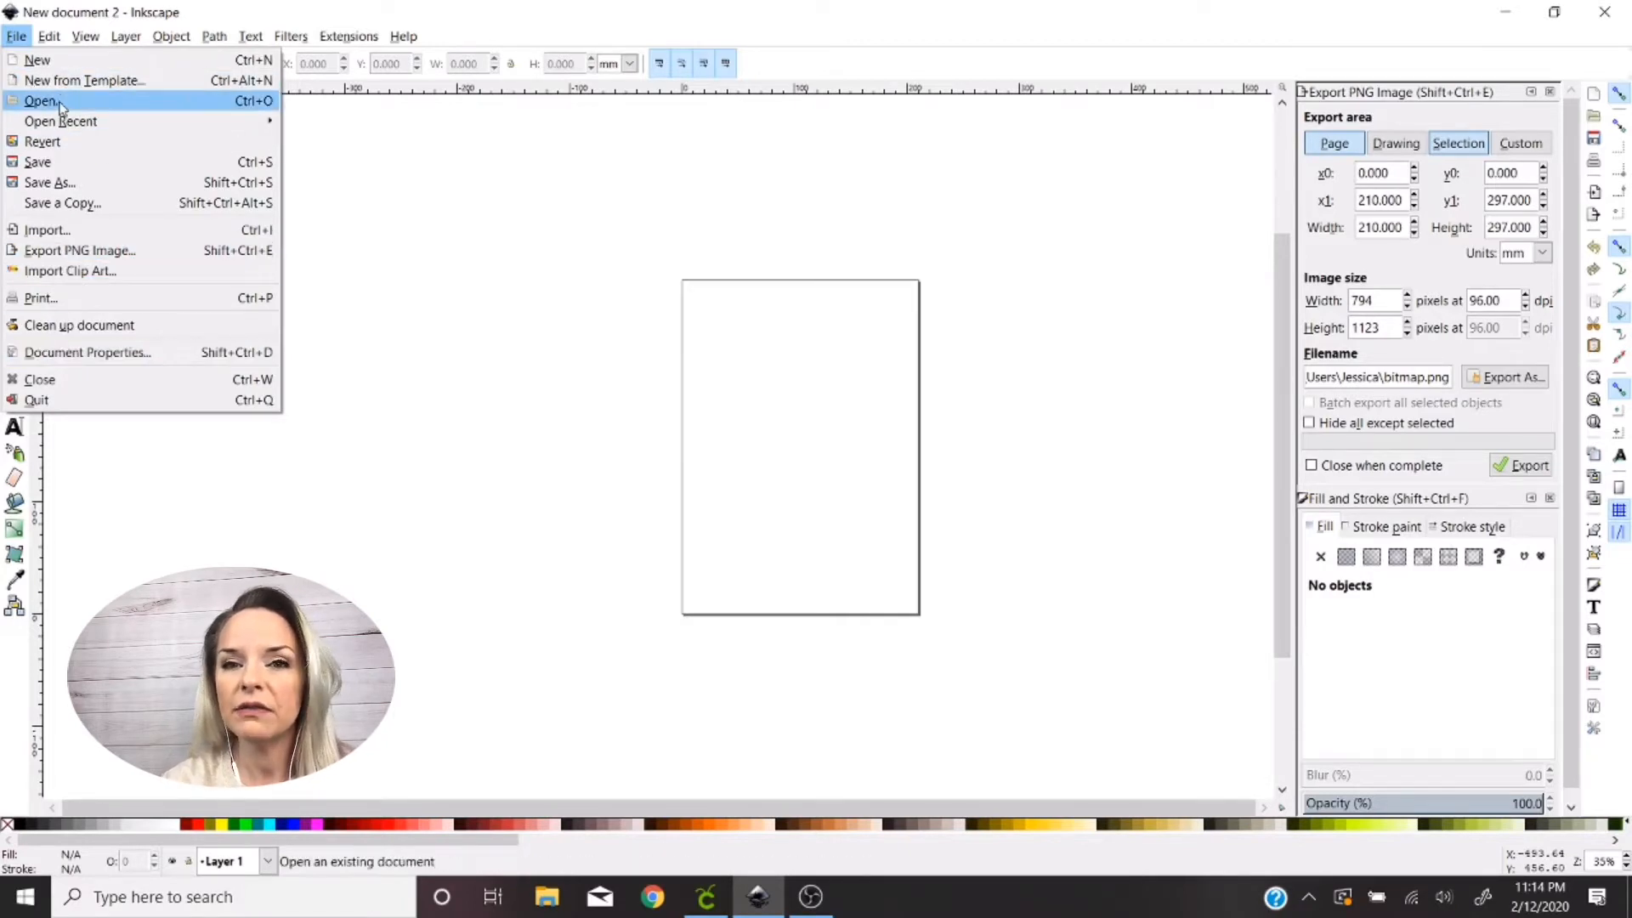
mouse_move(76, 79)
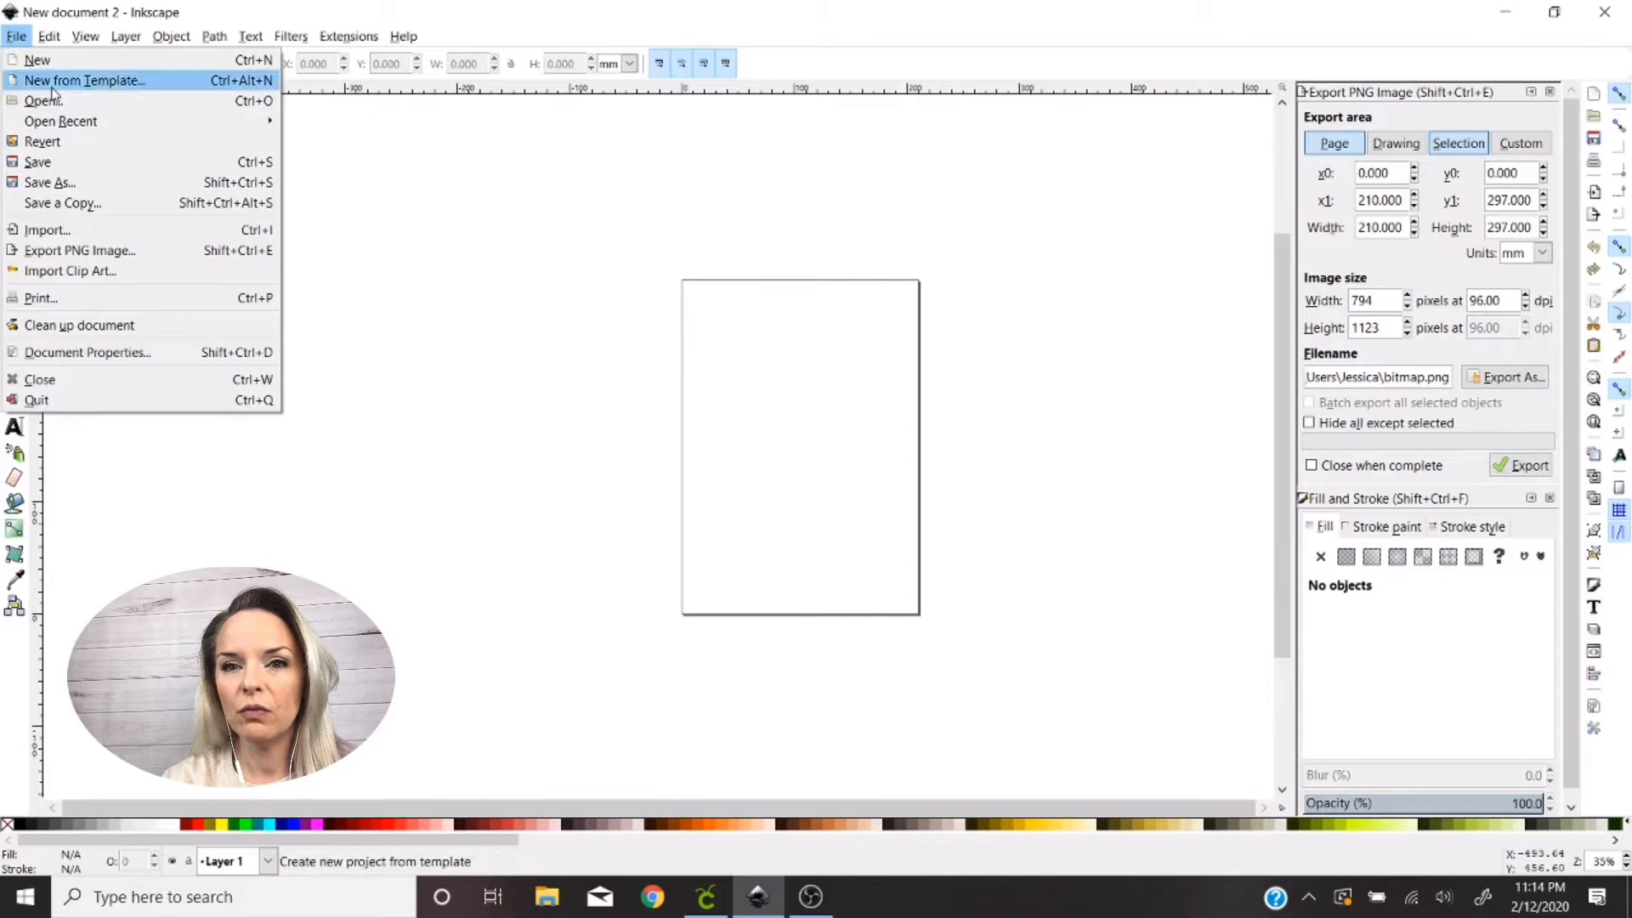
Open the thin ThankYou(3) script image from the Desktop, keeping it embedded
left_click(41, 98)
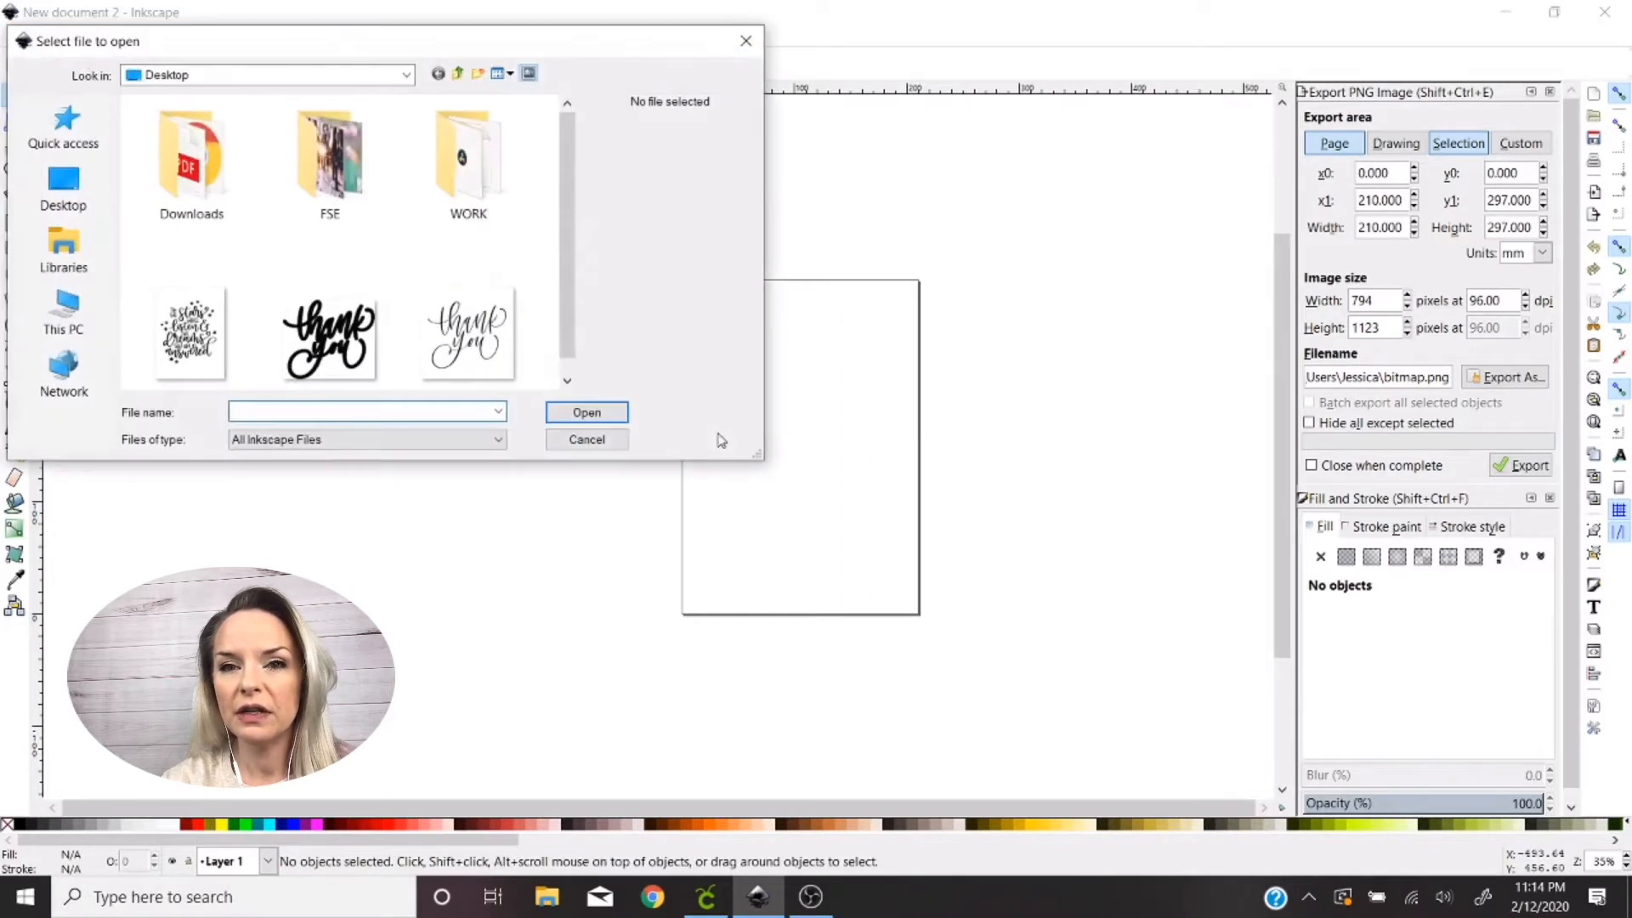
left_click(187, 336)
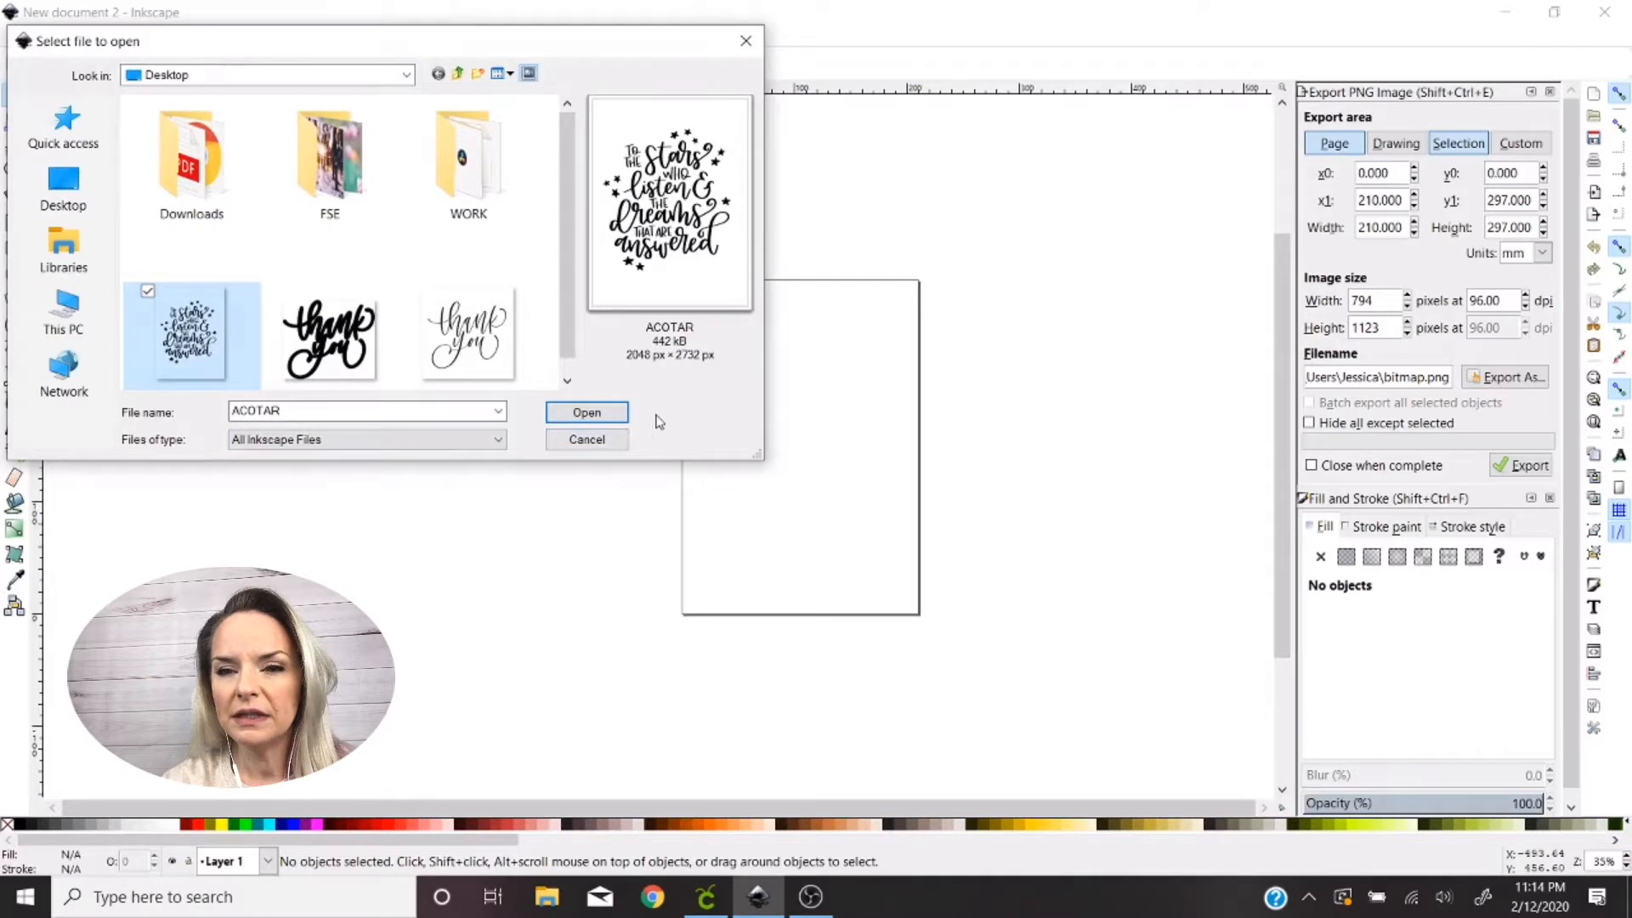
left_click(465, 335)
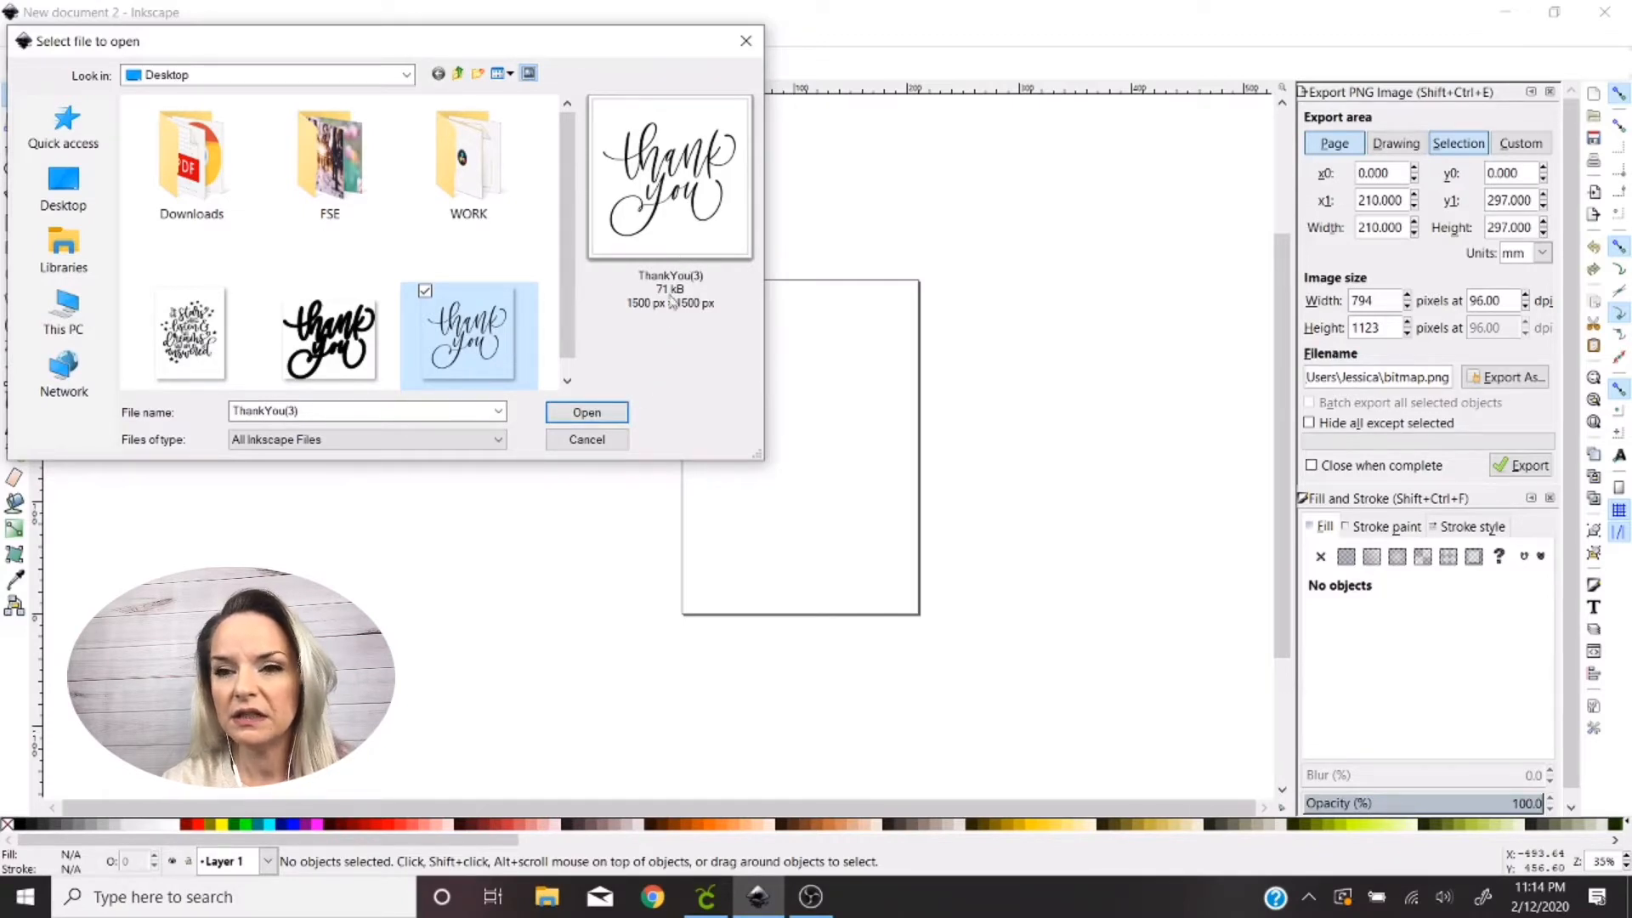
mouse_move(687, 234)
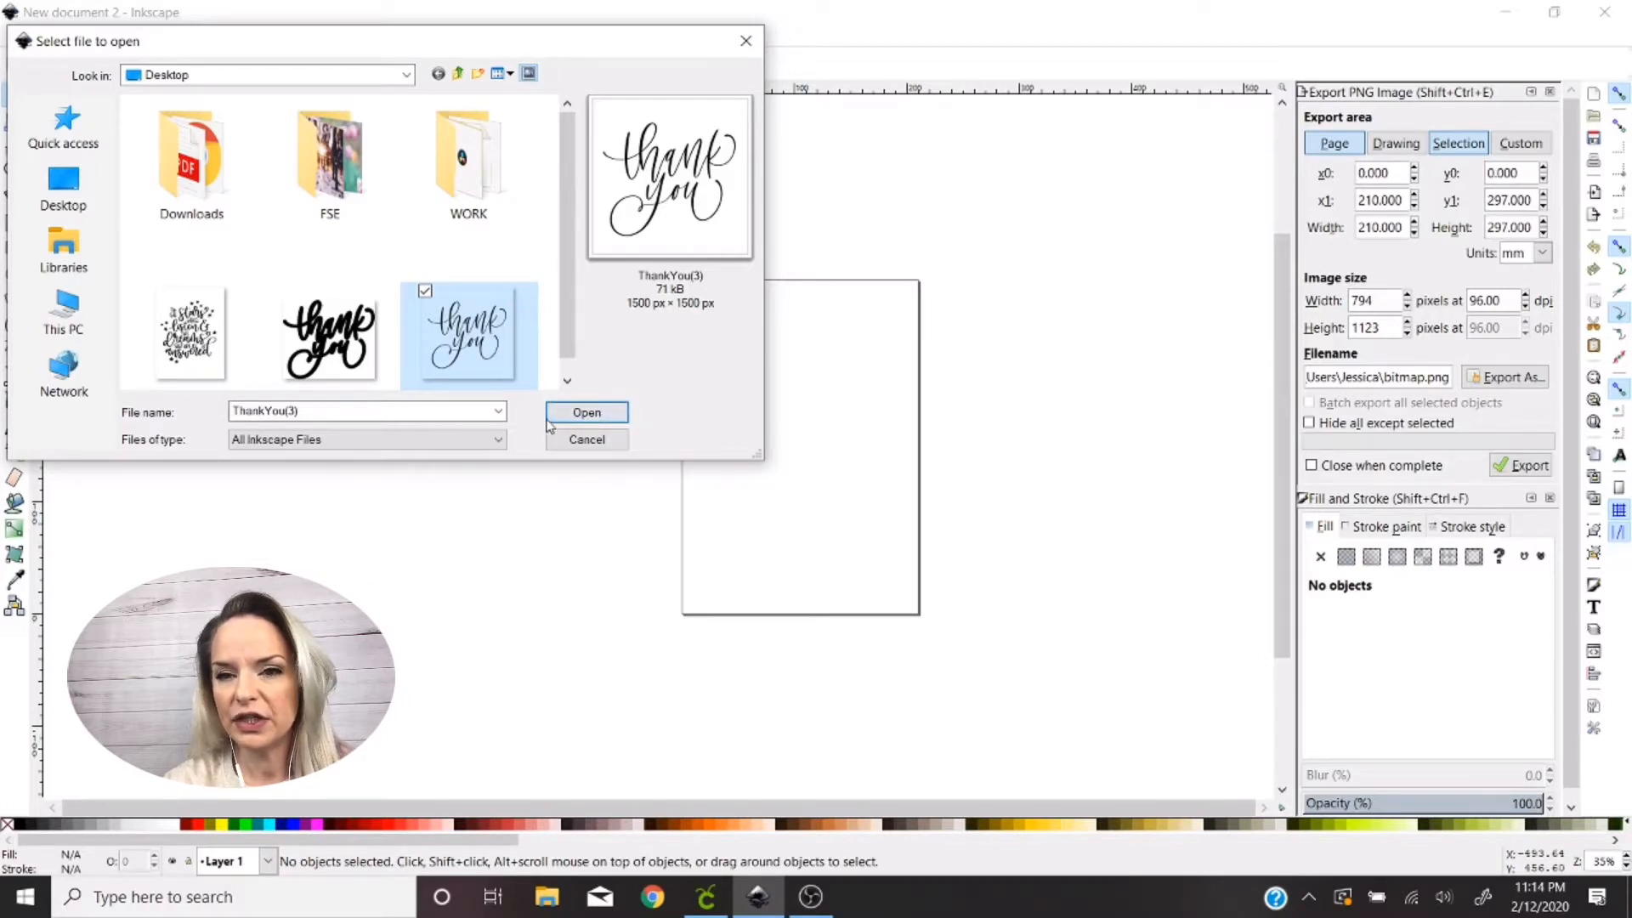
left_click(587, 412)
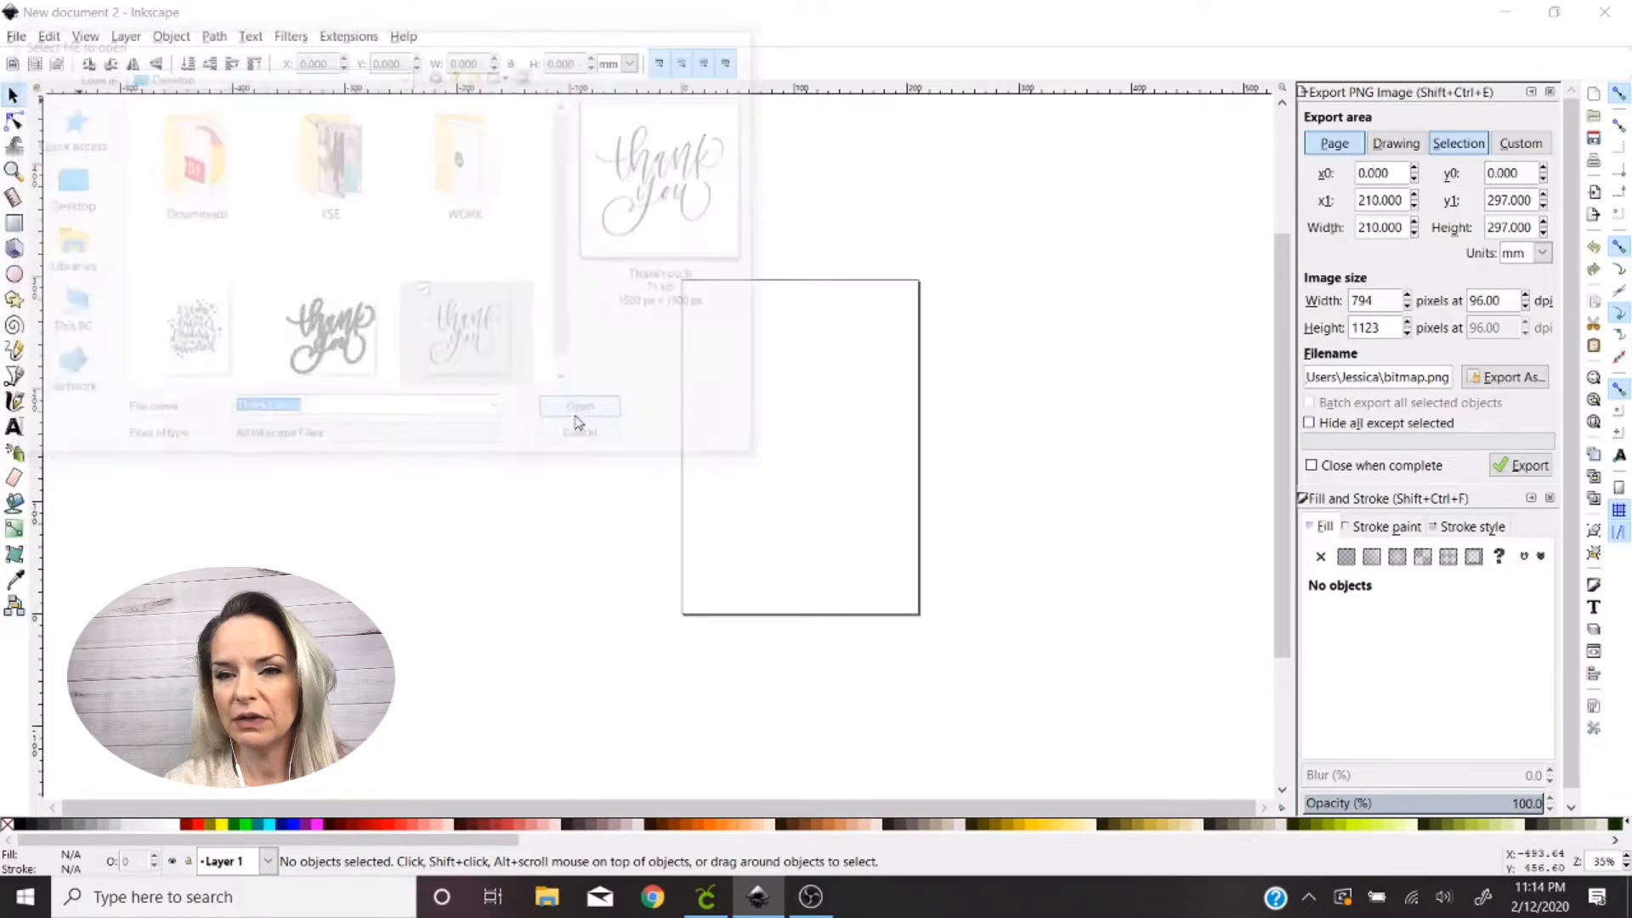
left_click(580, 406)
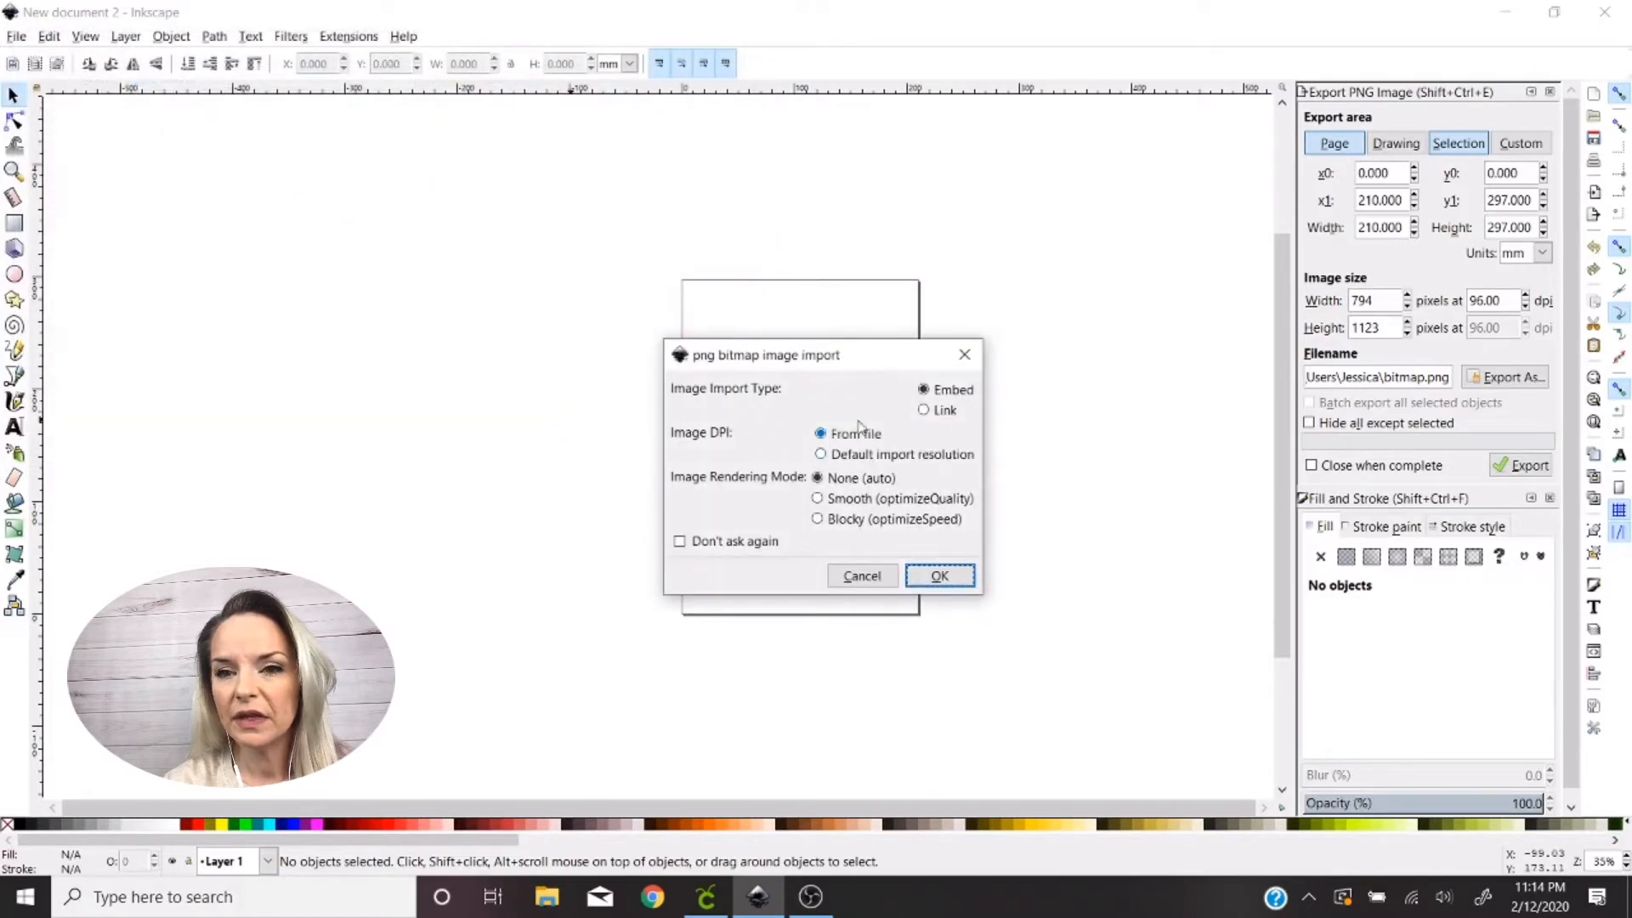
left_click(938, 576)
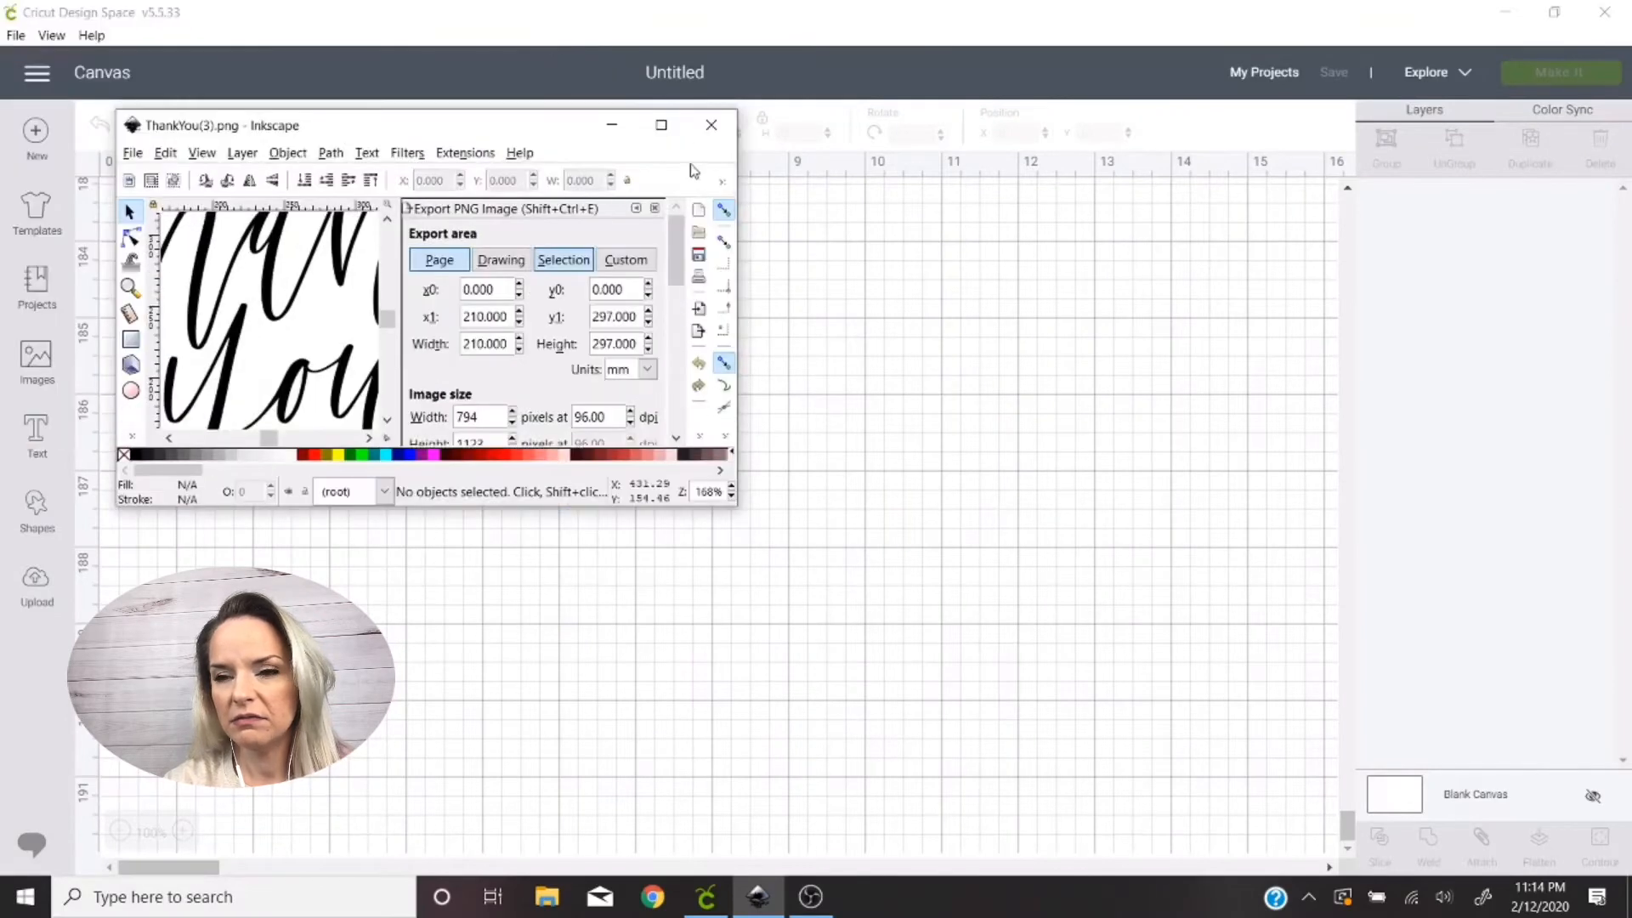
Maximize the Inkscape window so the ThankYou(3) script fills the screen
left_click(659, 125)
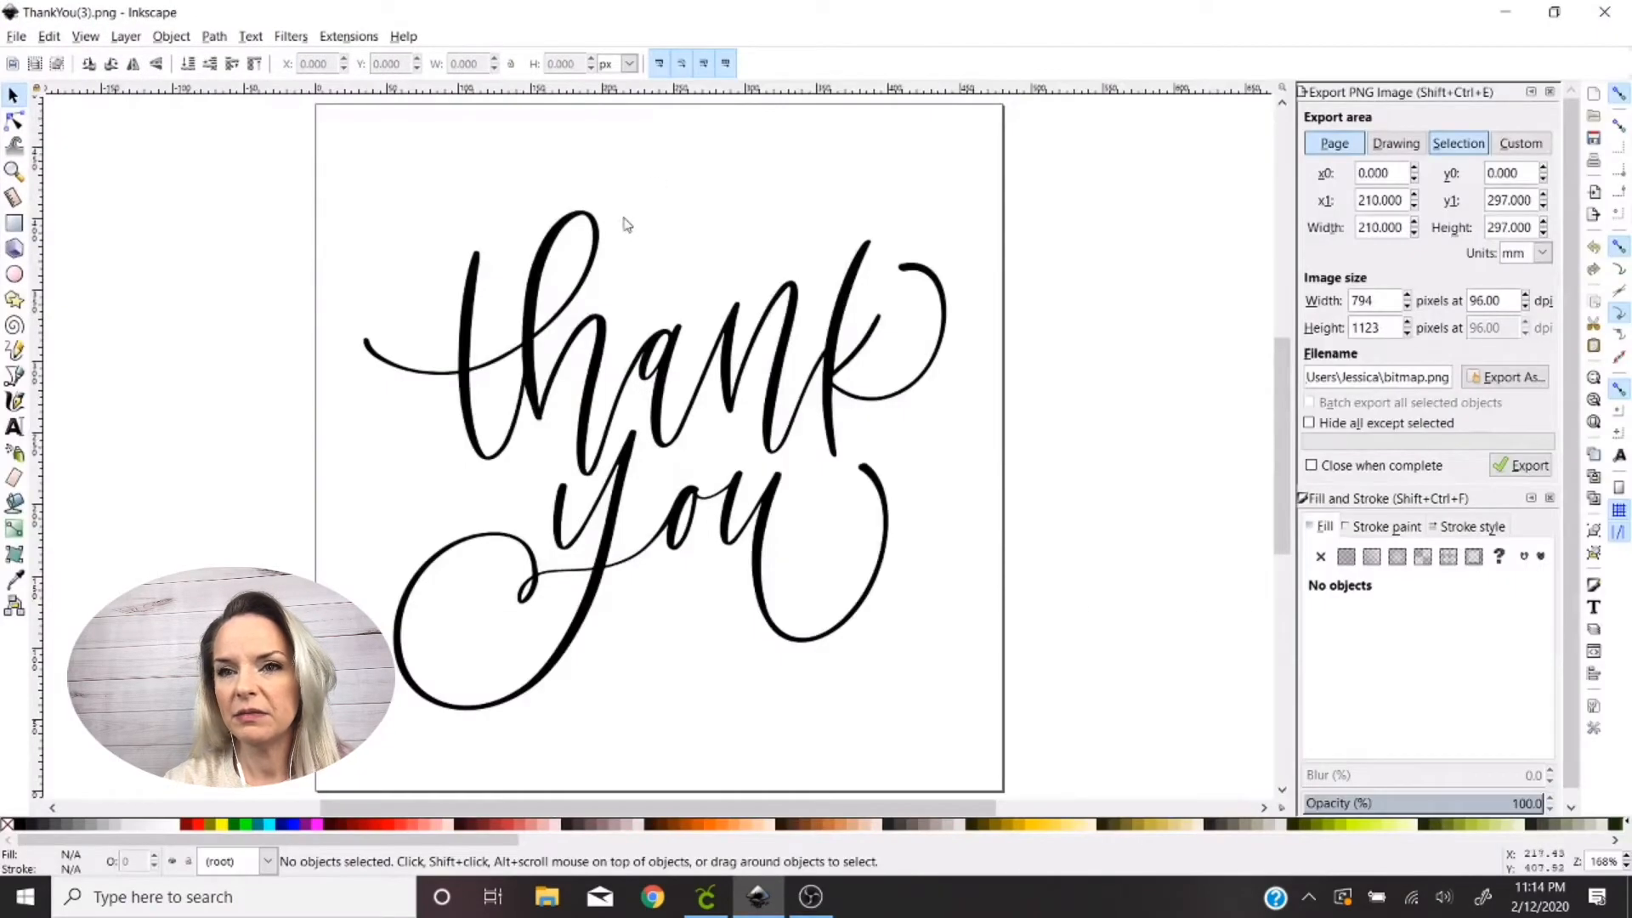
mouse_move(602, 369)
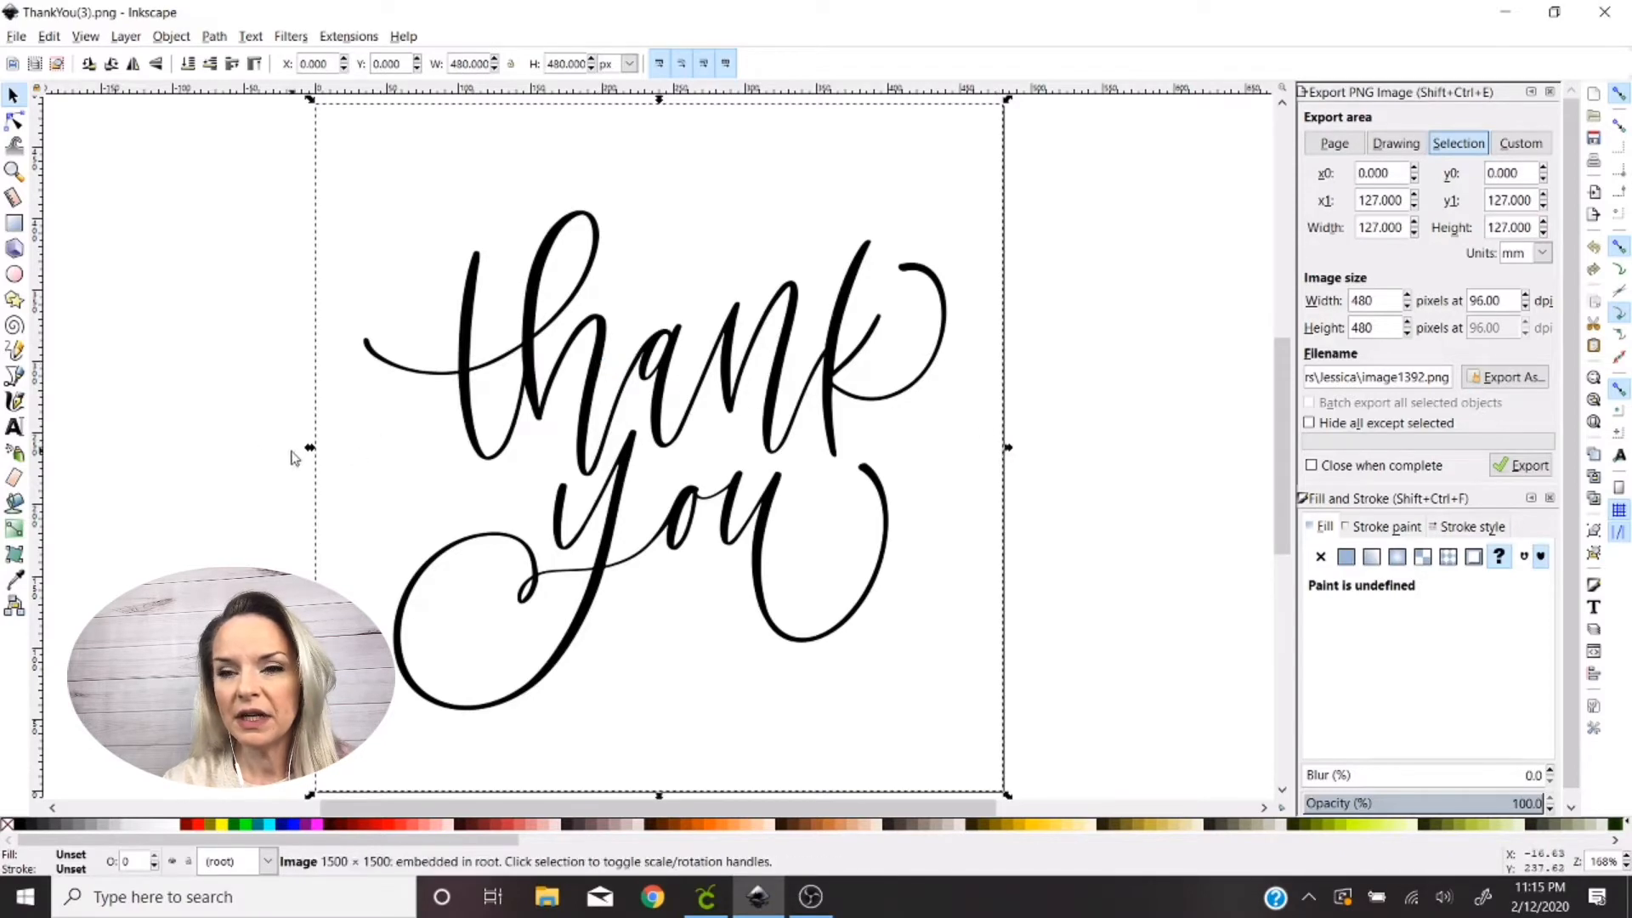
mouse_move(1075, 510)
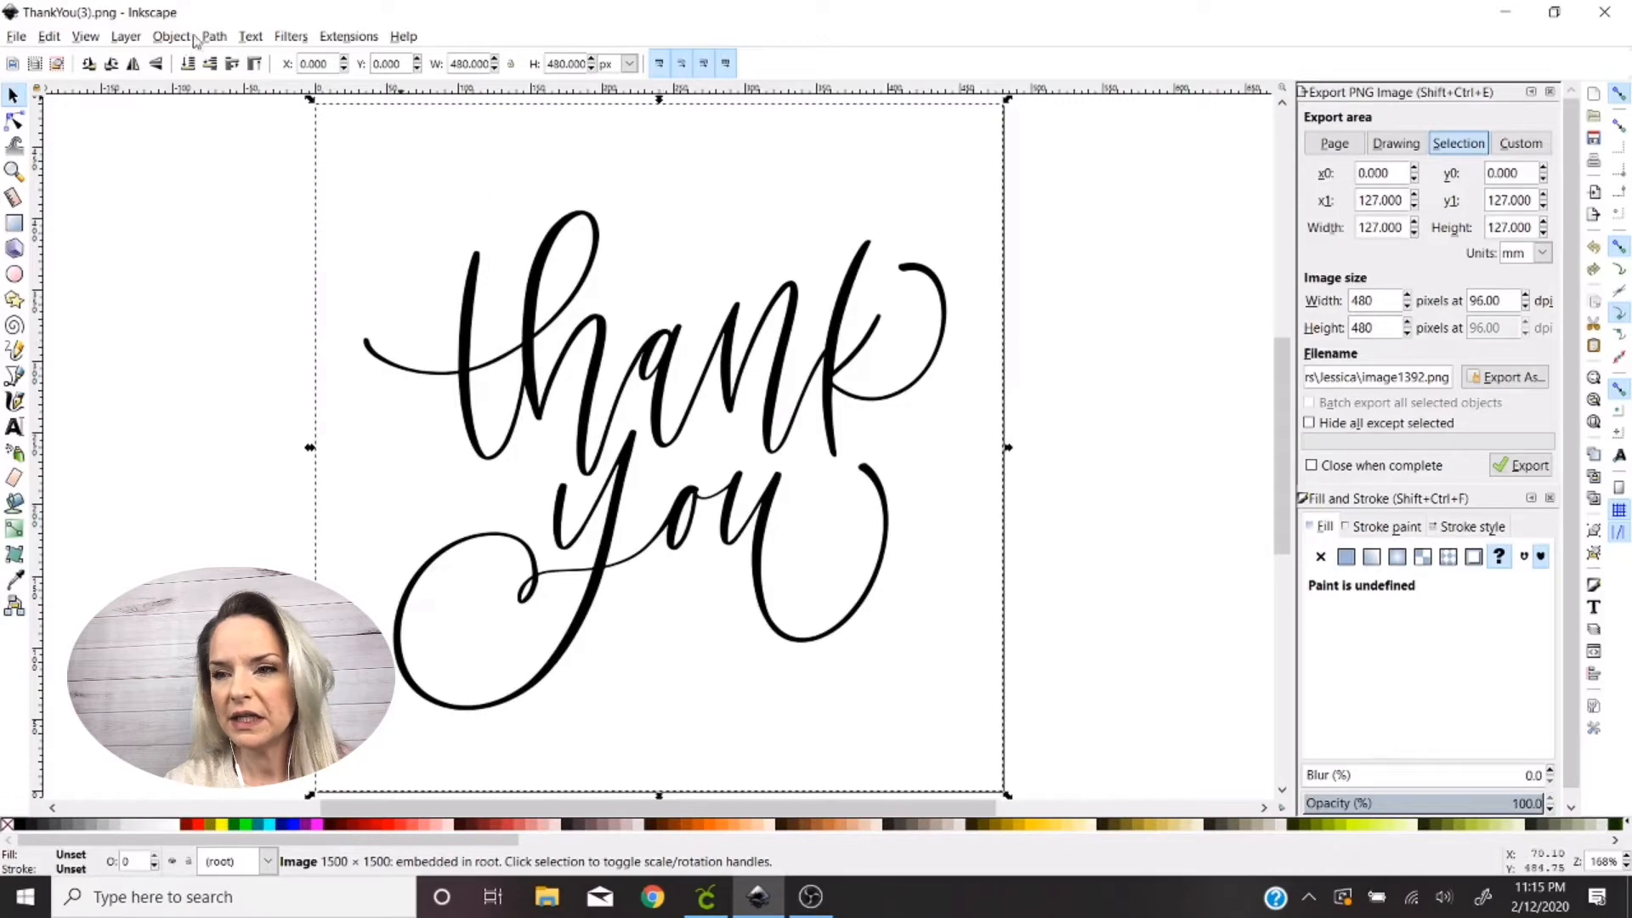
Trace the thank you bitmap into a vector path at a 0.90 brightness threshold
left_click(214, 35)
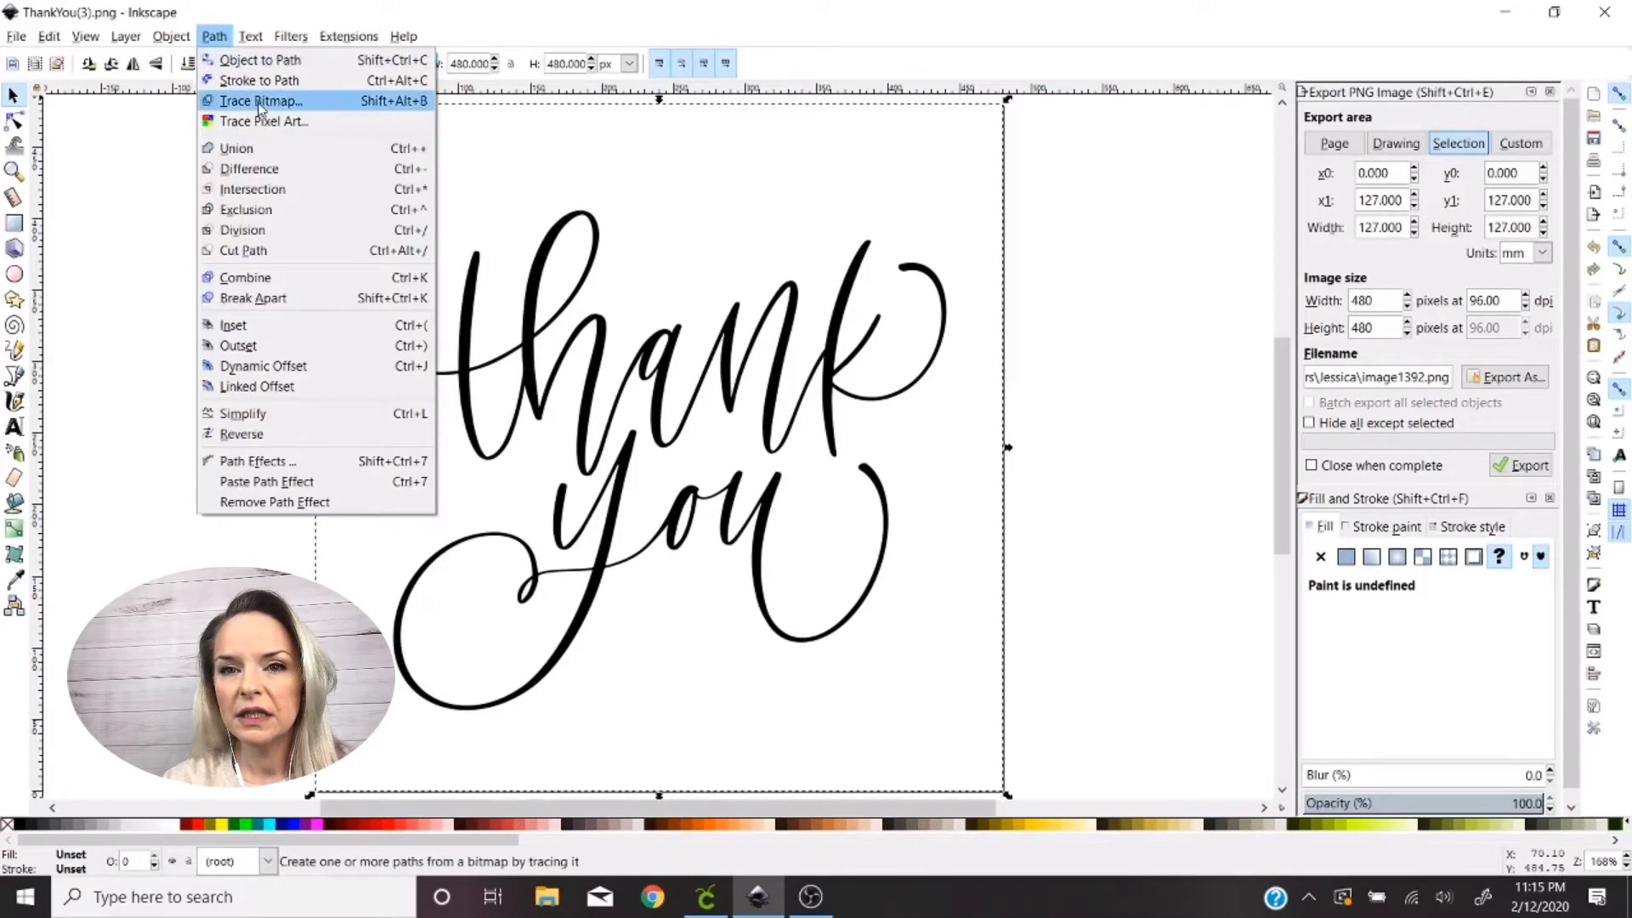
left_click(262, 102)
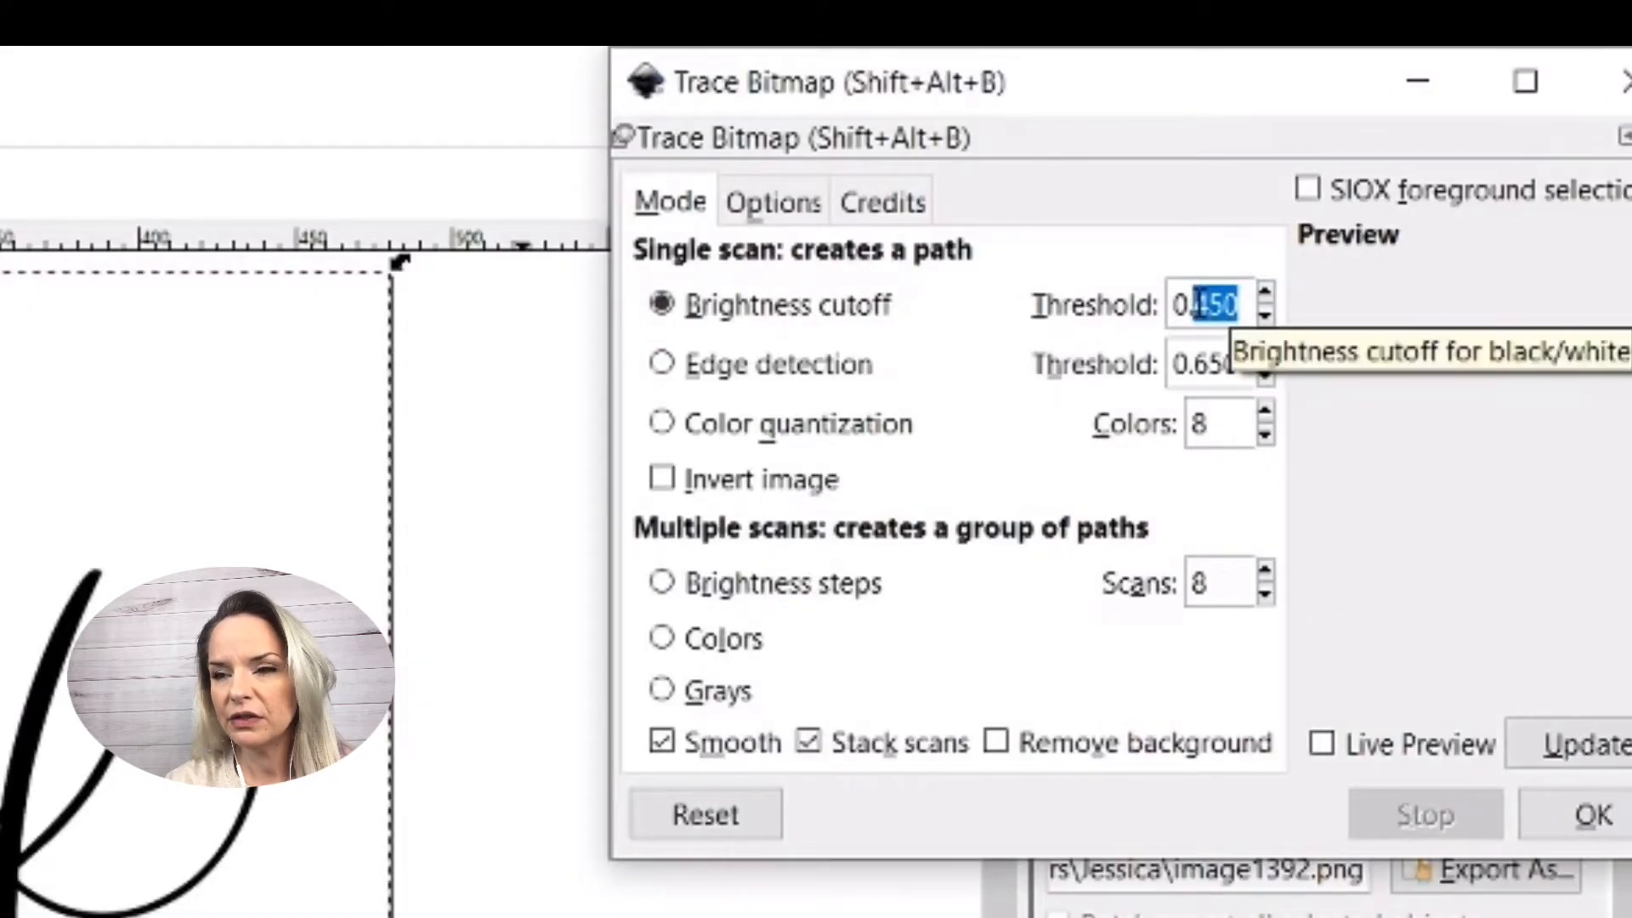
mouse_move(1539, 391)
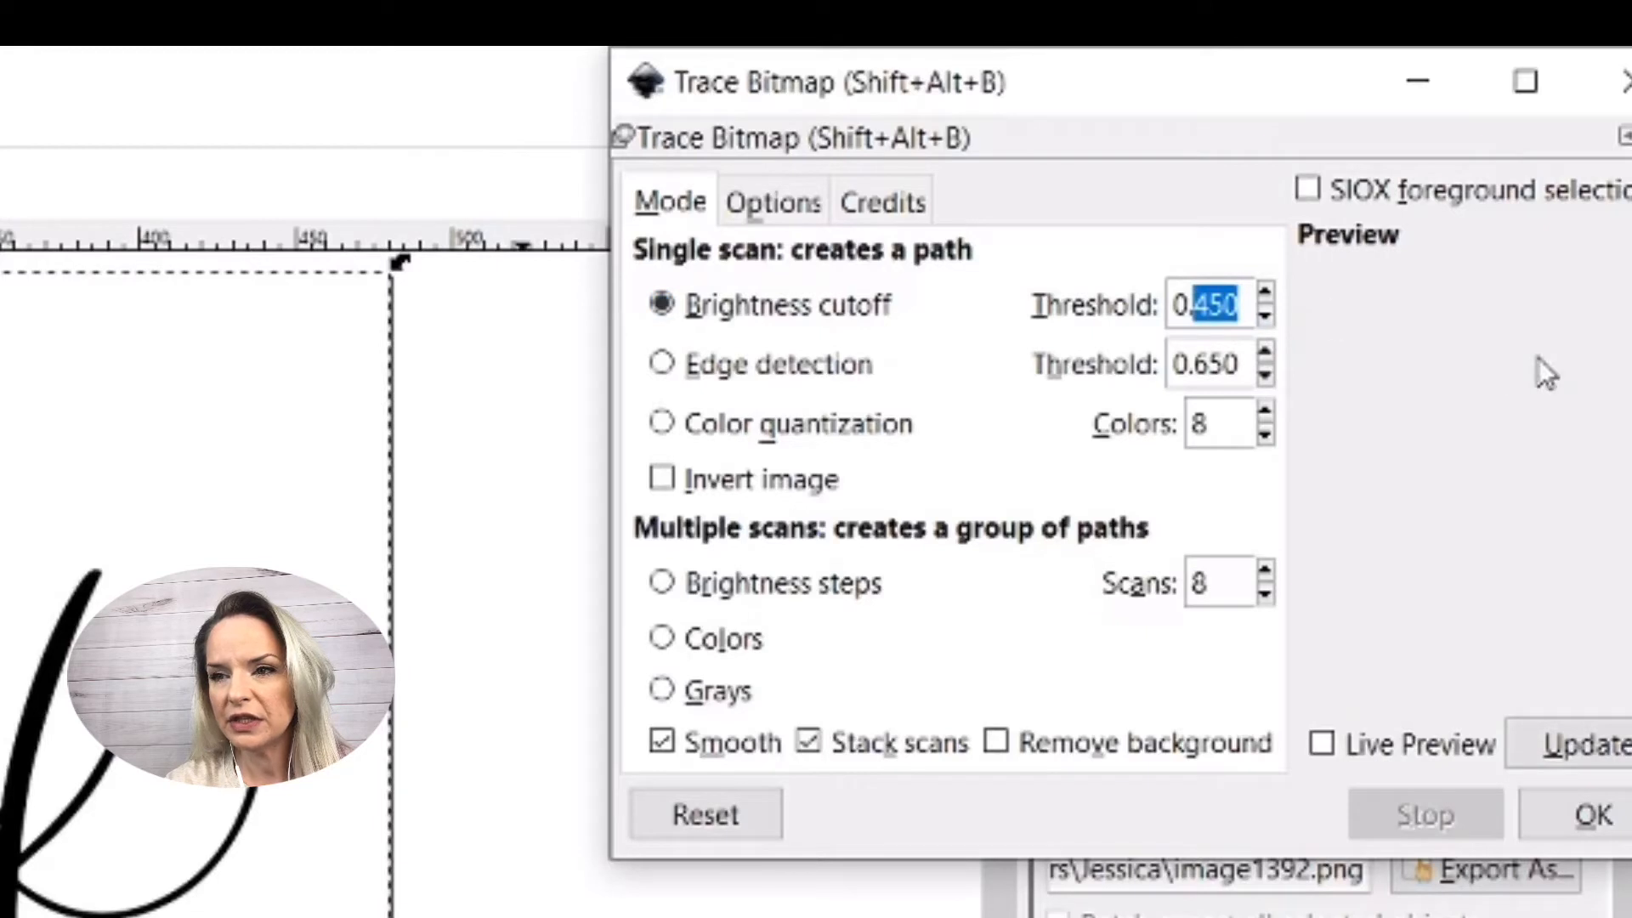
type("0.90")
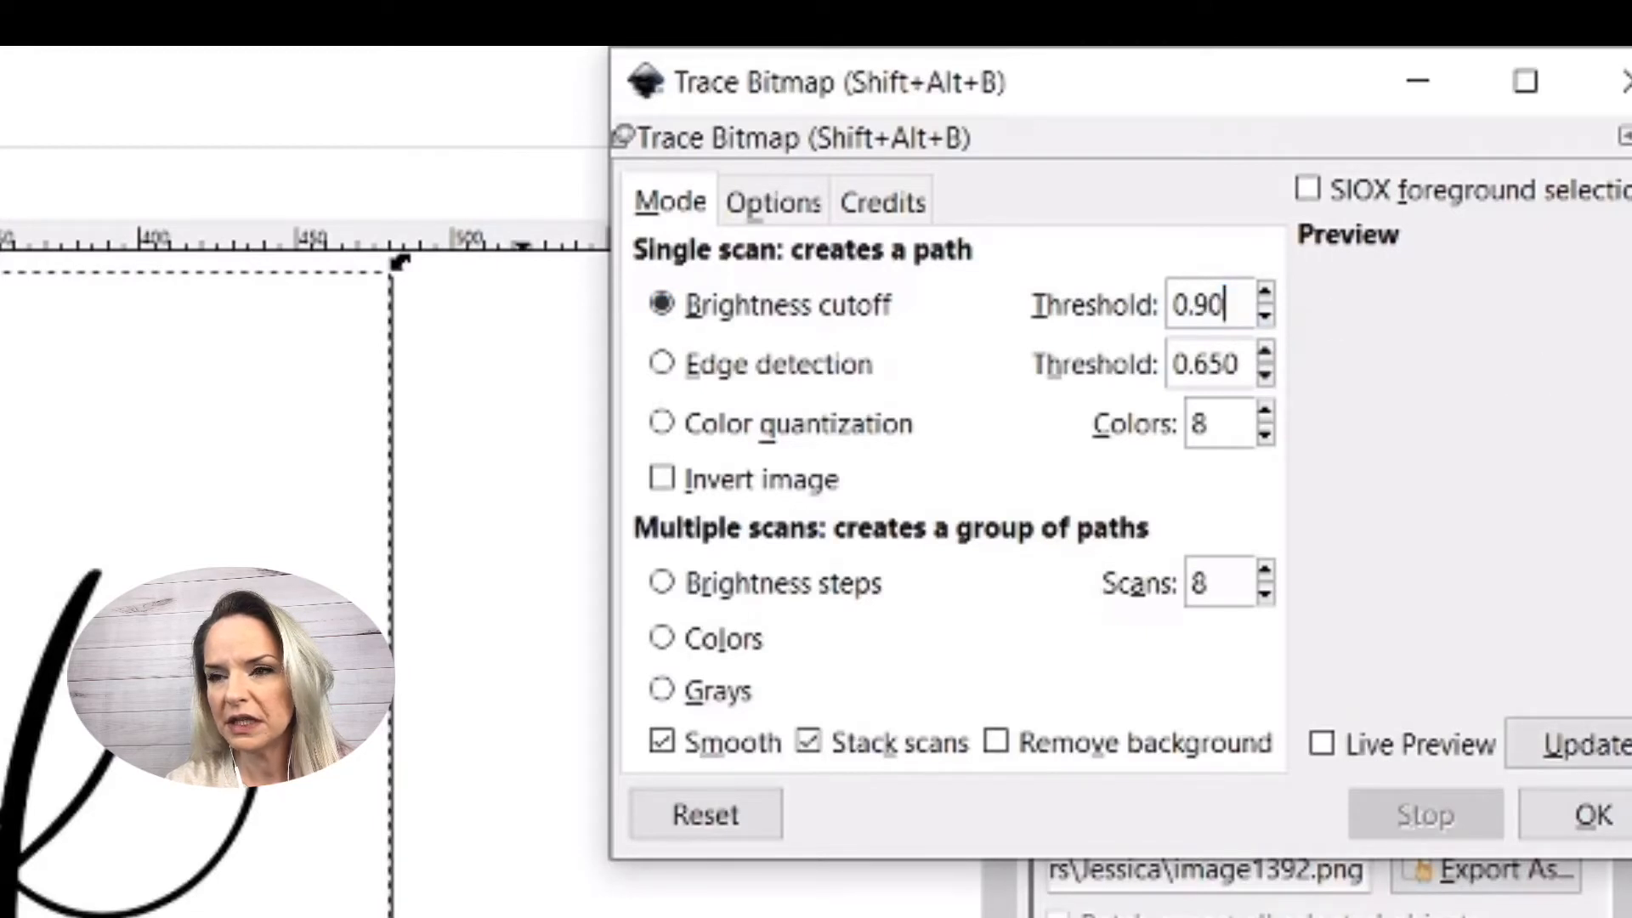
left_click(995, 744)
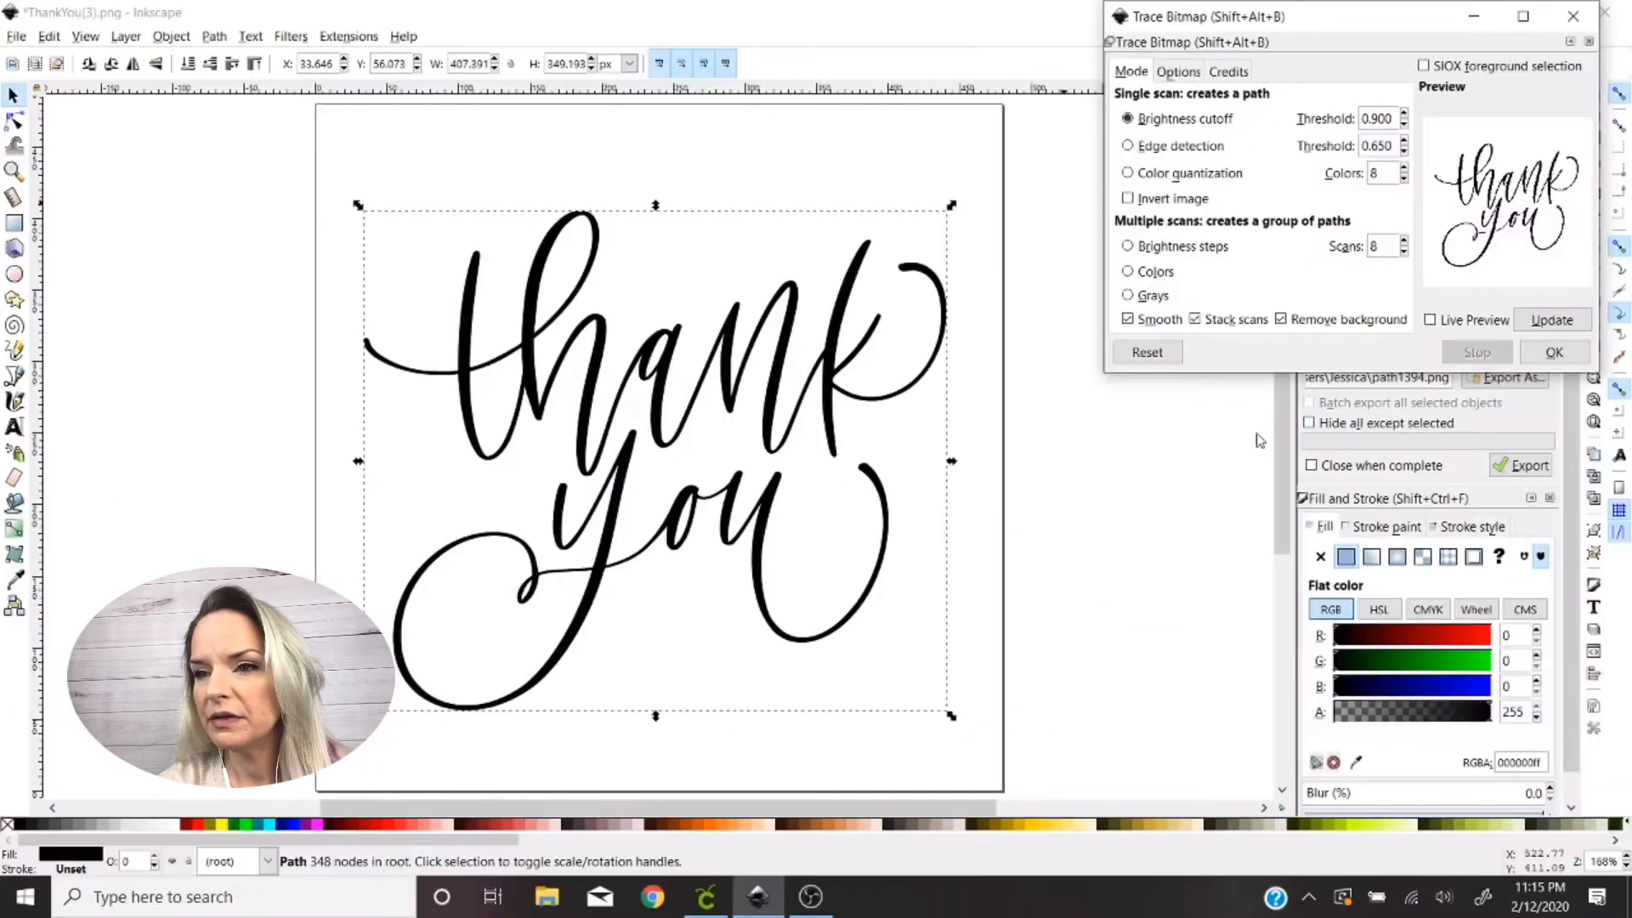
mouse_move(830, 493)
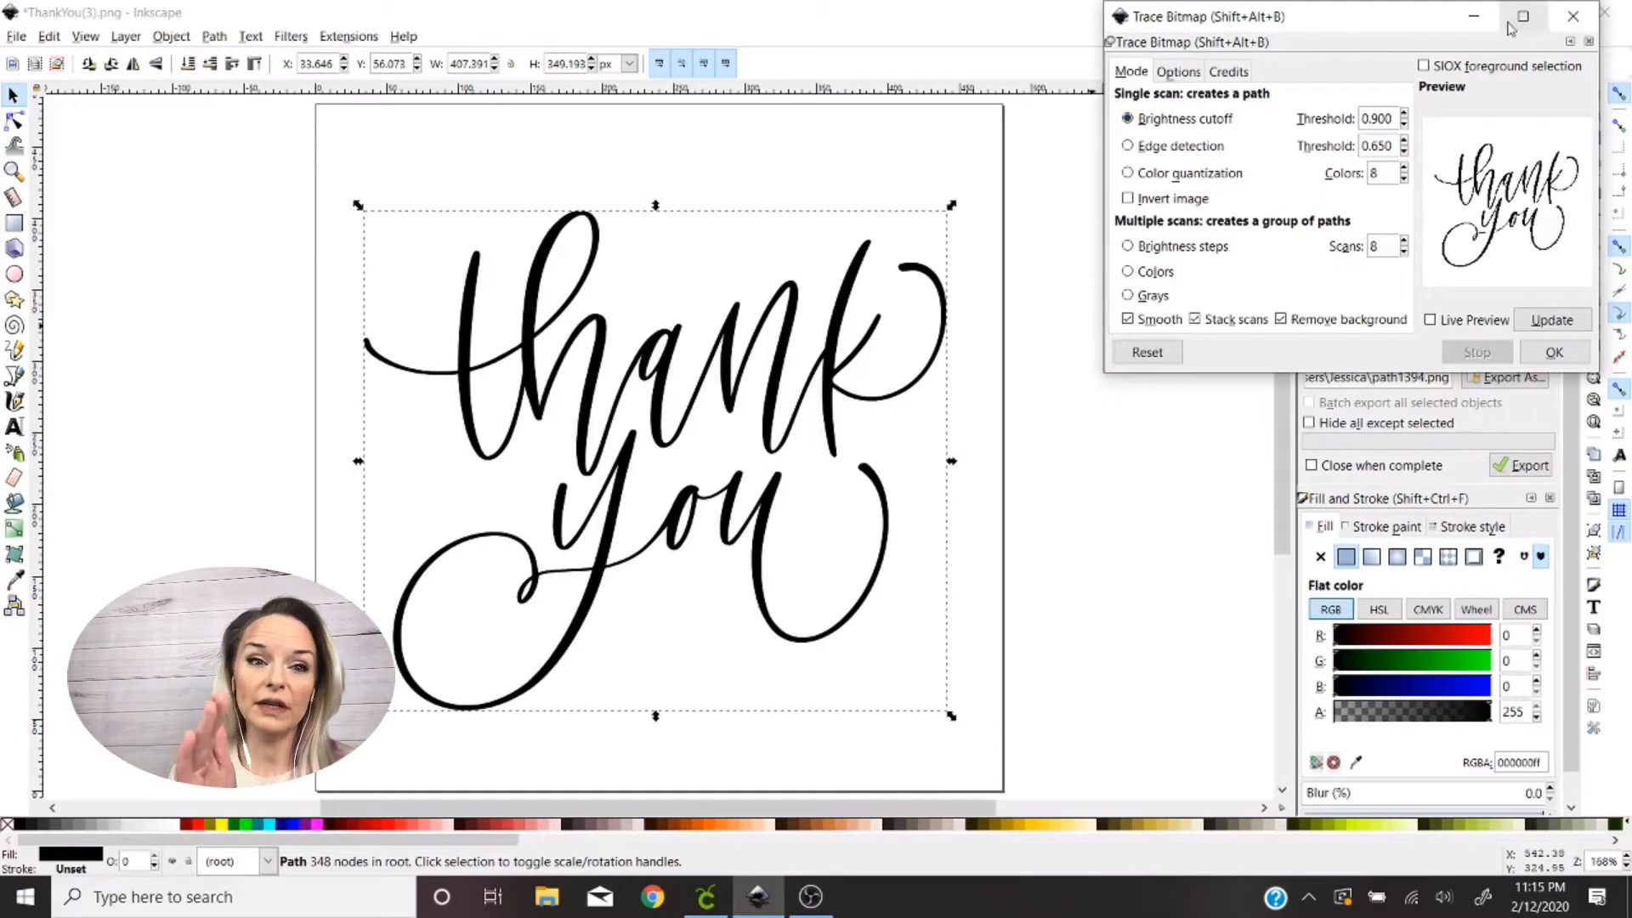
left_click(1573, 17)
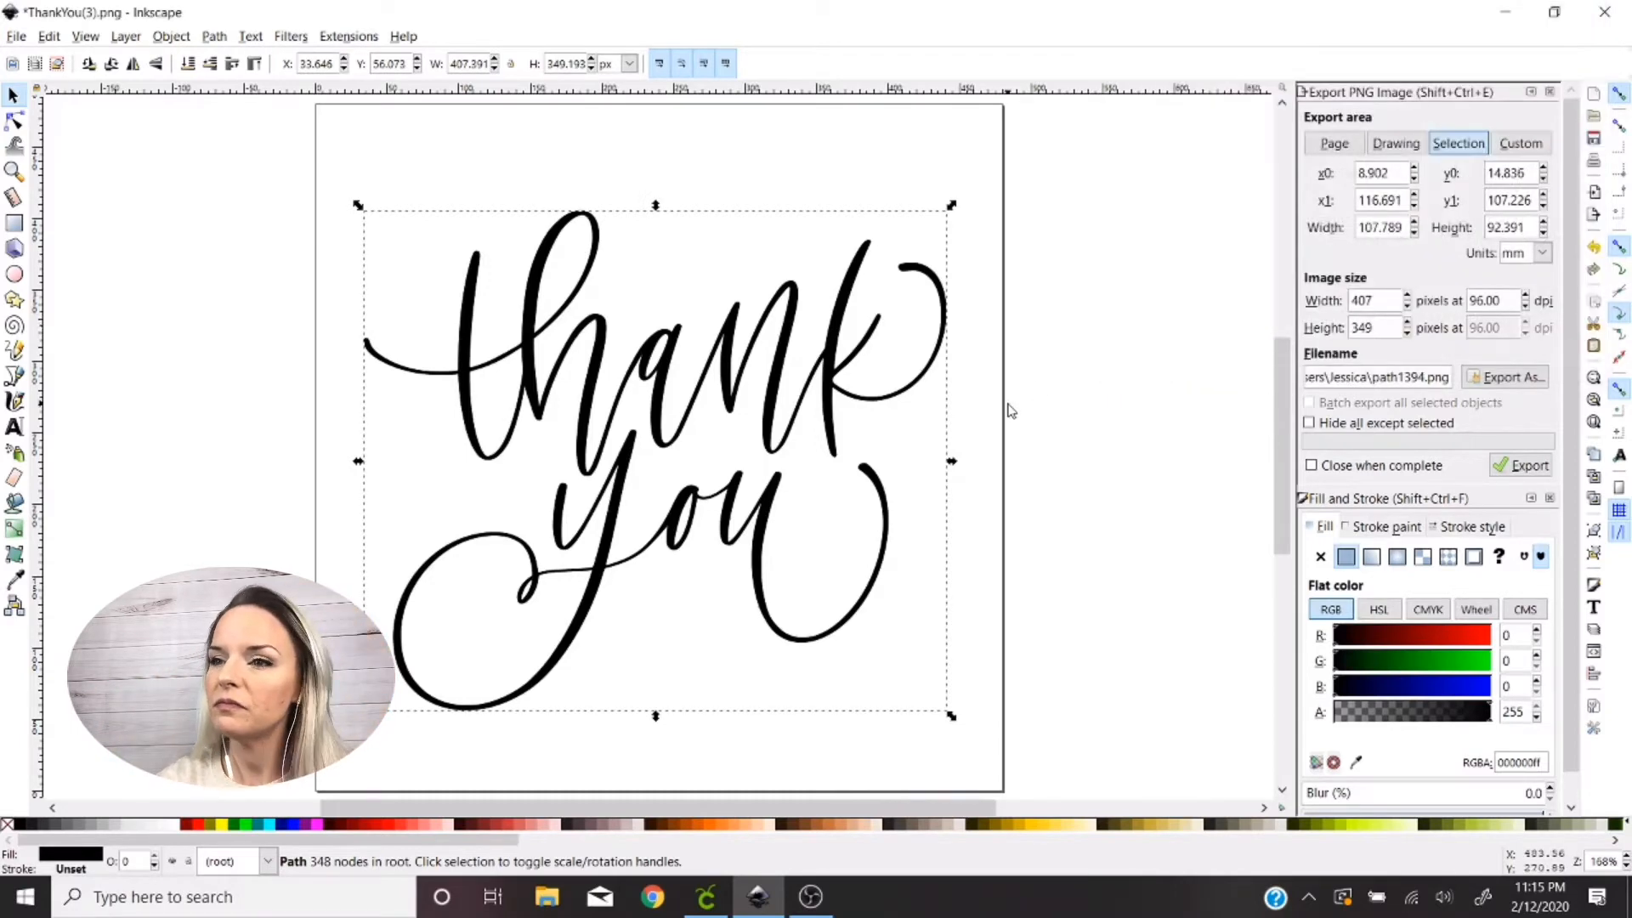
mouse_move(526, 325)
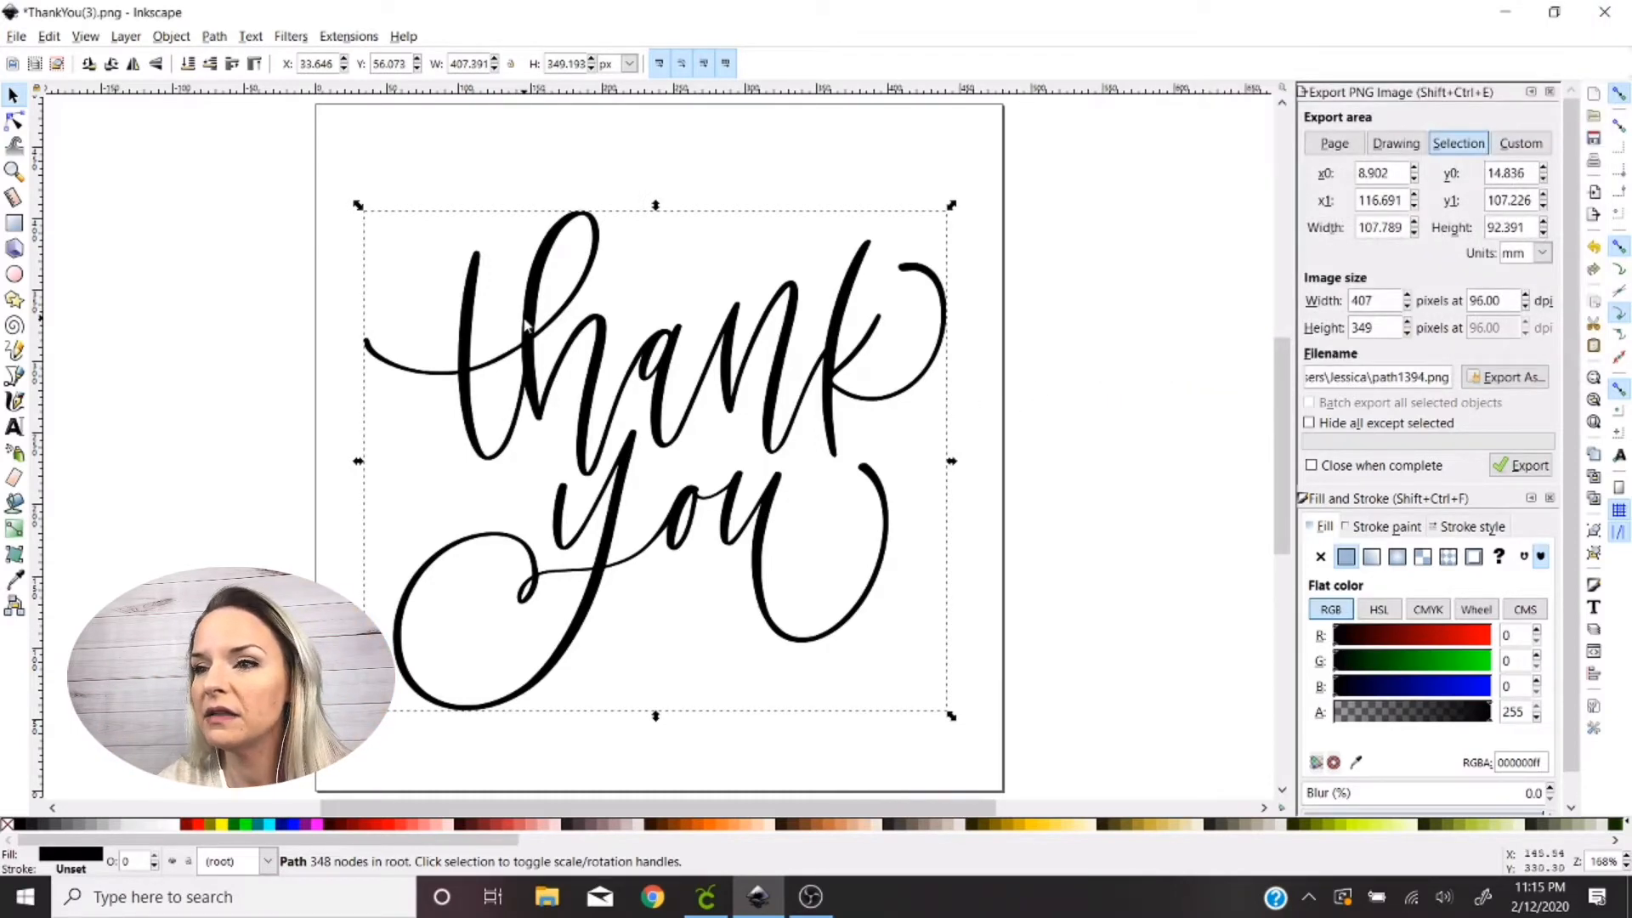
Apply Dynamic Offset to thicken the thin script into bolder lettering
left_click(213, 36)
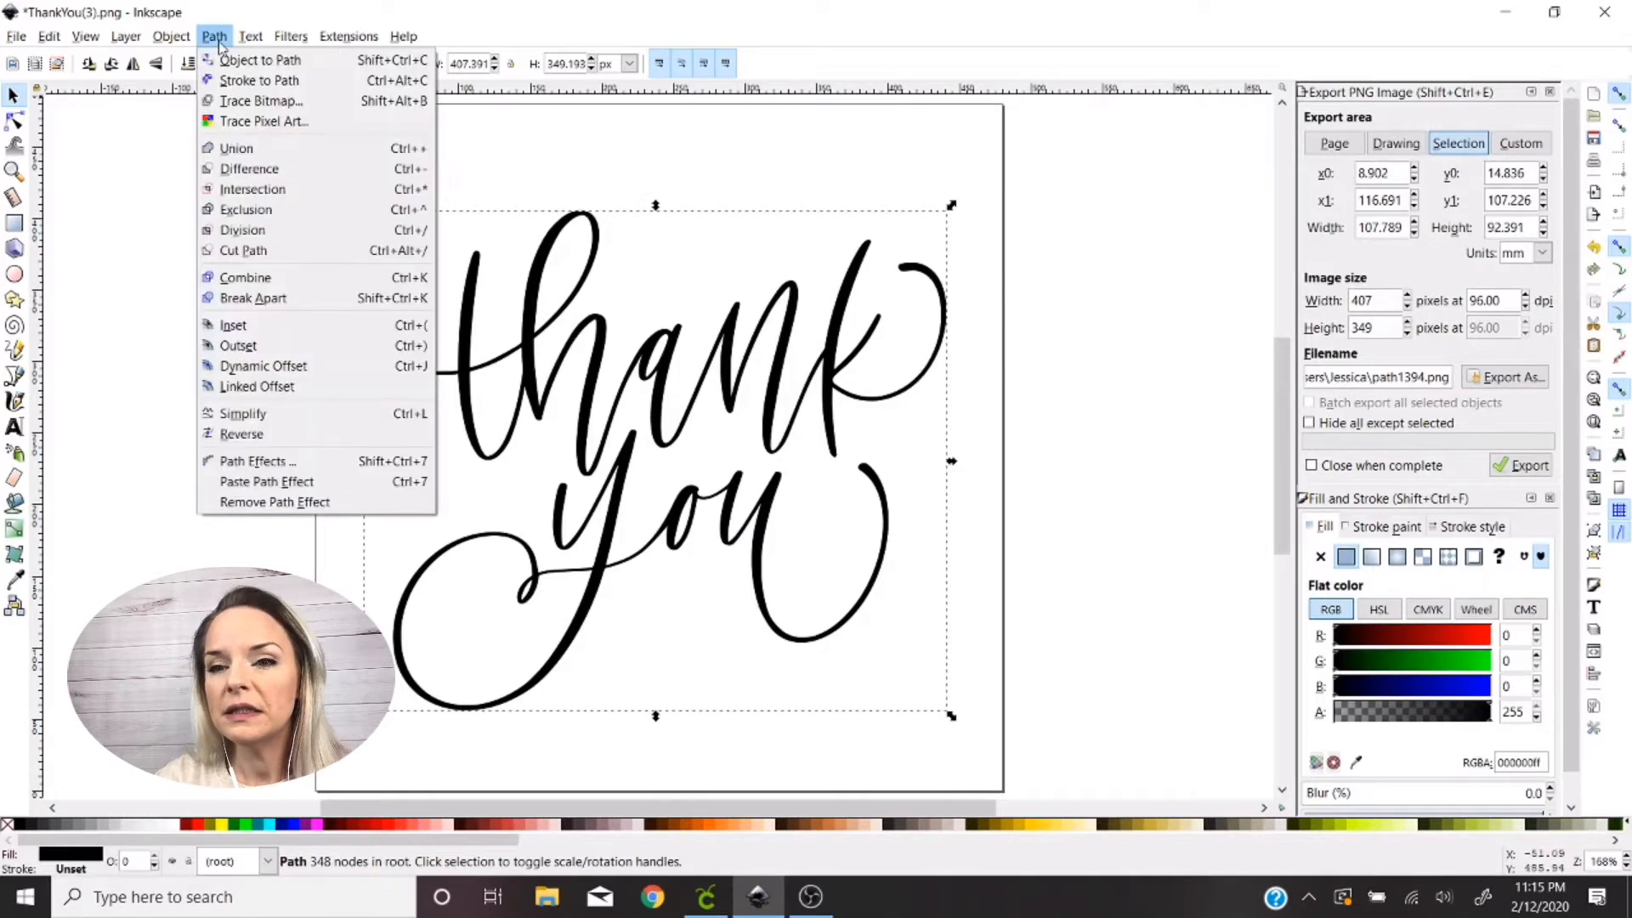
mouse_move(238, 345)
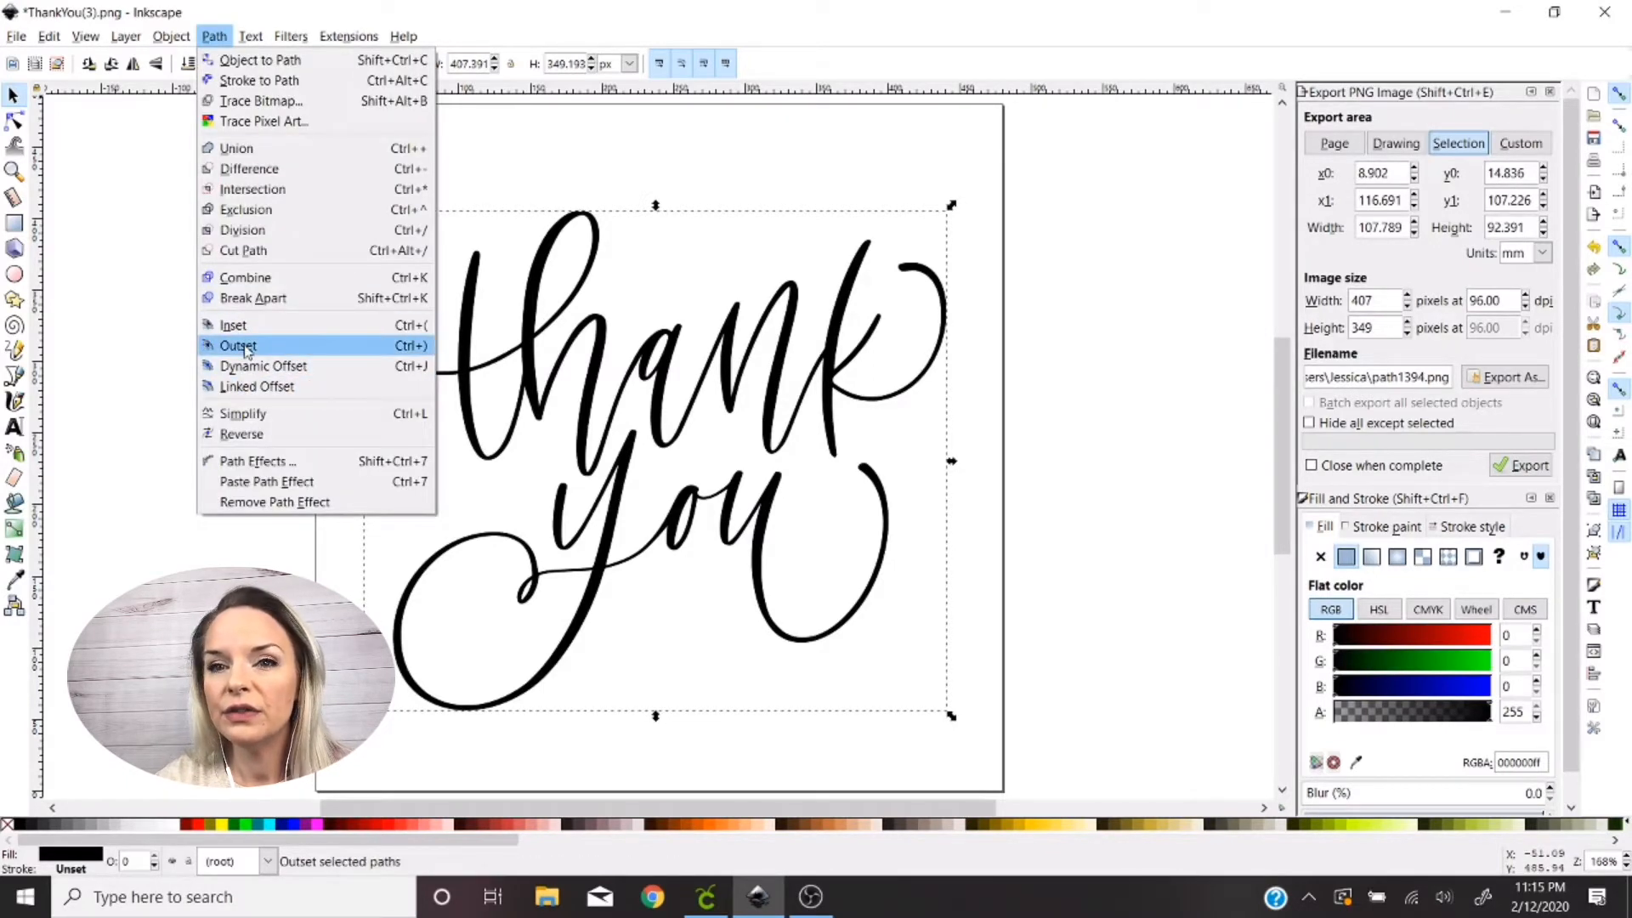
mouse_move(264, 347)
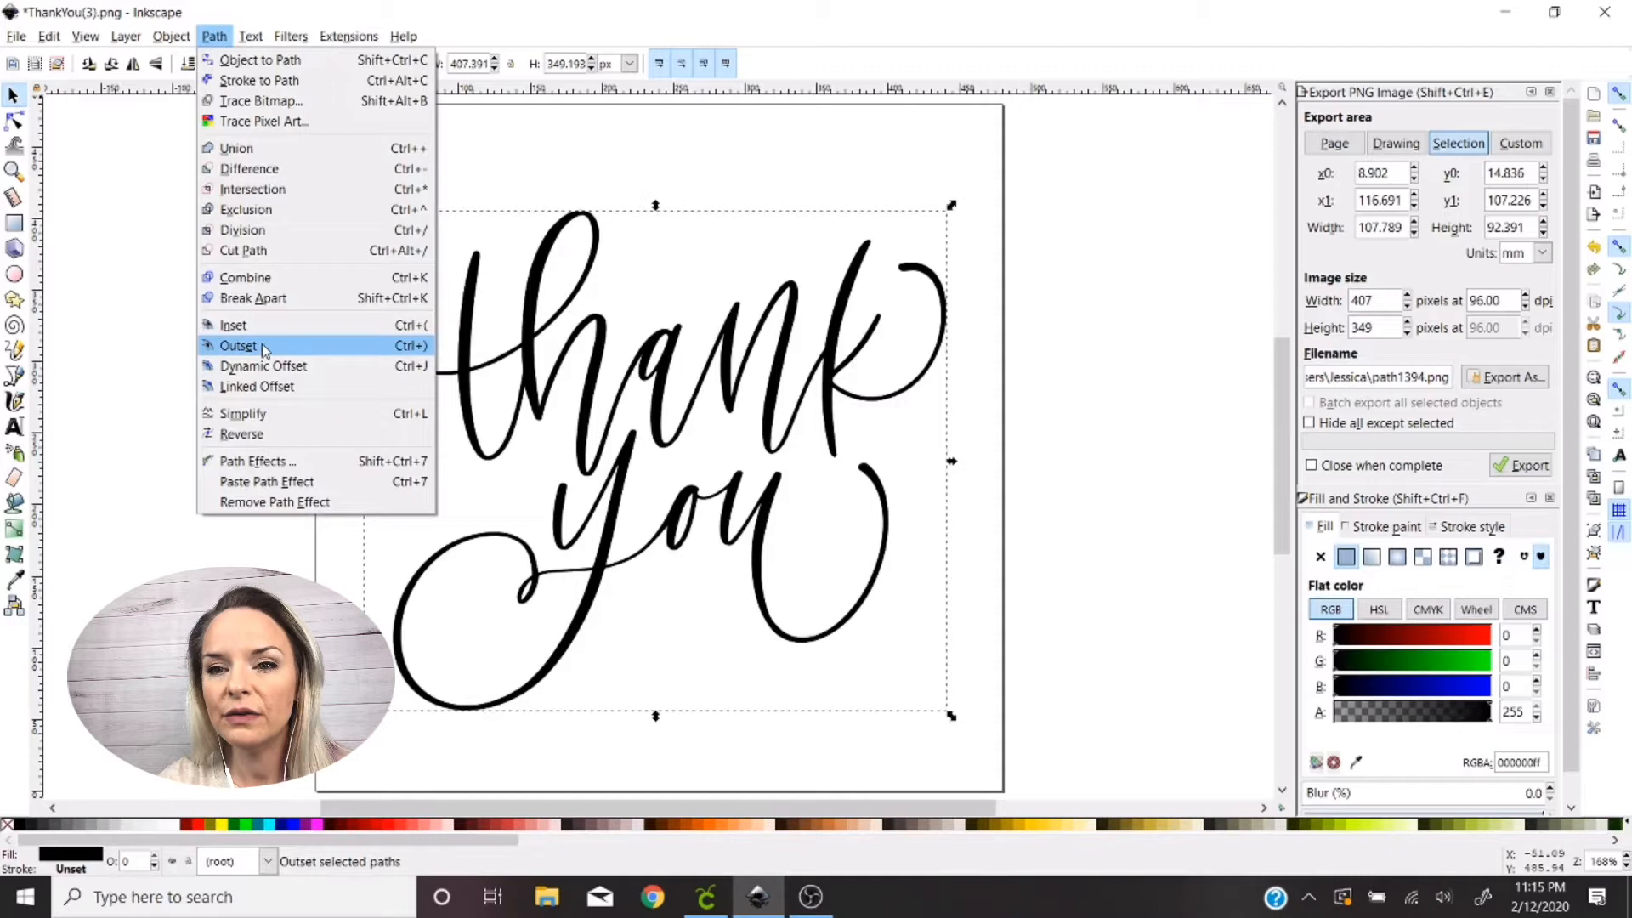
mouse_move(246, 325)
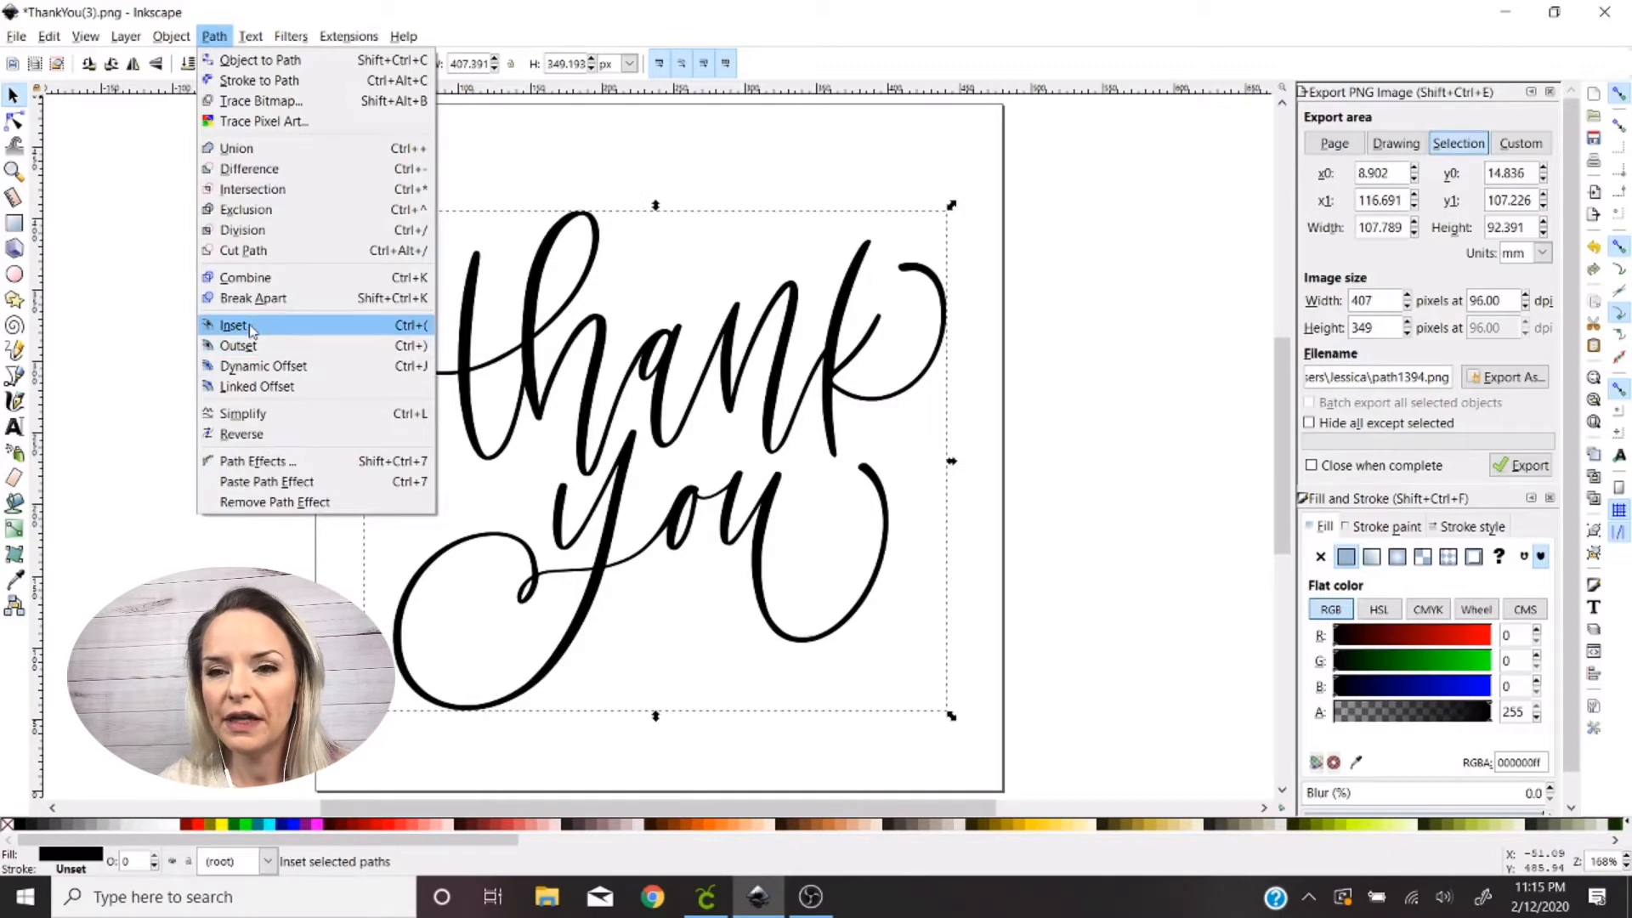
mouse_move(262, 366)
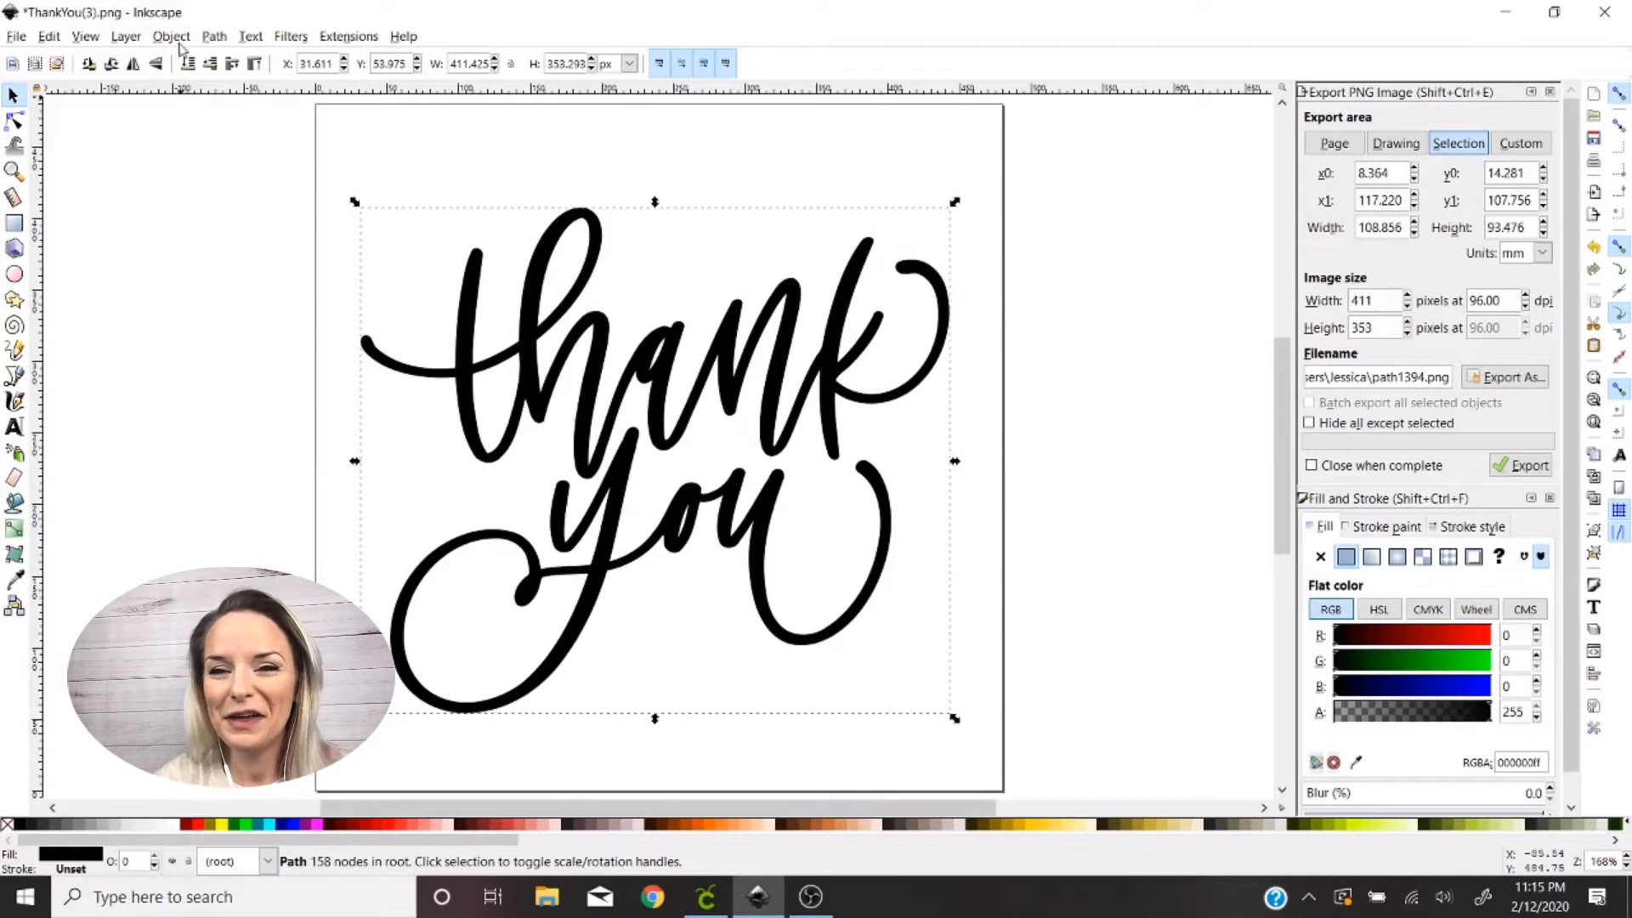
mouse_move(653, 422)
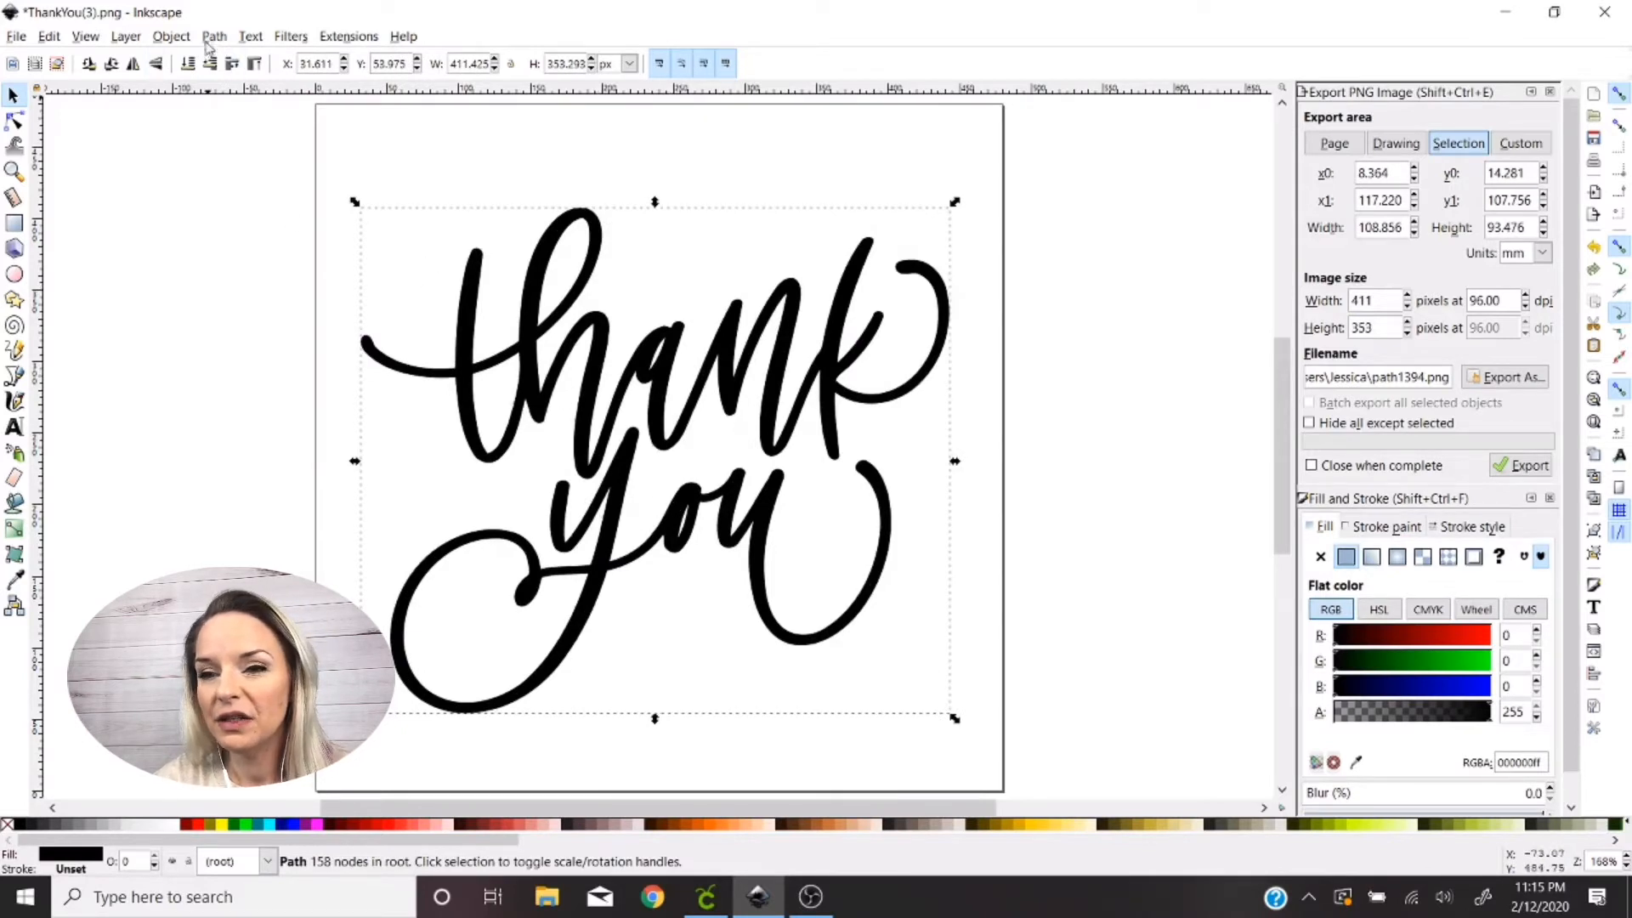
left_click(214, 36)
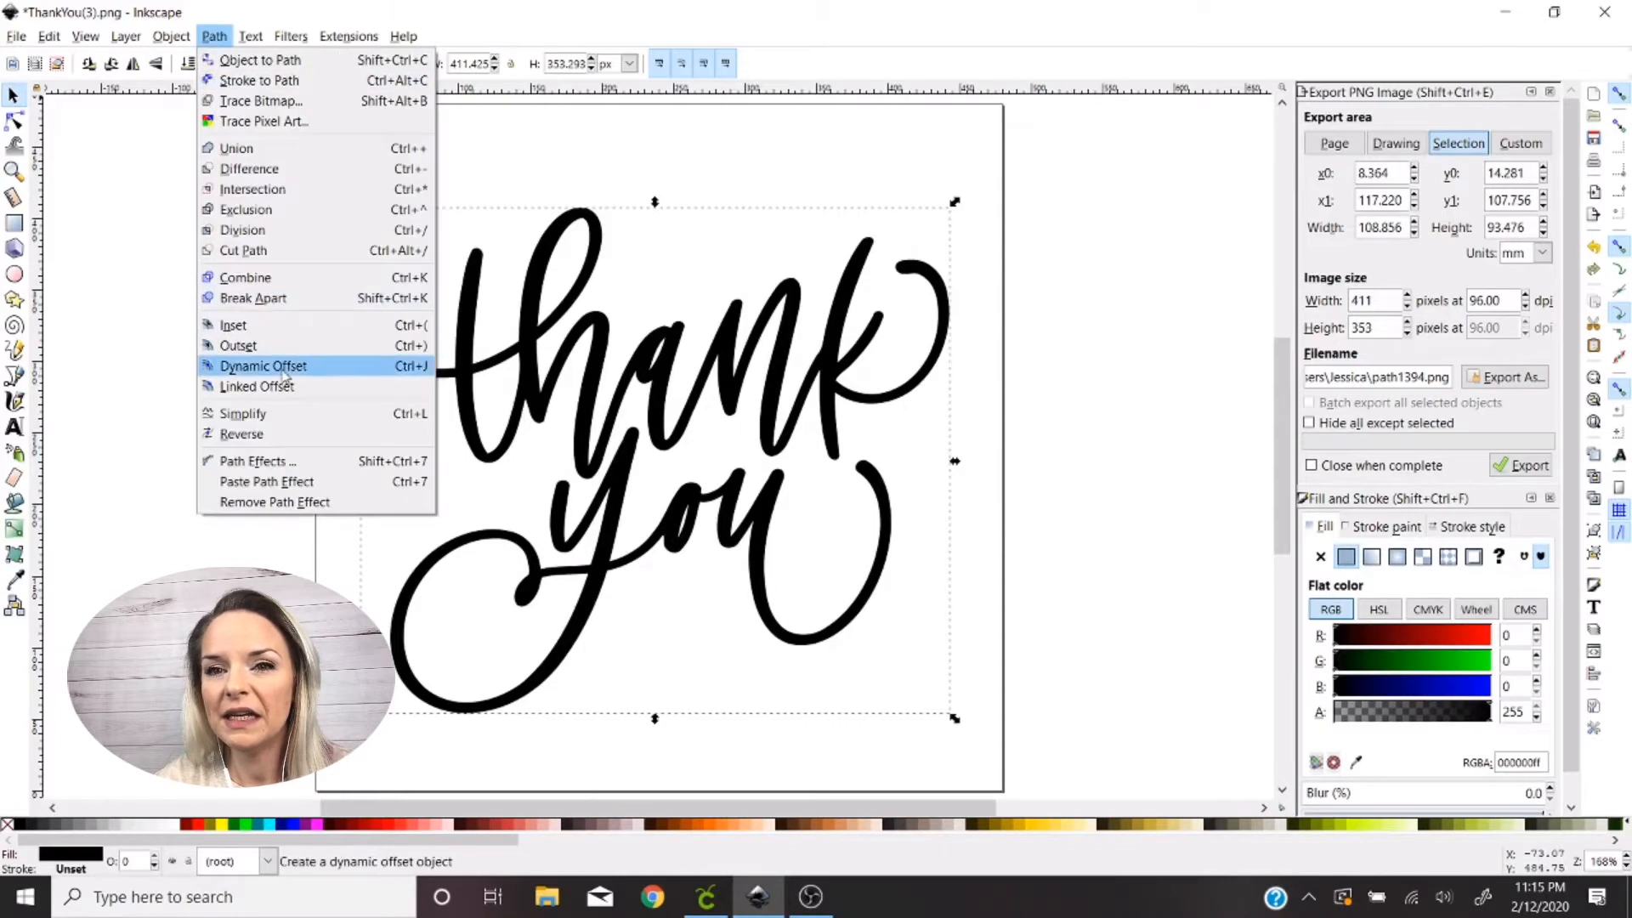
left_click(262, 366)
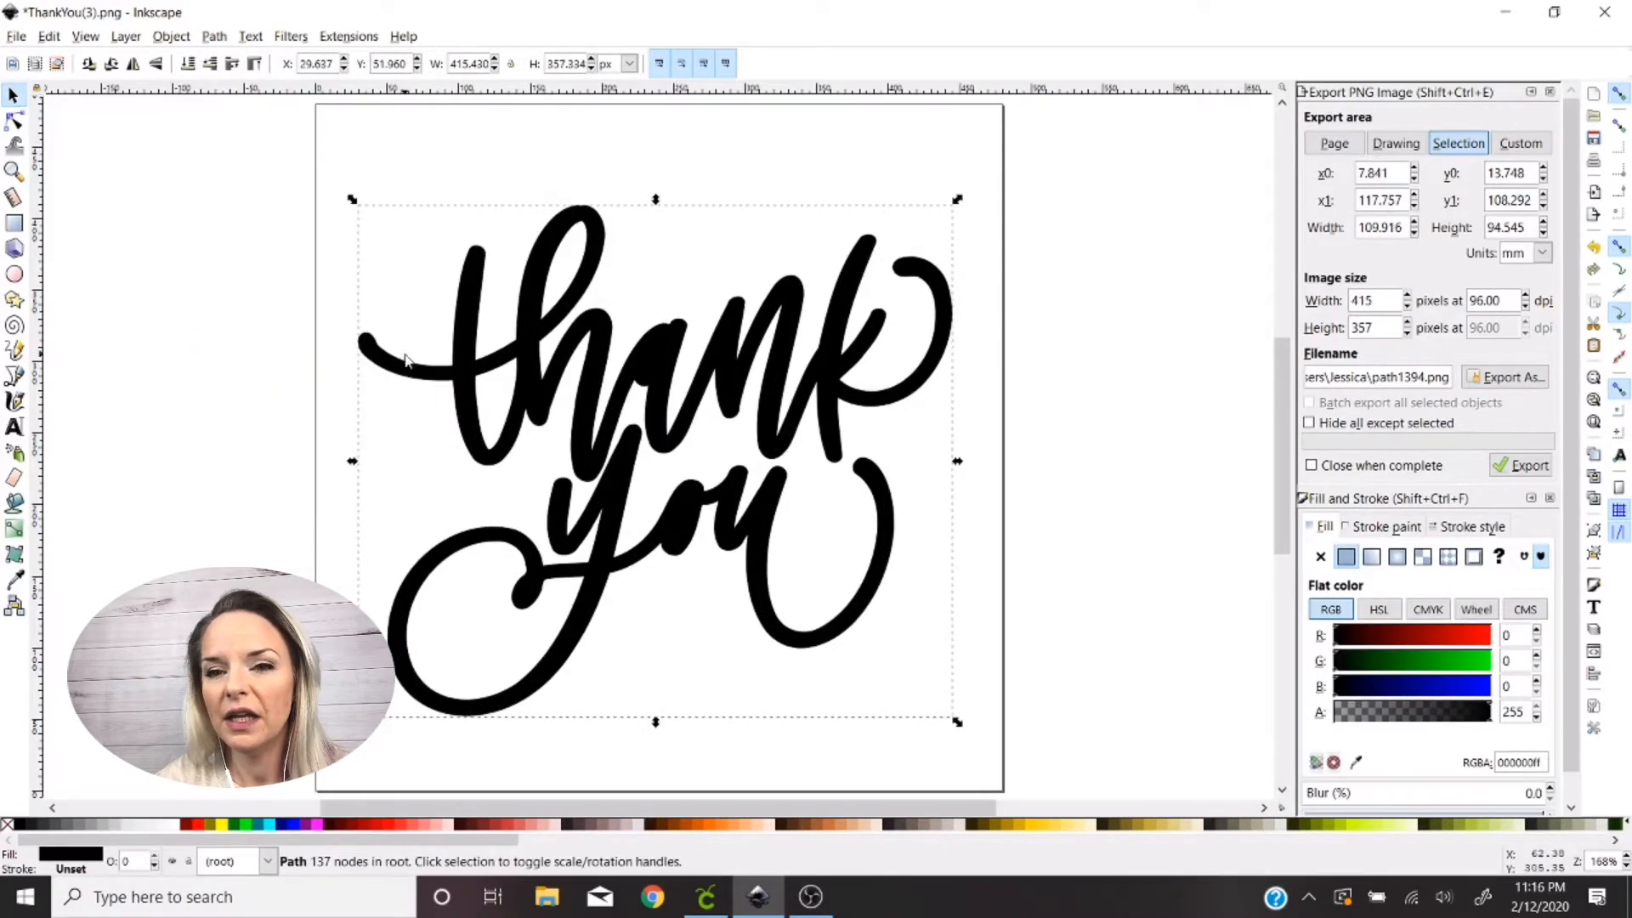
mouse_move(1282, 564)
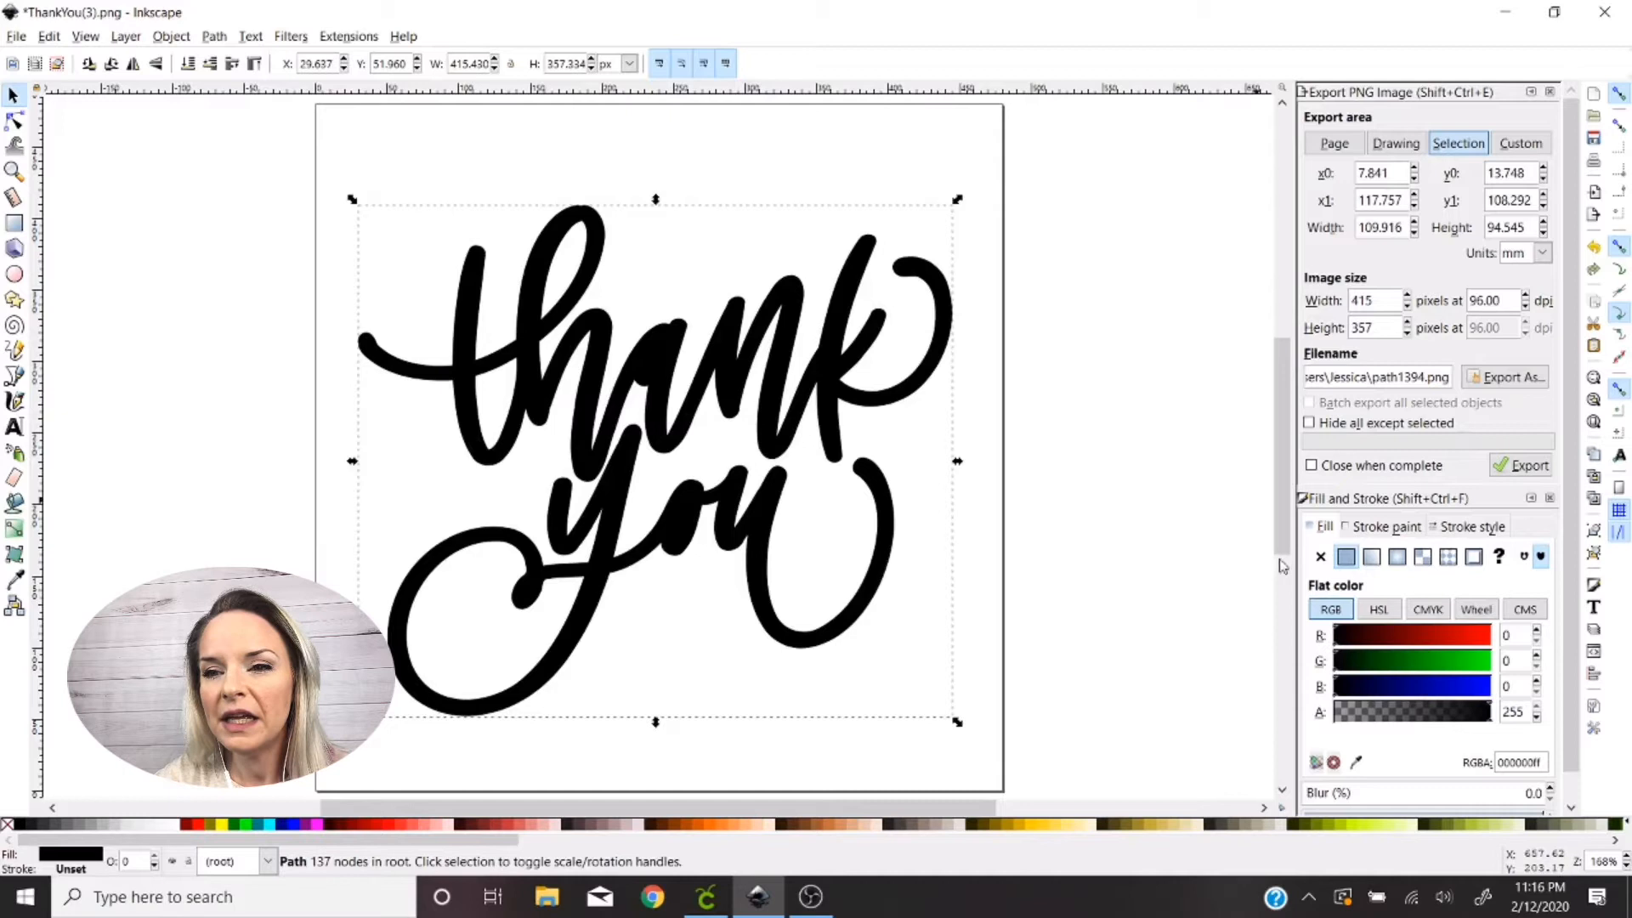
mouse_move(622, 612)
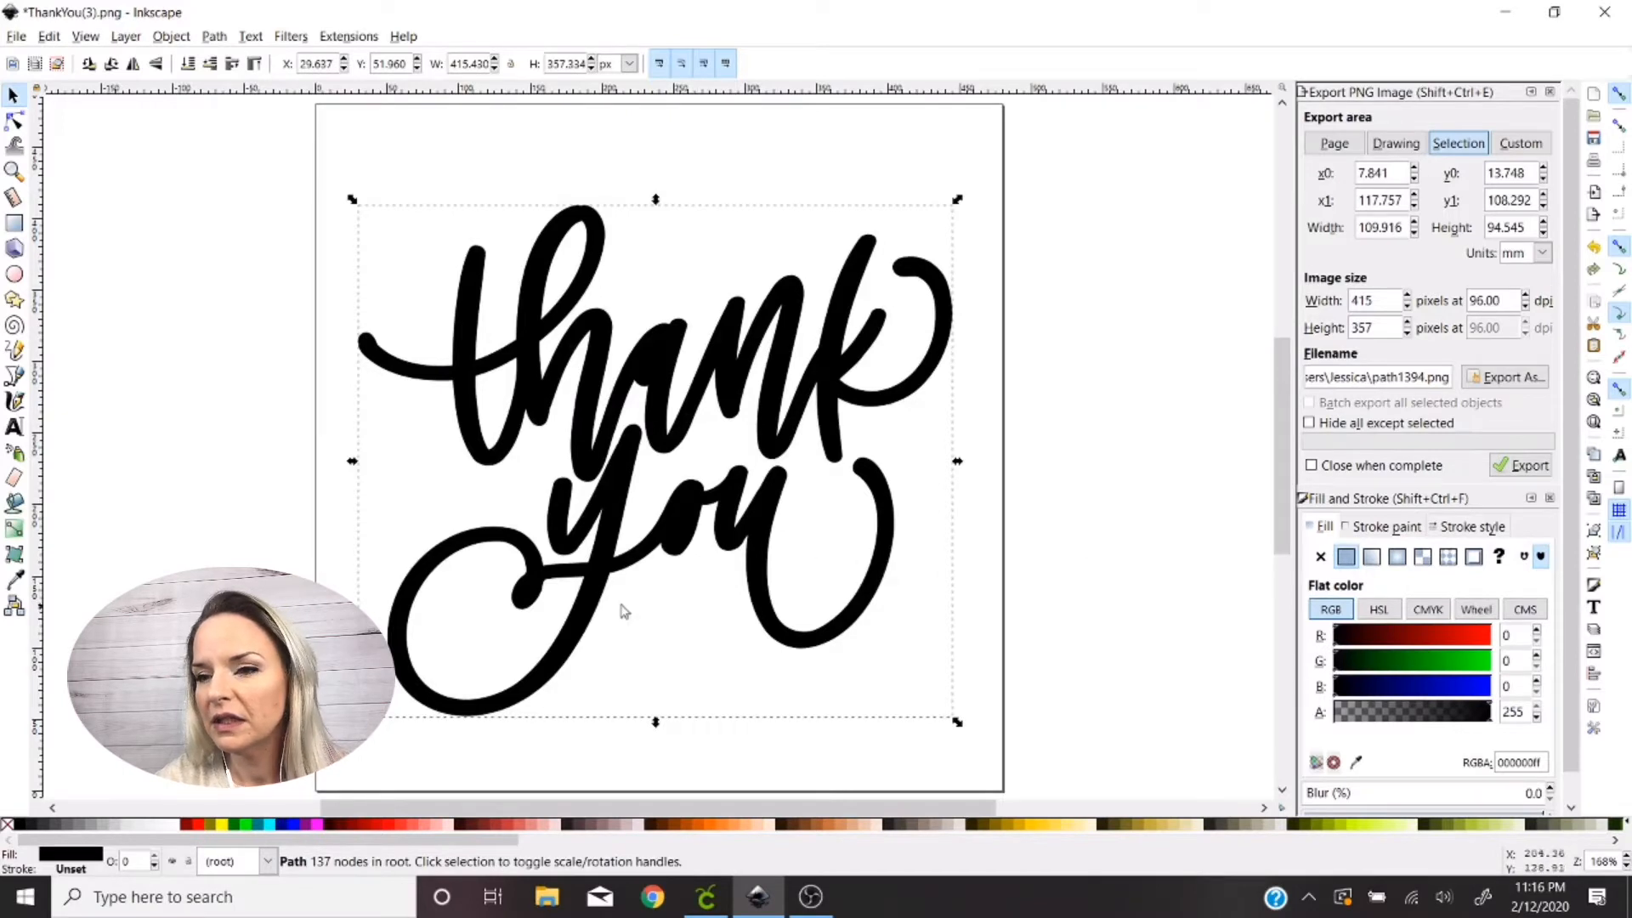
mouse_move(640, 600)
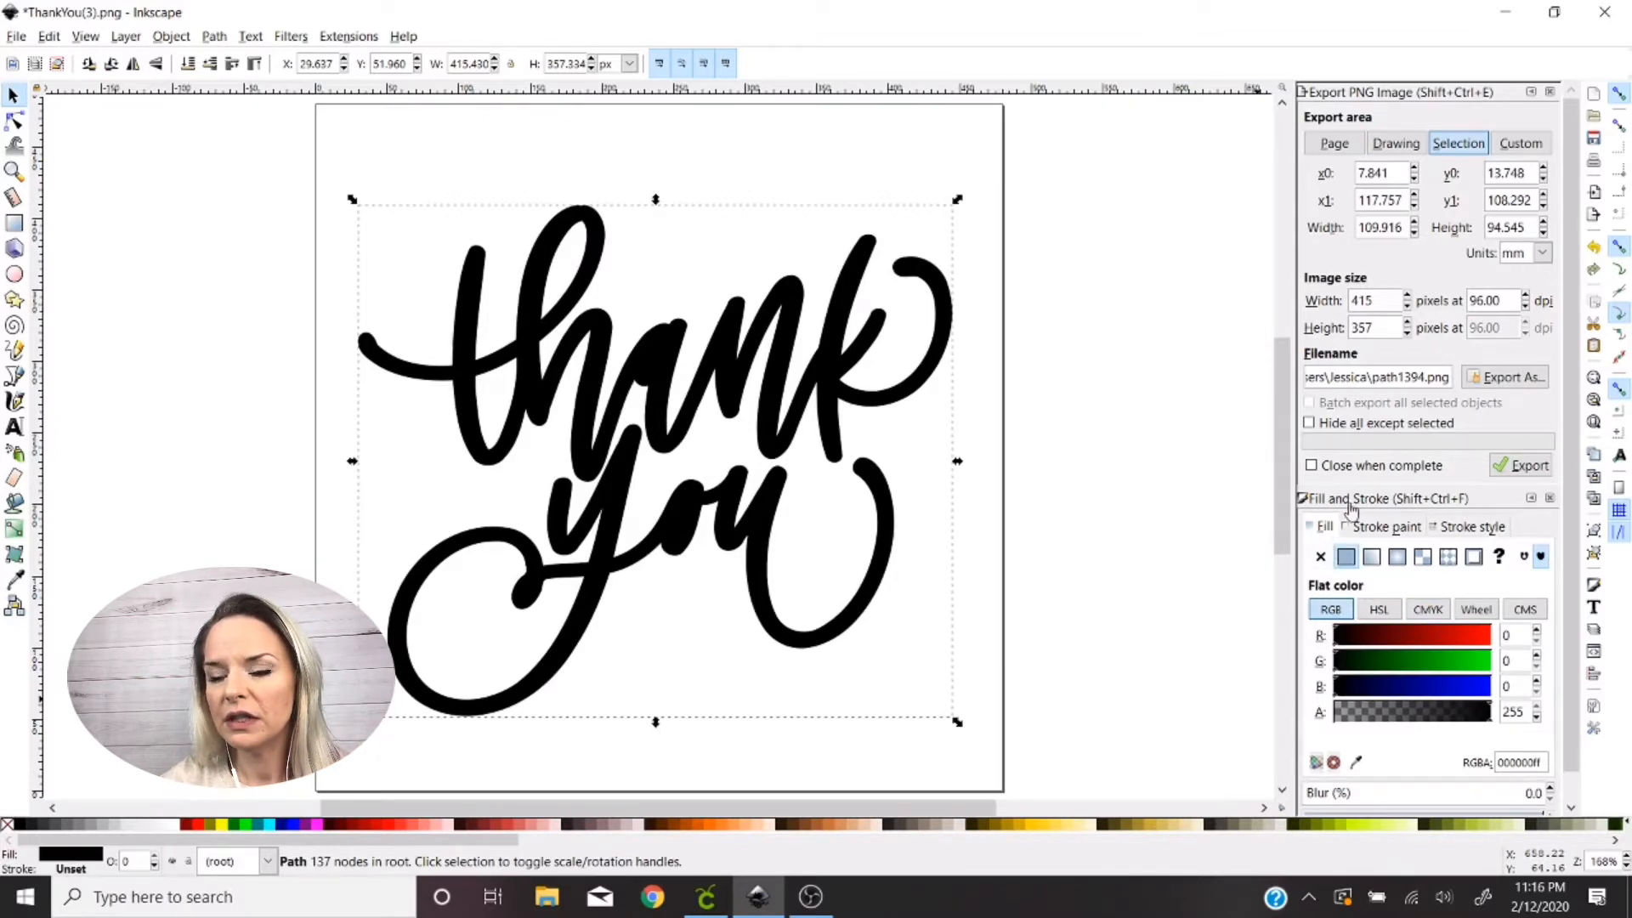
mouse_move(1397, 527)
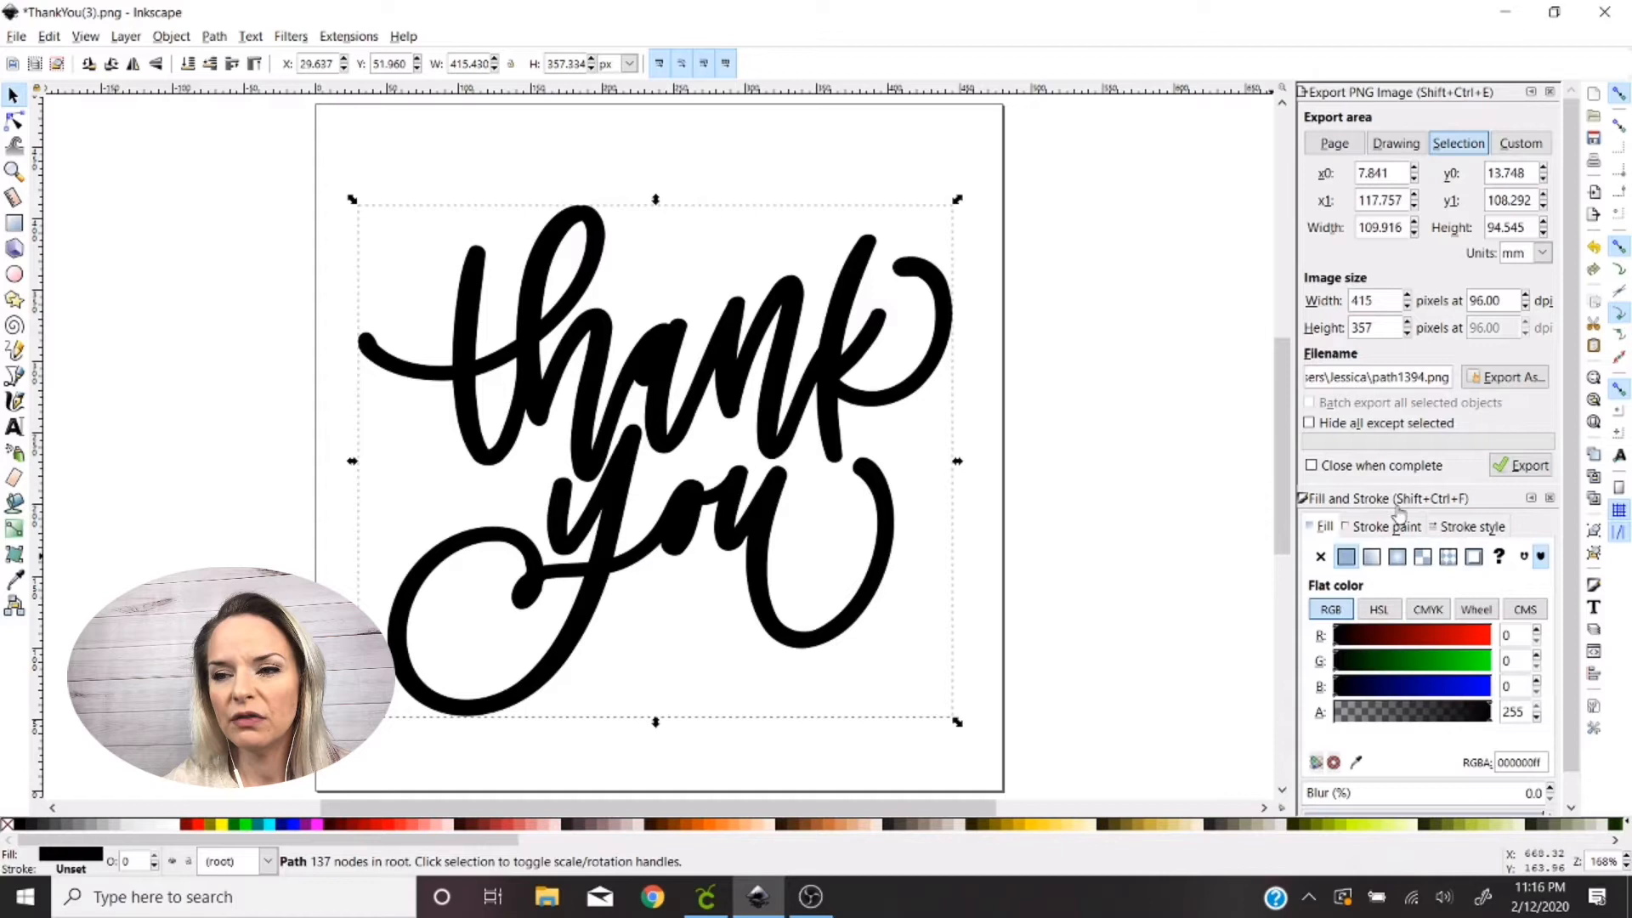
mouse_move(1446, 507)
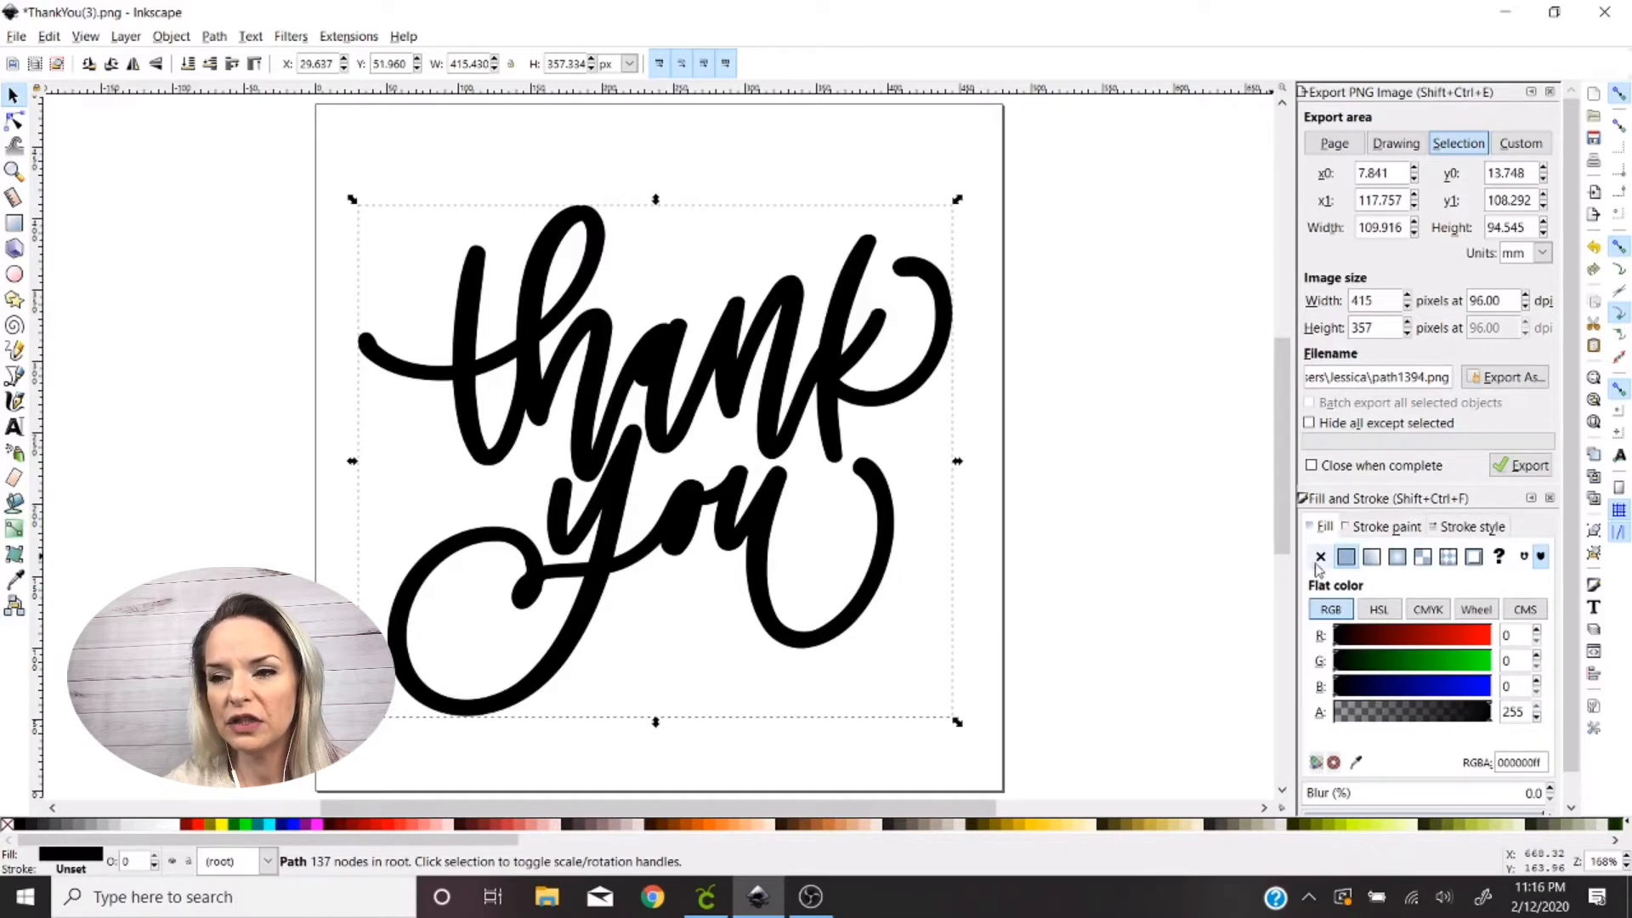
left_click(1319, 556)
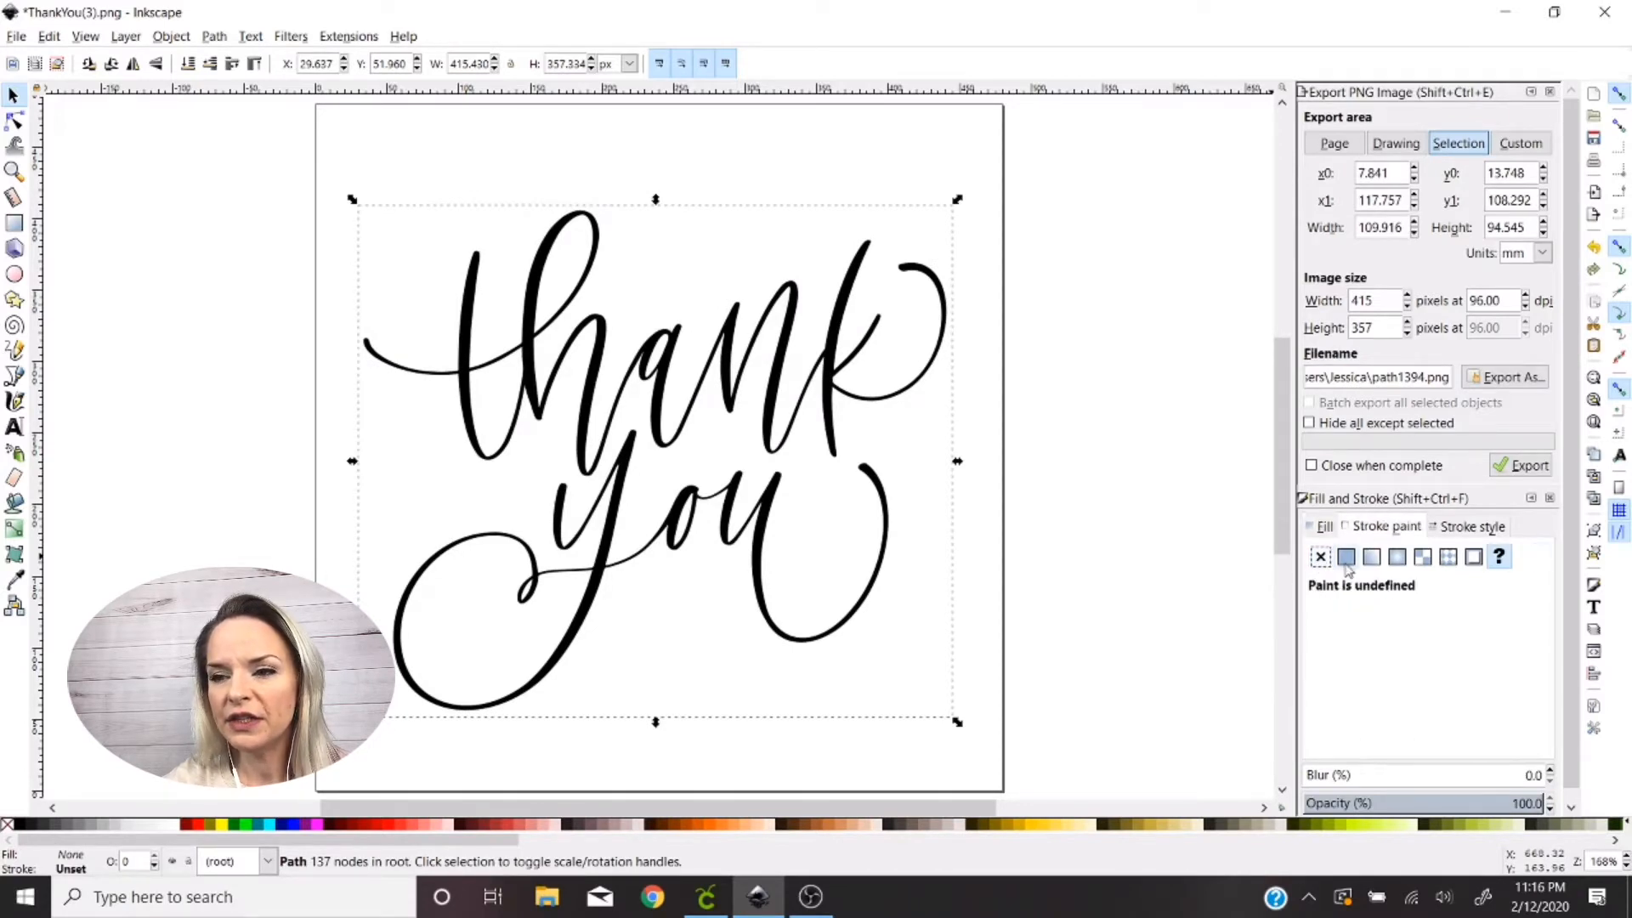
left_click(1347, 556)
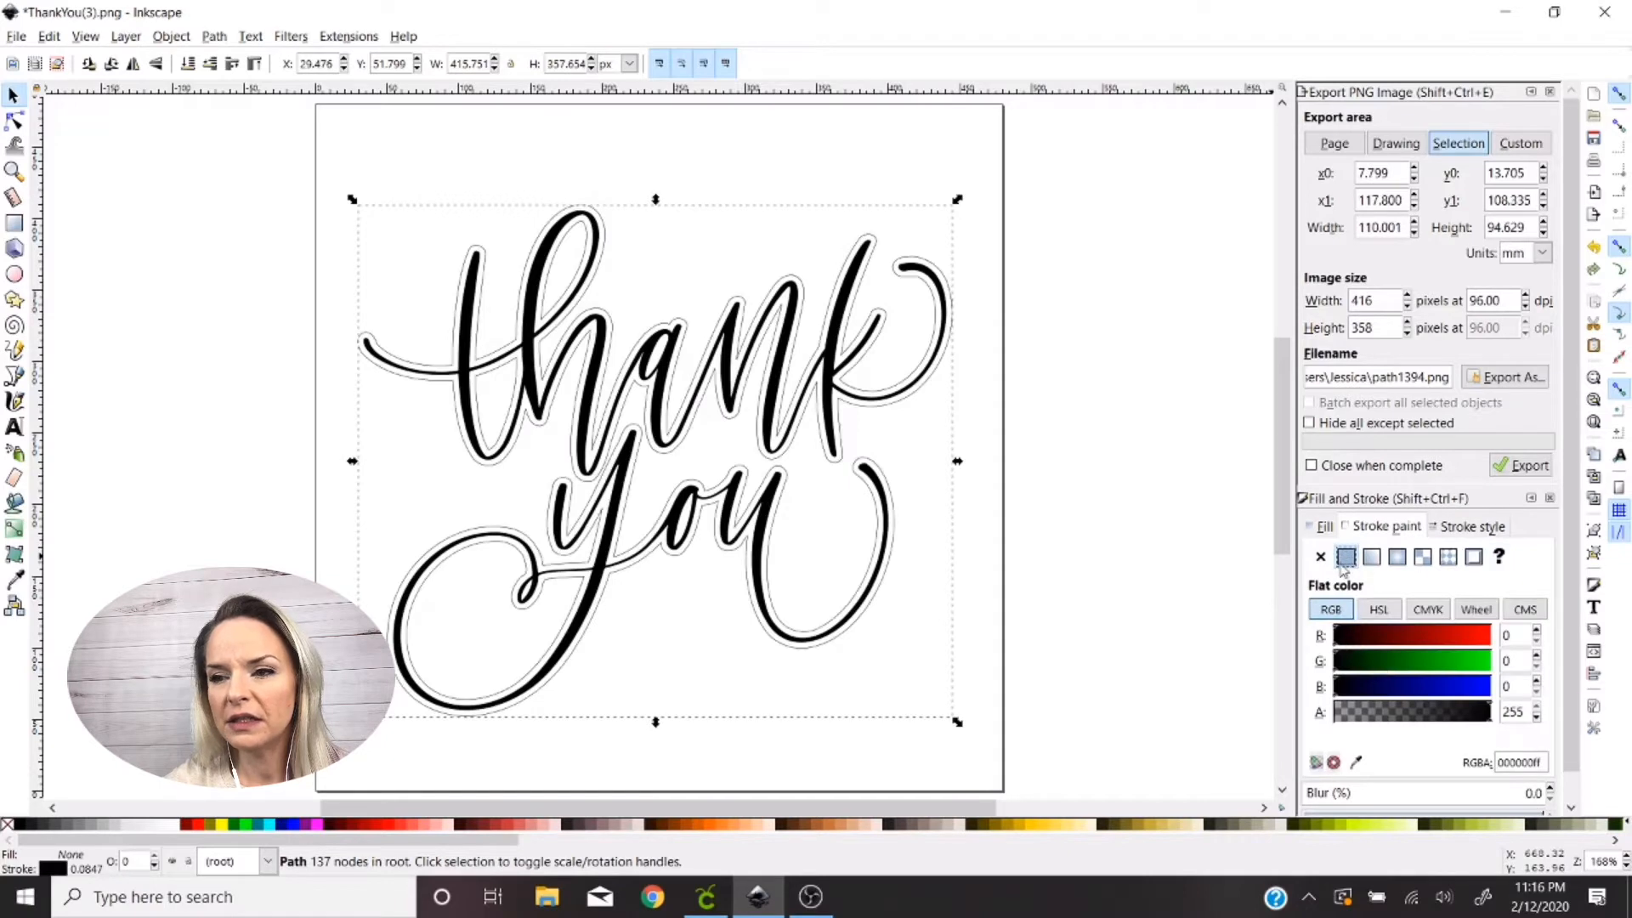
mouse_move(1346, 556)
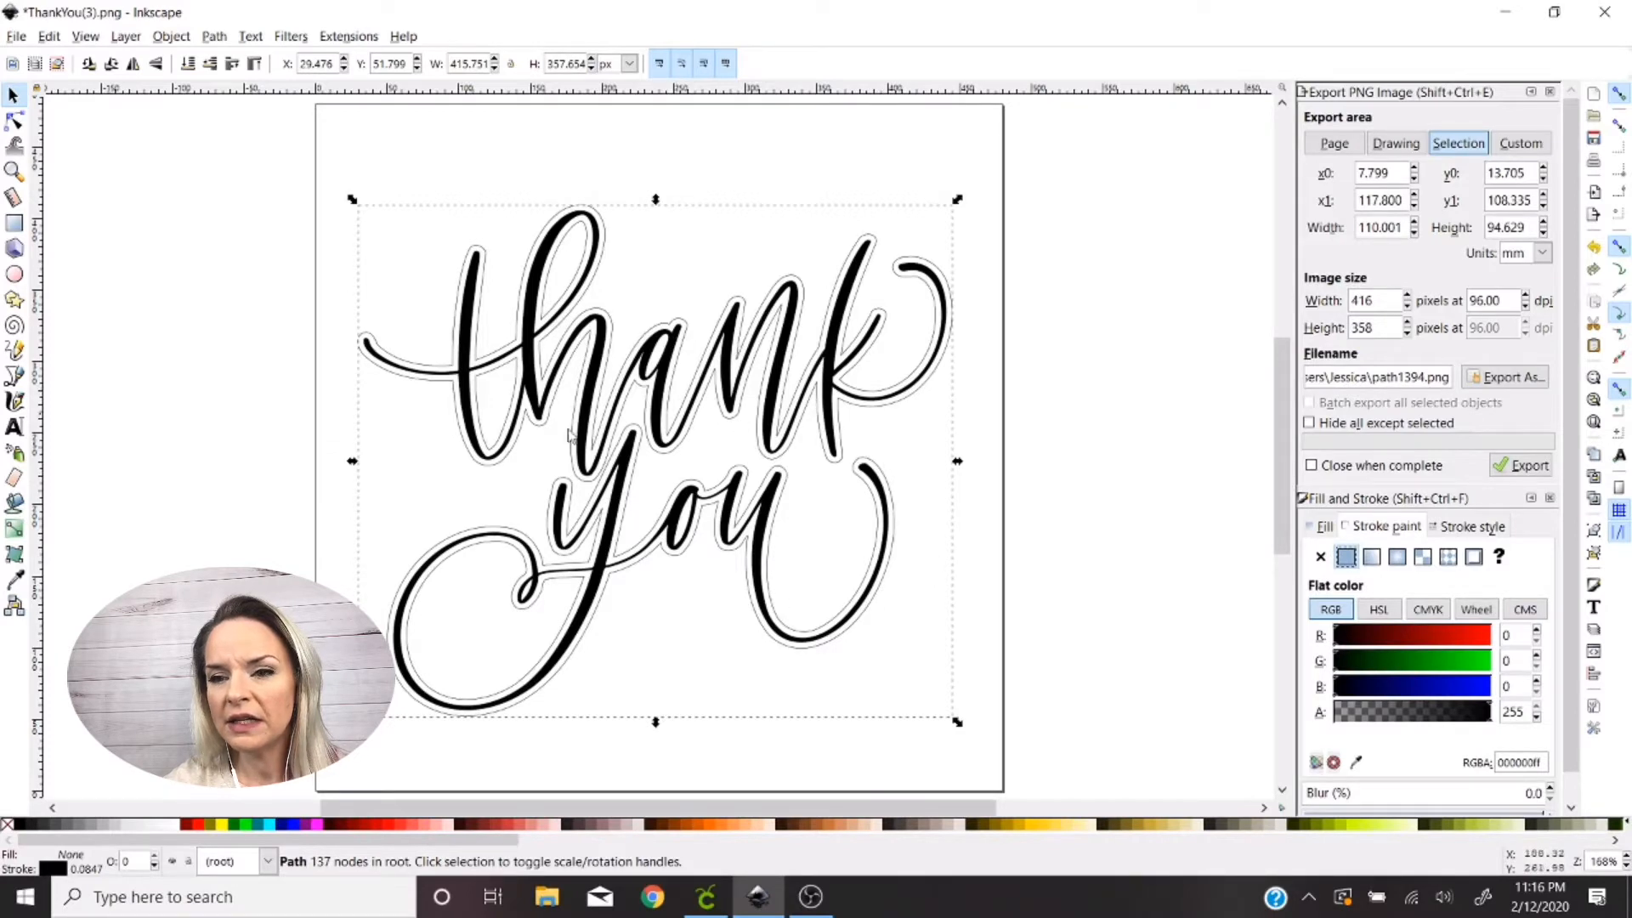
mouse_move(571, 680)
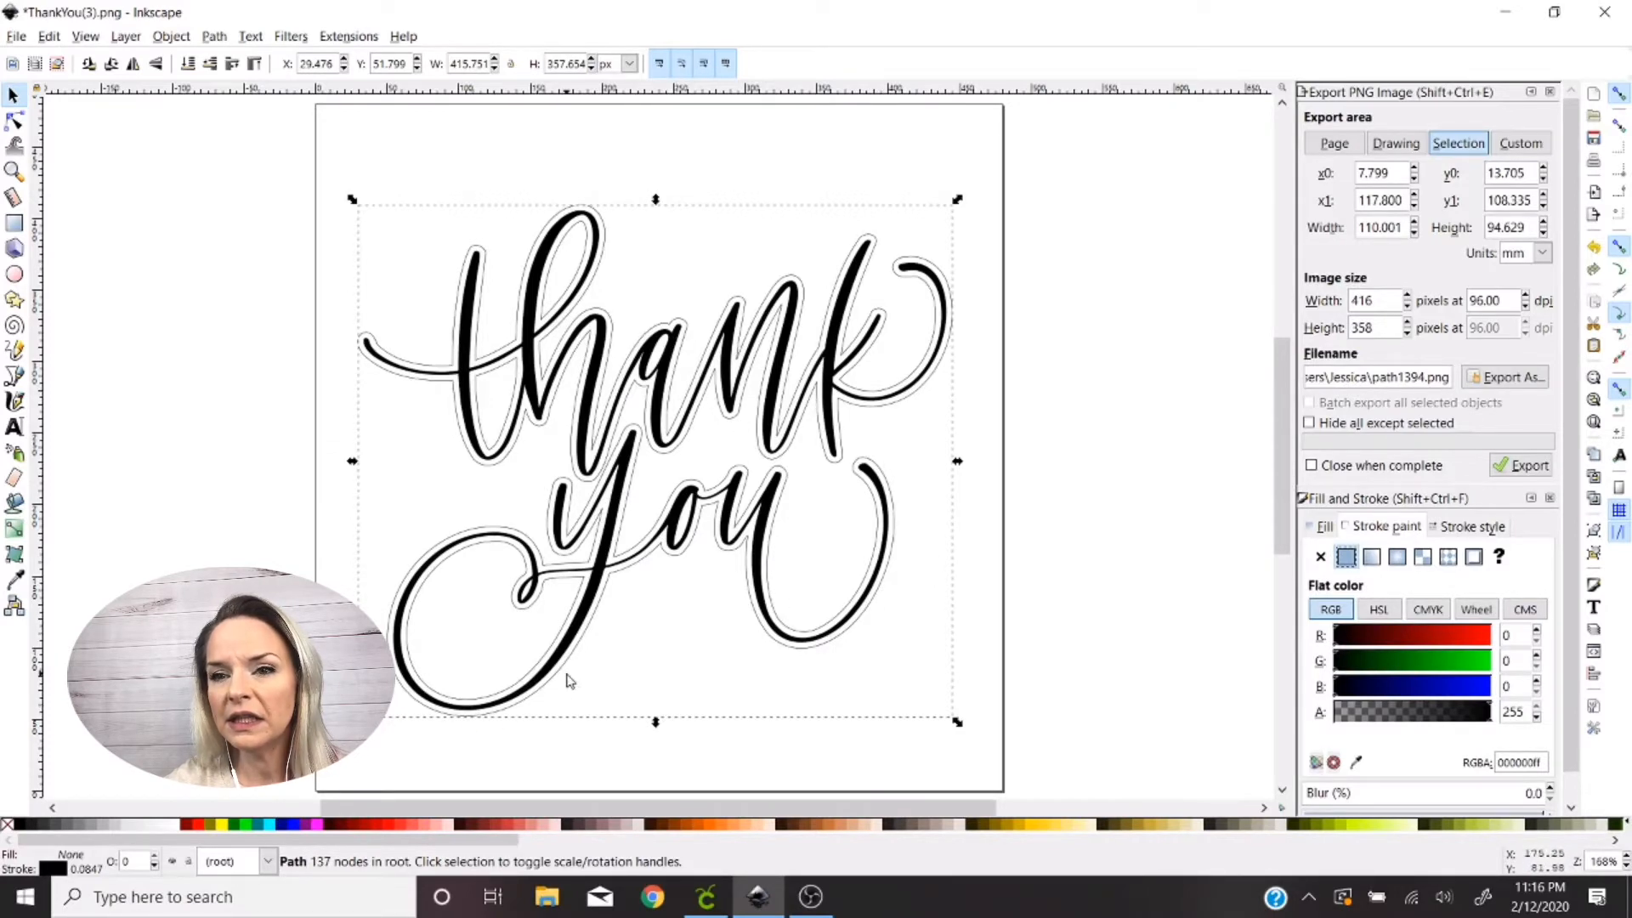
mouse_move(626, 583)
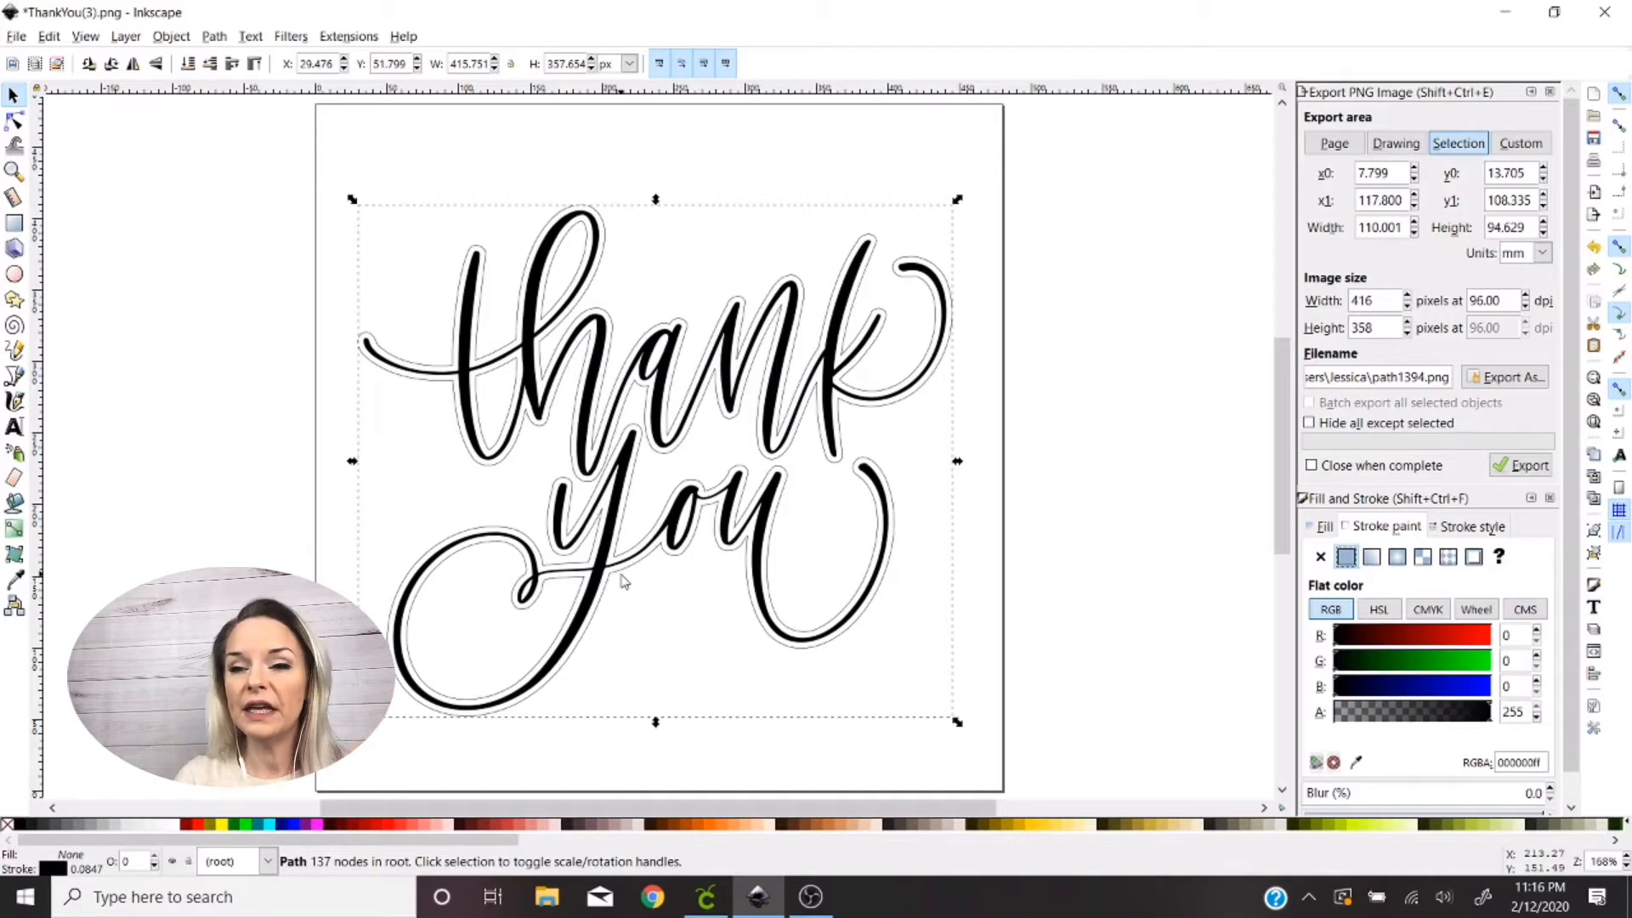
left_click(1320, 556)
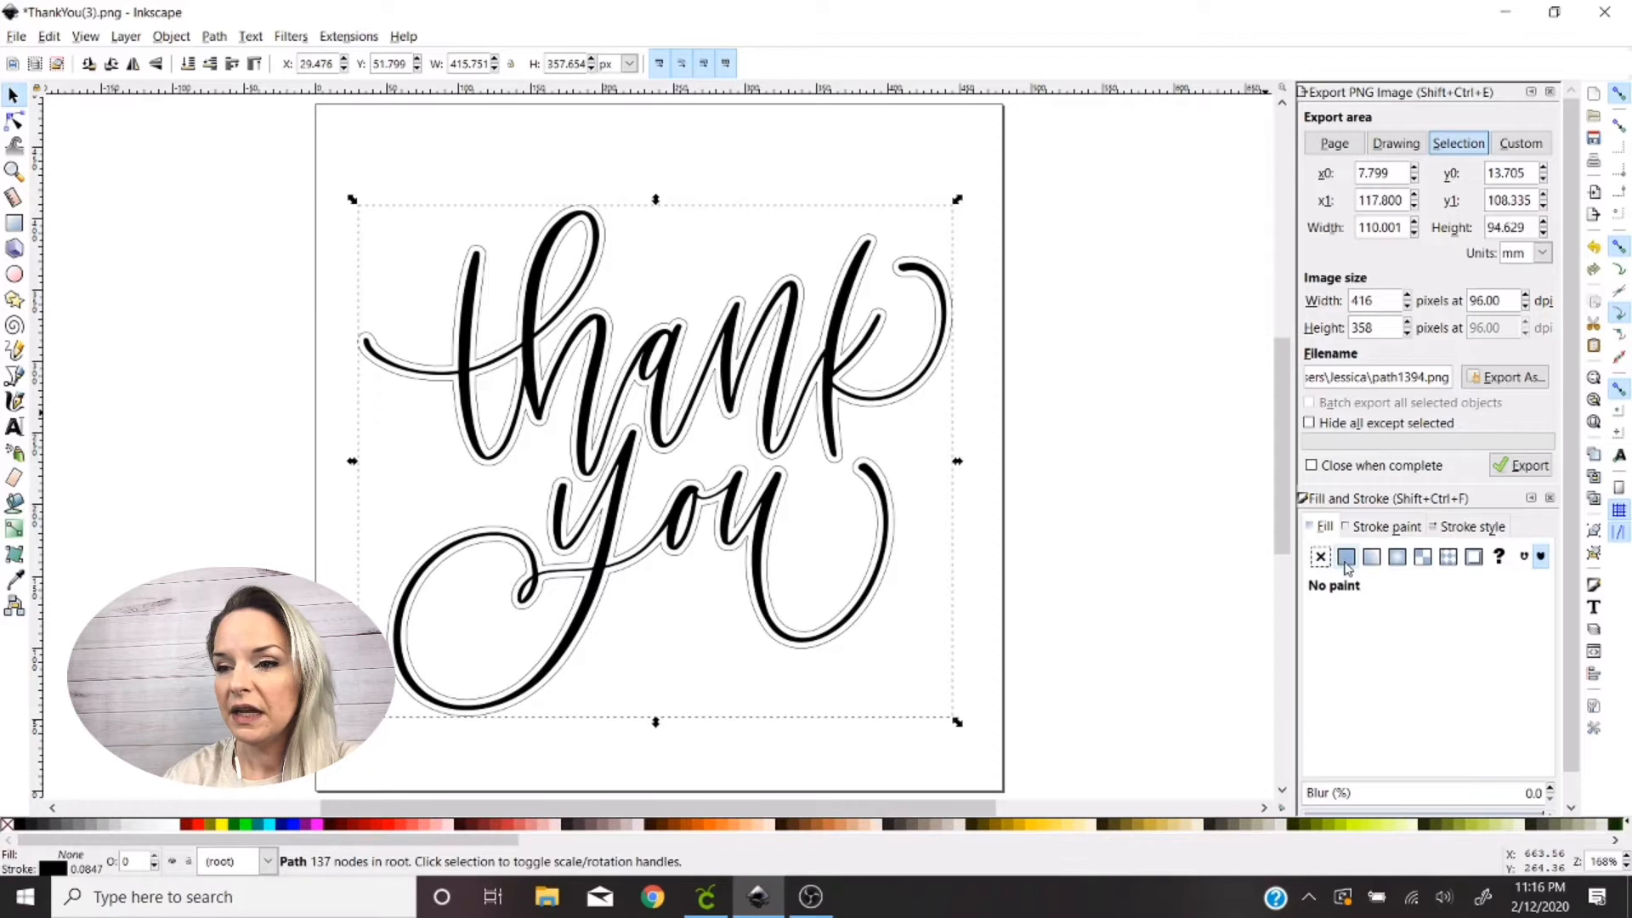
left_click(1346, 556)
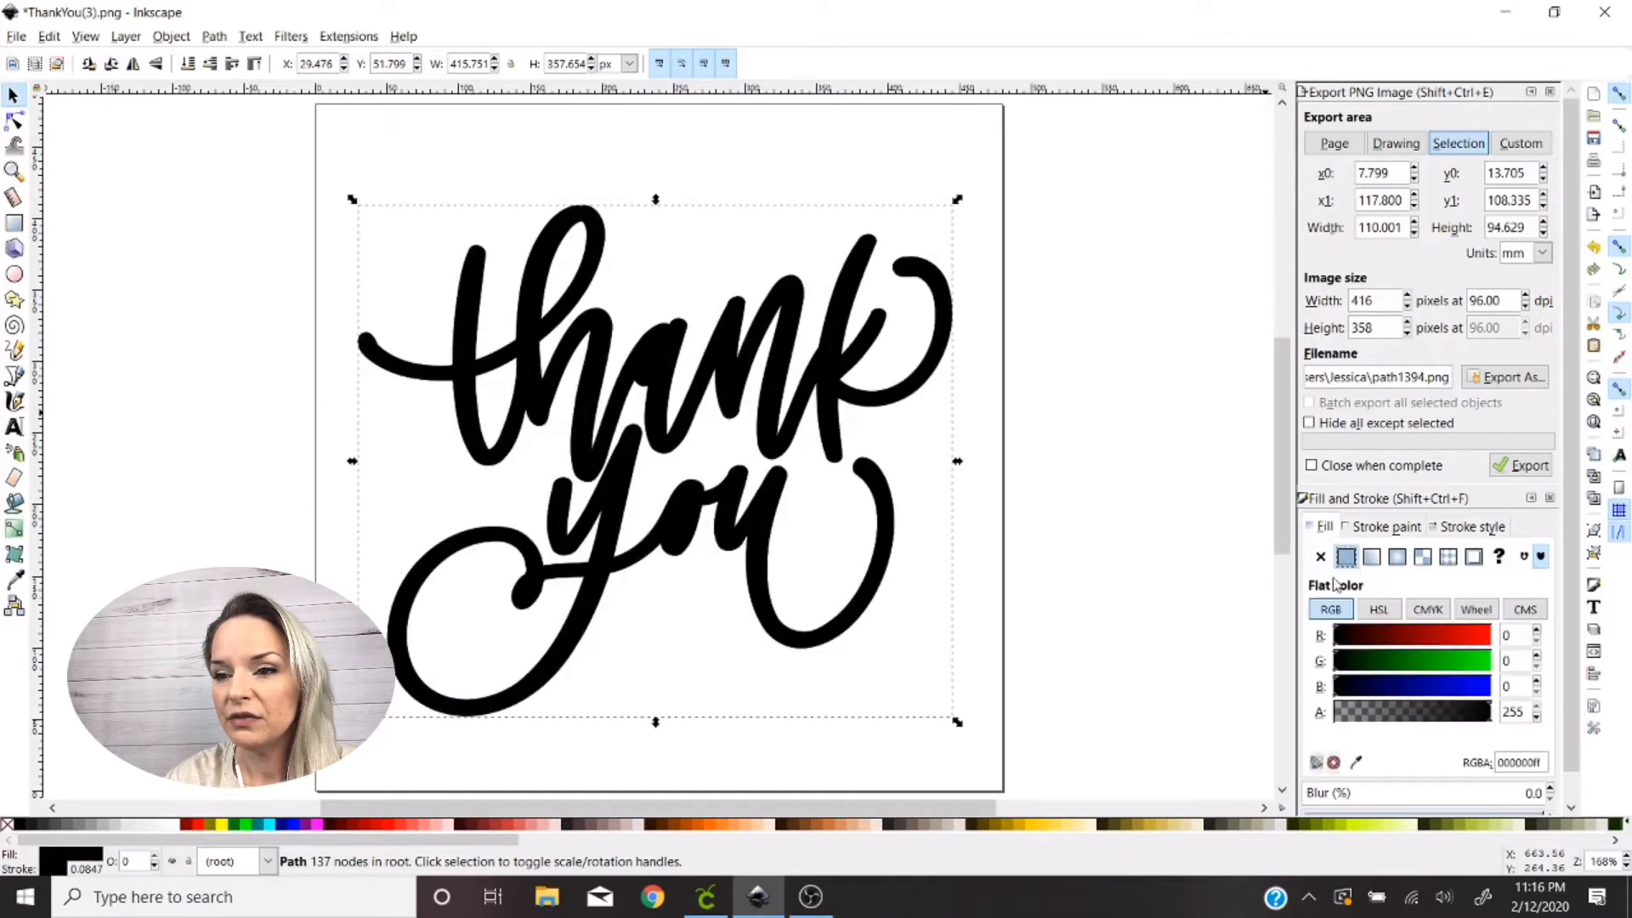
mouse_move(879, 595)
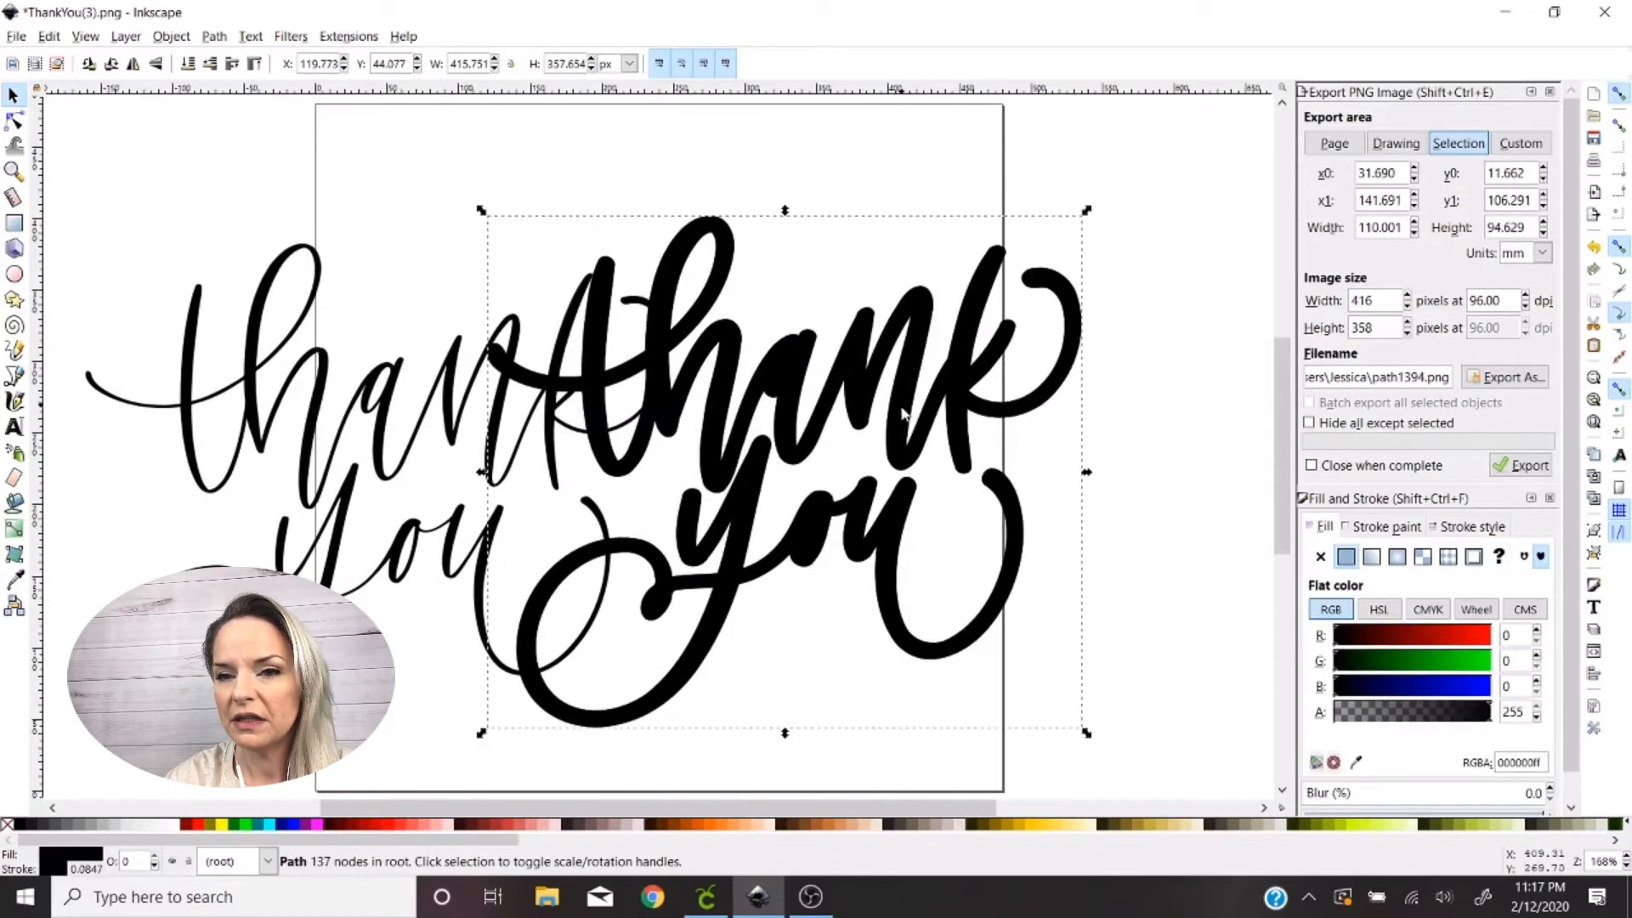
mouse_move(817, 491)
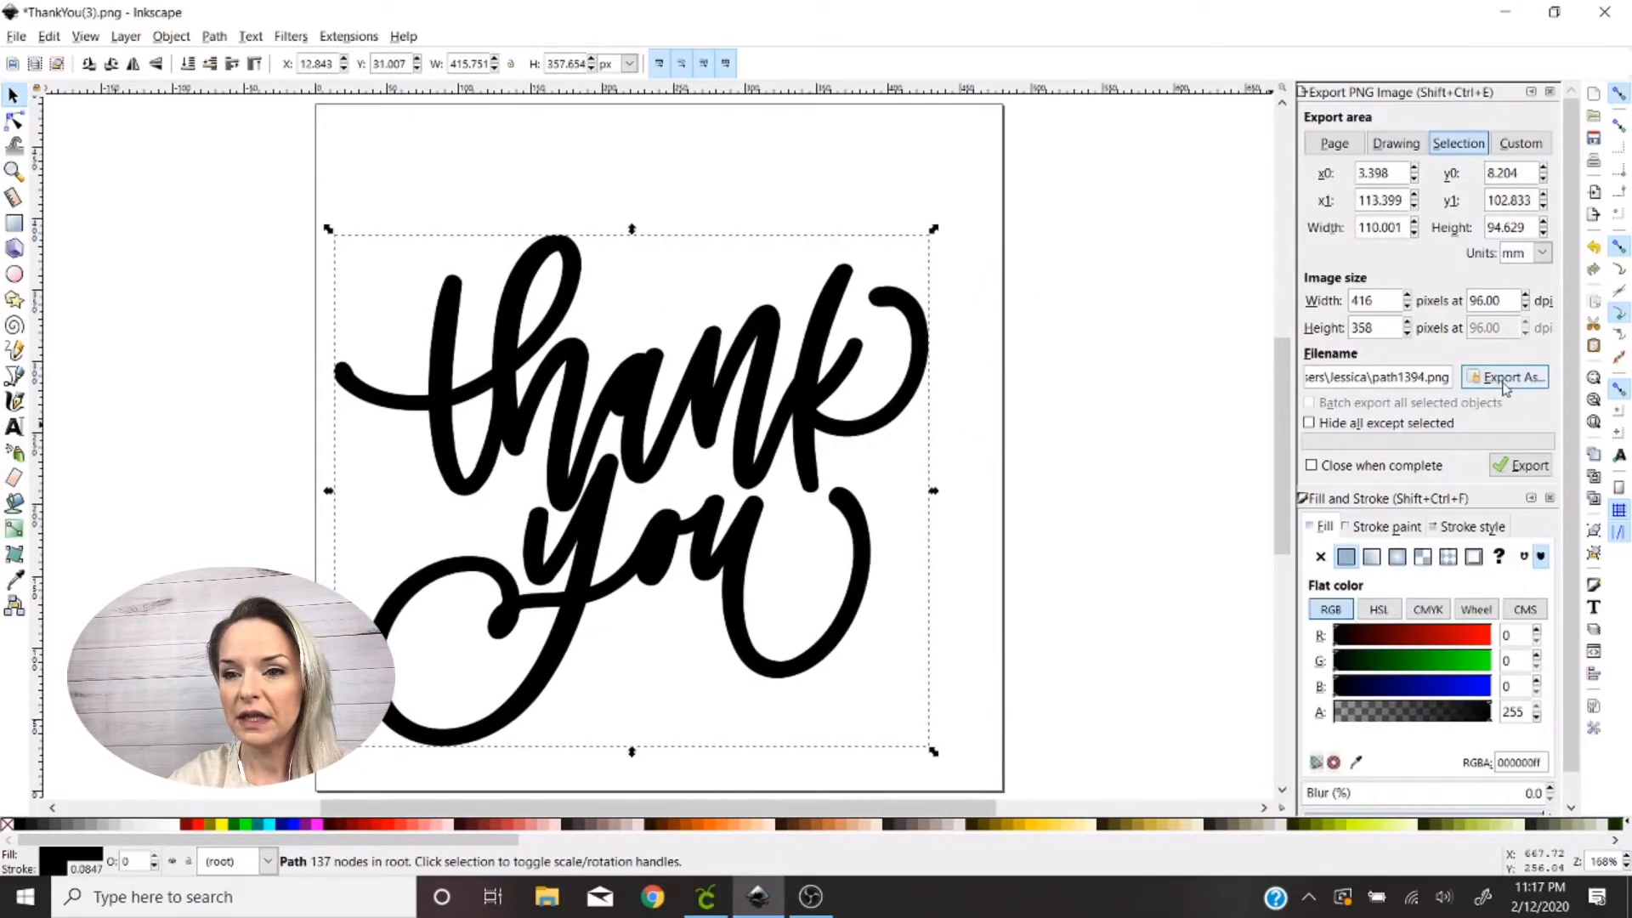
Start exporting the bold offset shape as a PNG, choosing the save location
left_click(1506, 376)
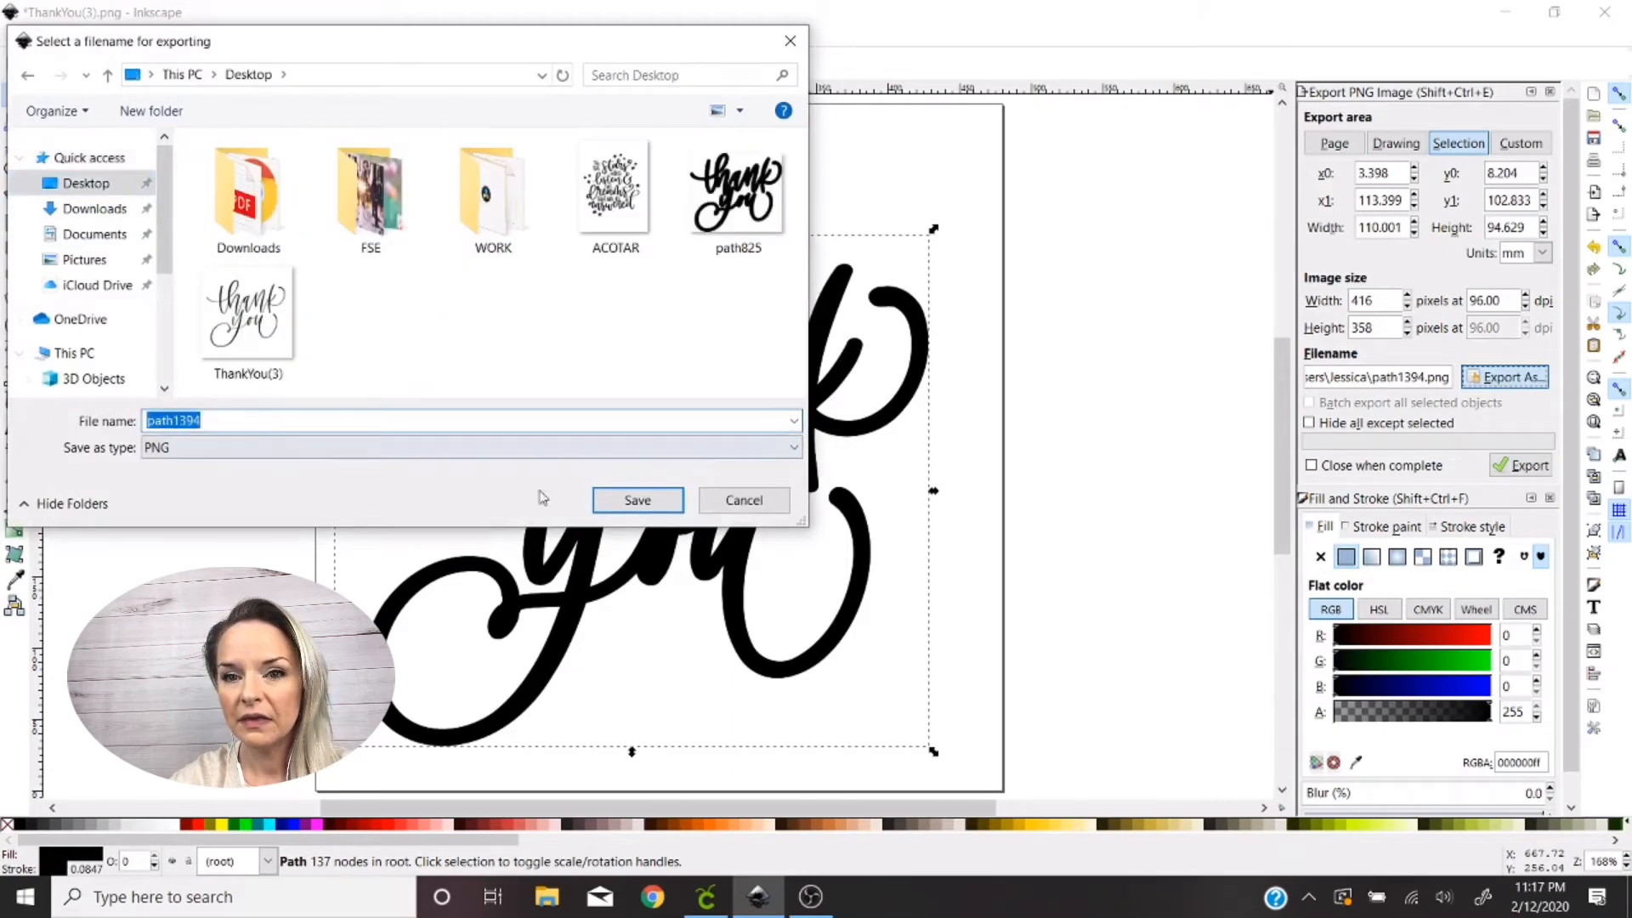
Save path1394.png to the Desktop and switch over to Cricut Design Space
left_click(638, 499)
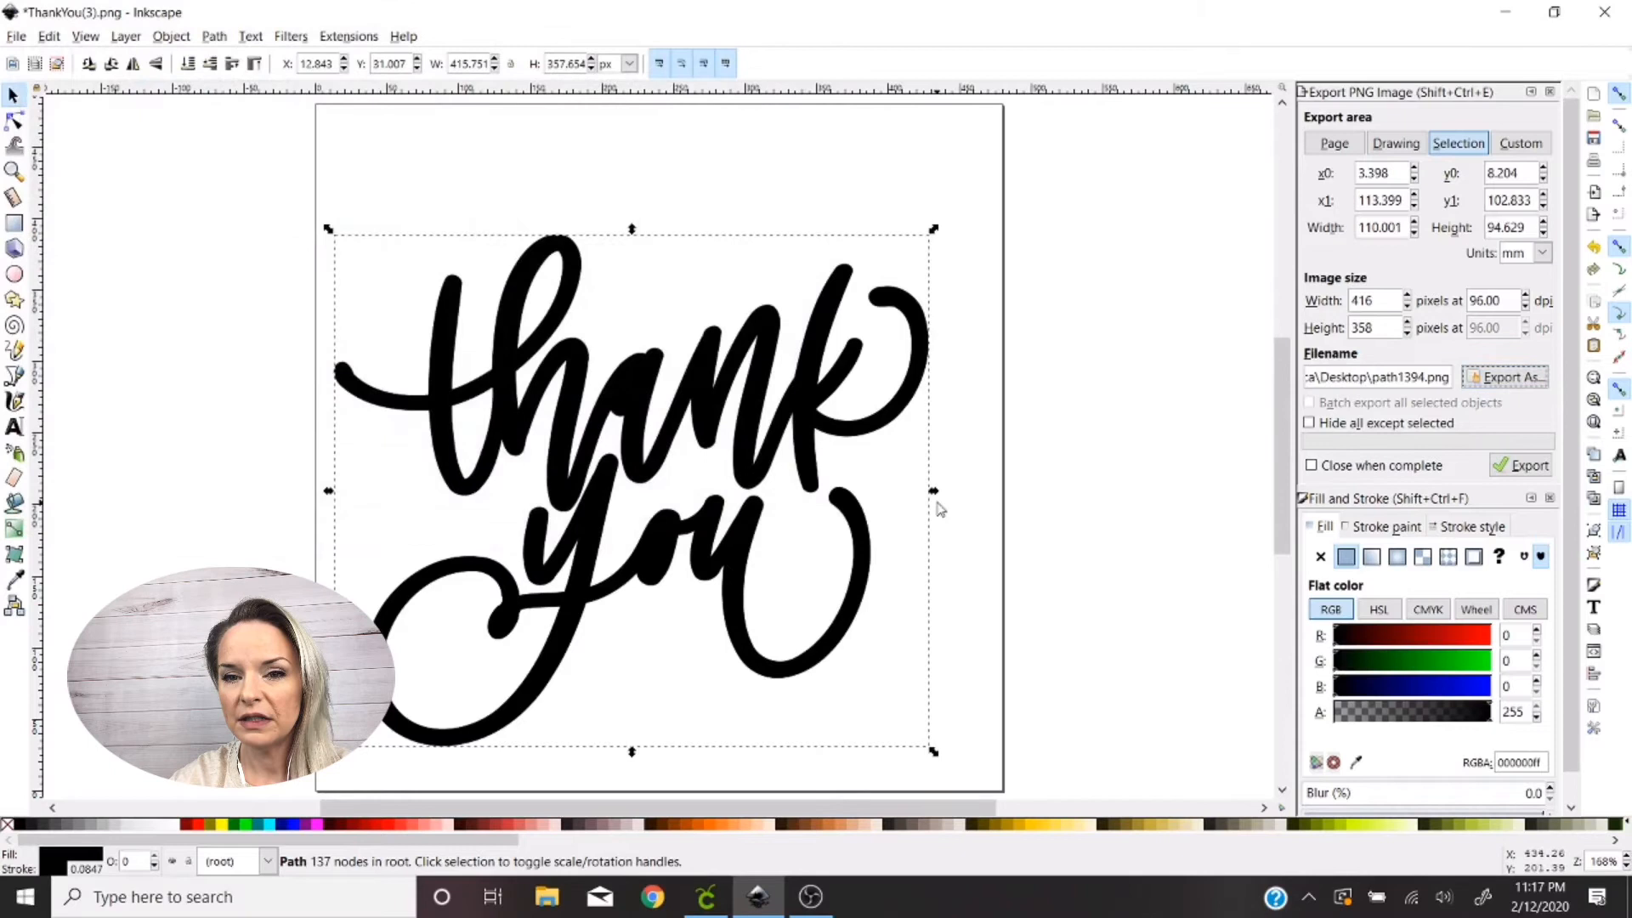
left_click(1522, 464)
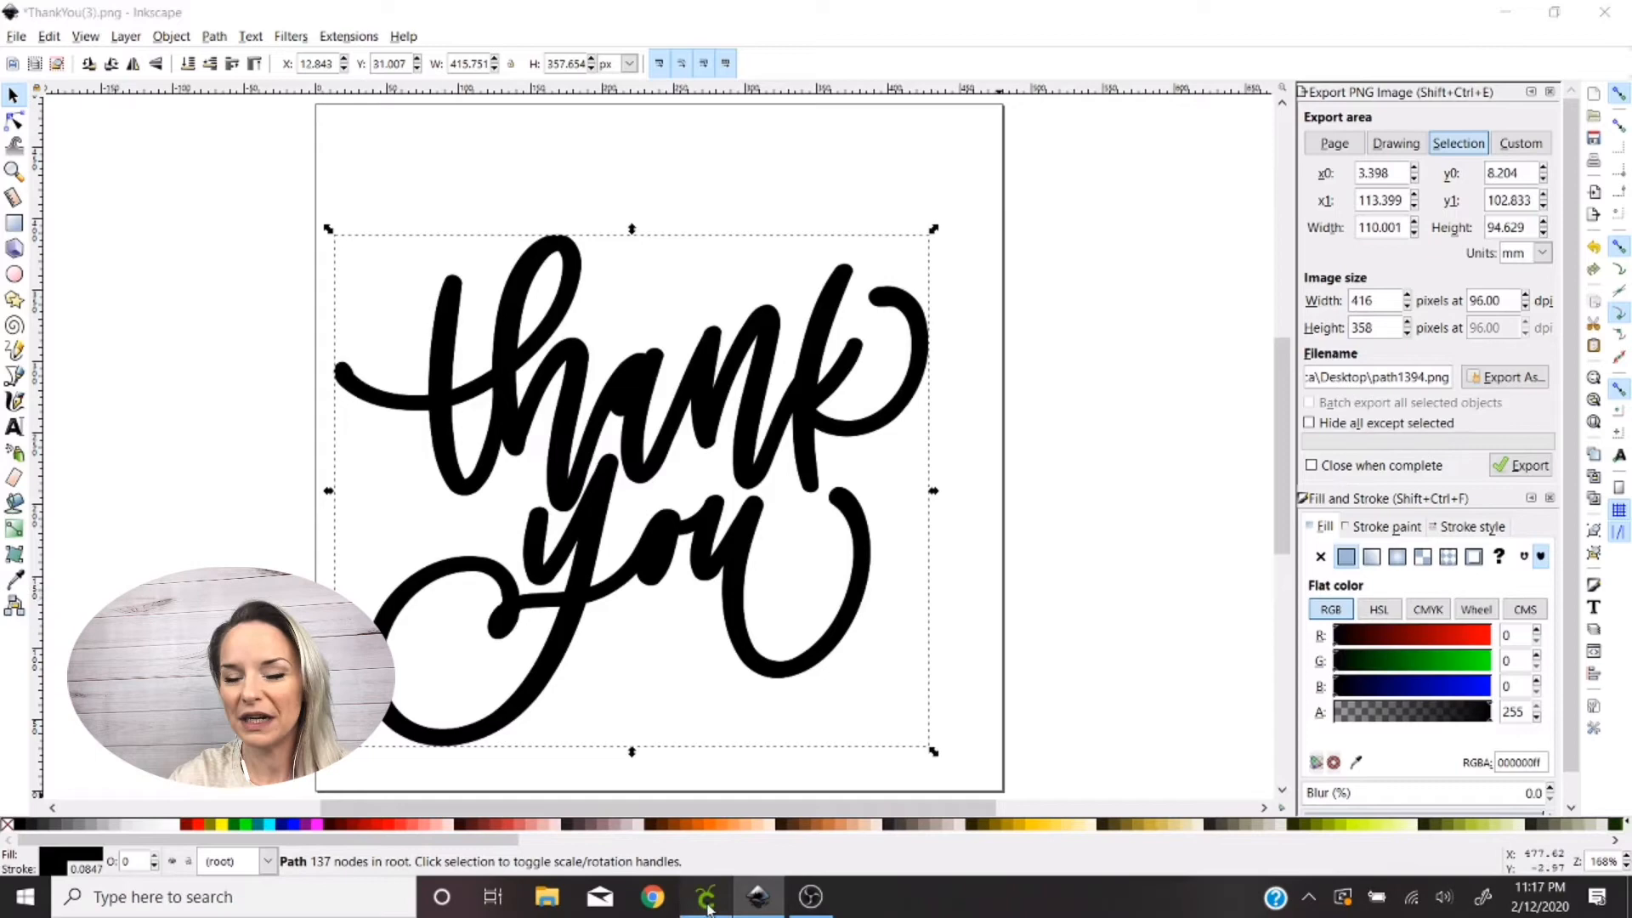
left_click(707, 898)
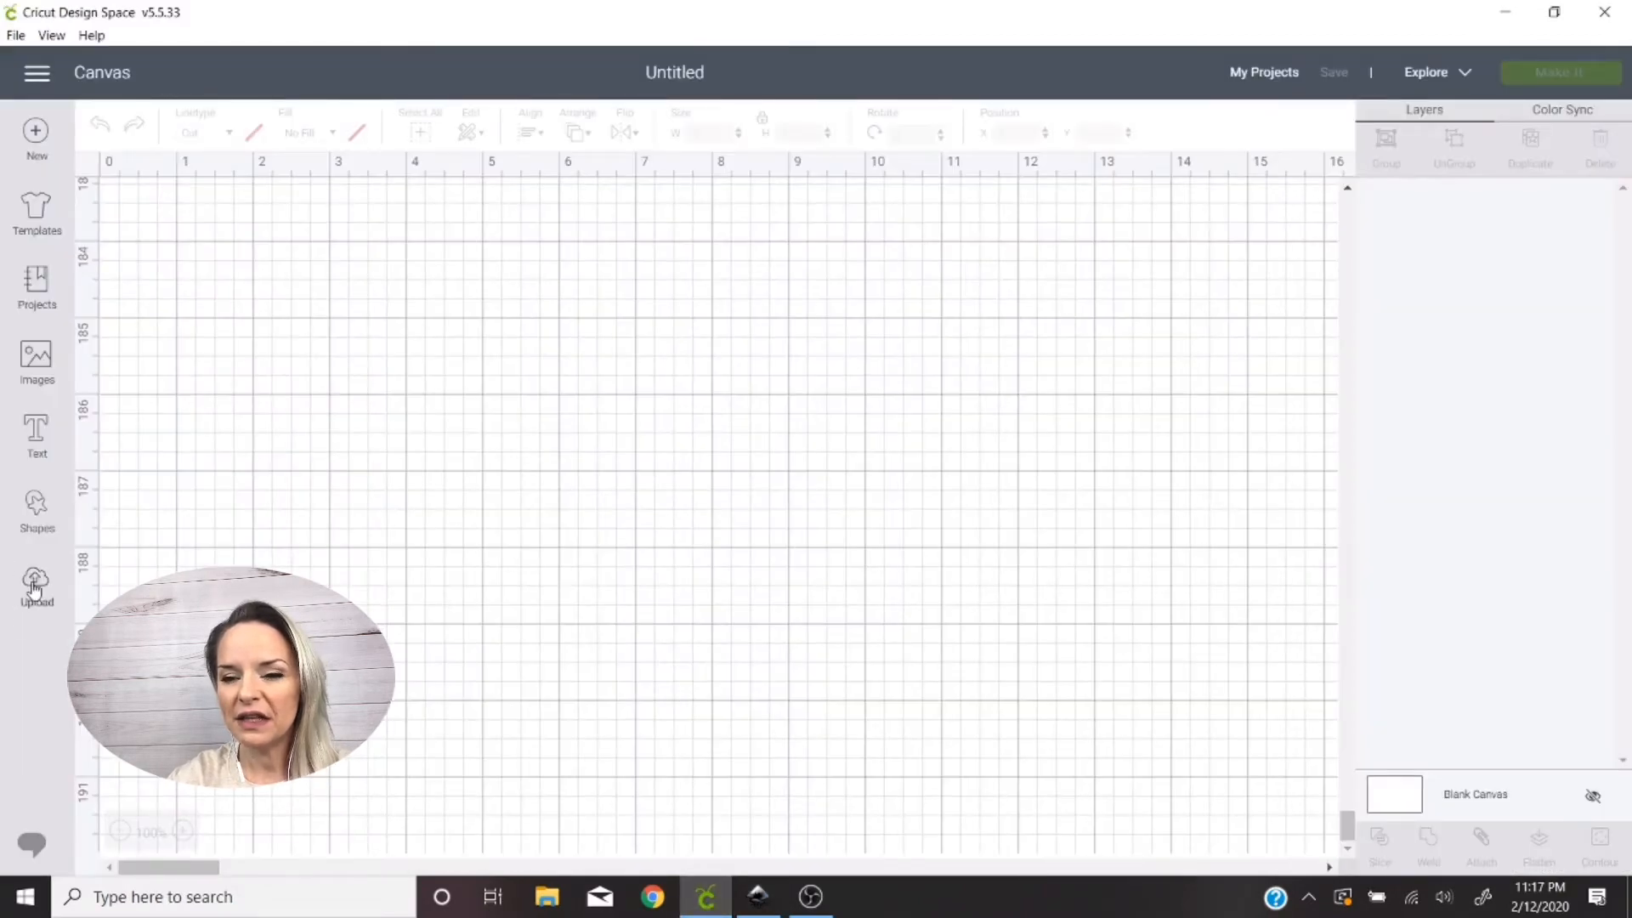
Upload the path1394 image from the Desktop and save it as a cut image
left_click(36, 578)
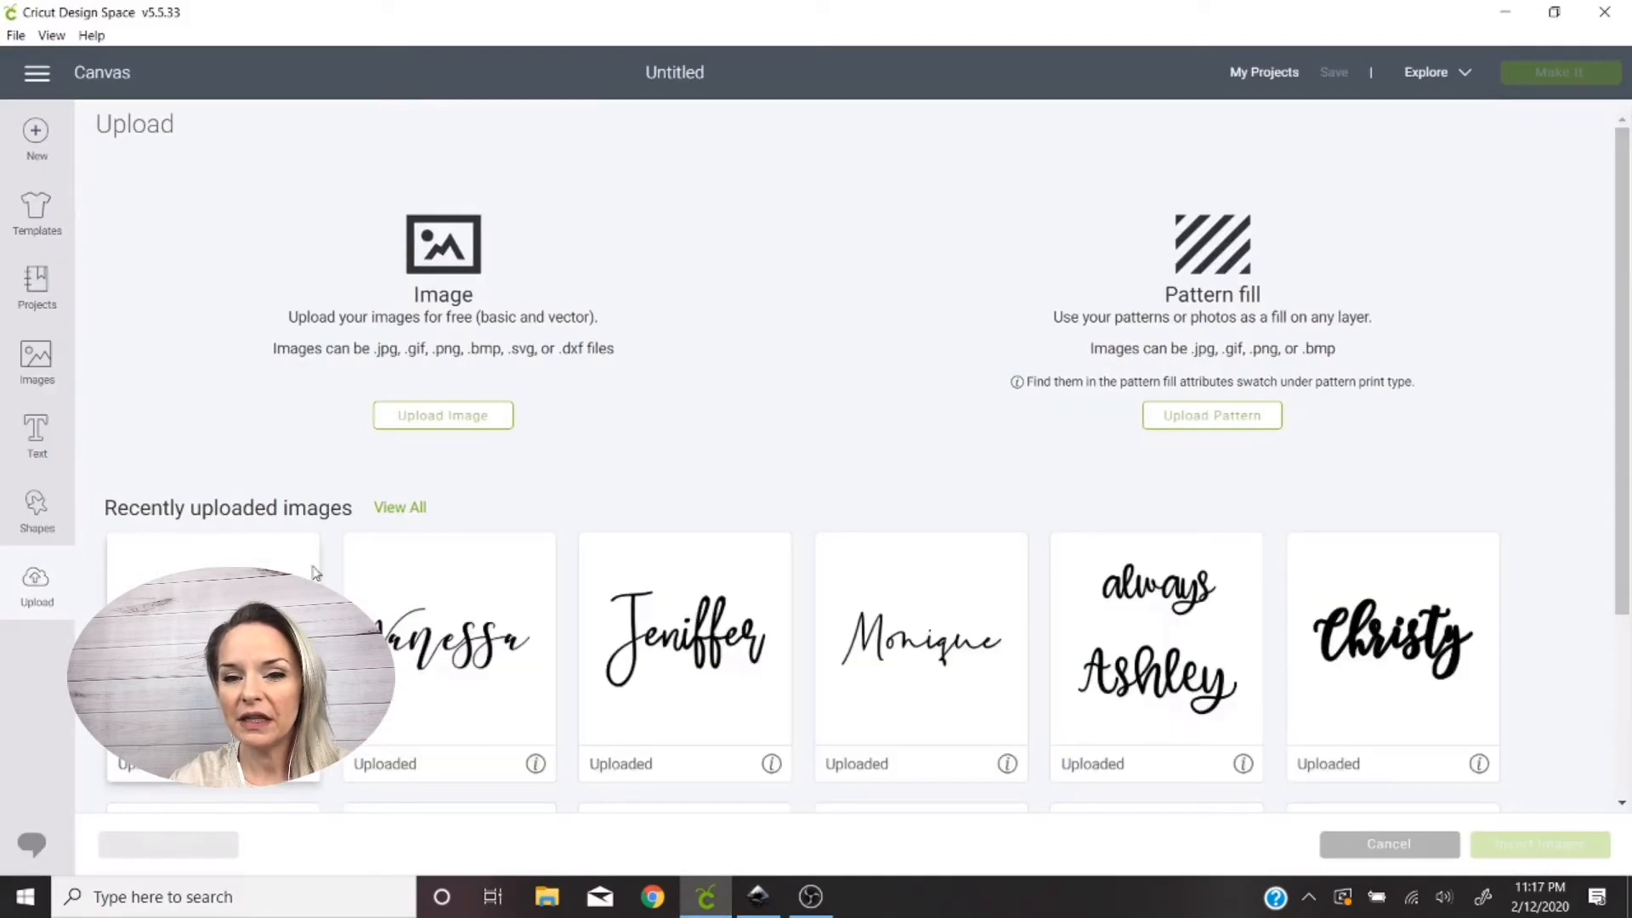
left_click(442, 415)
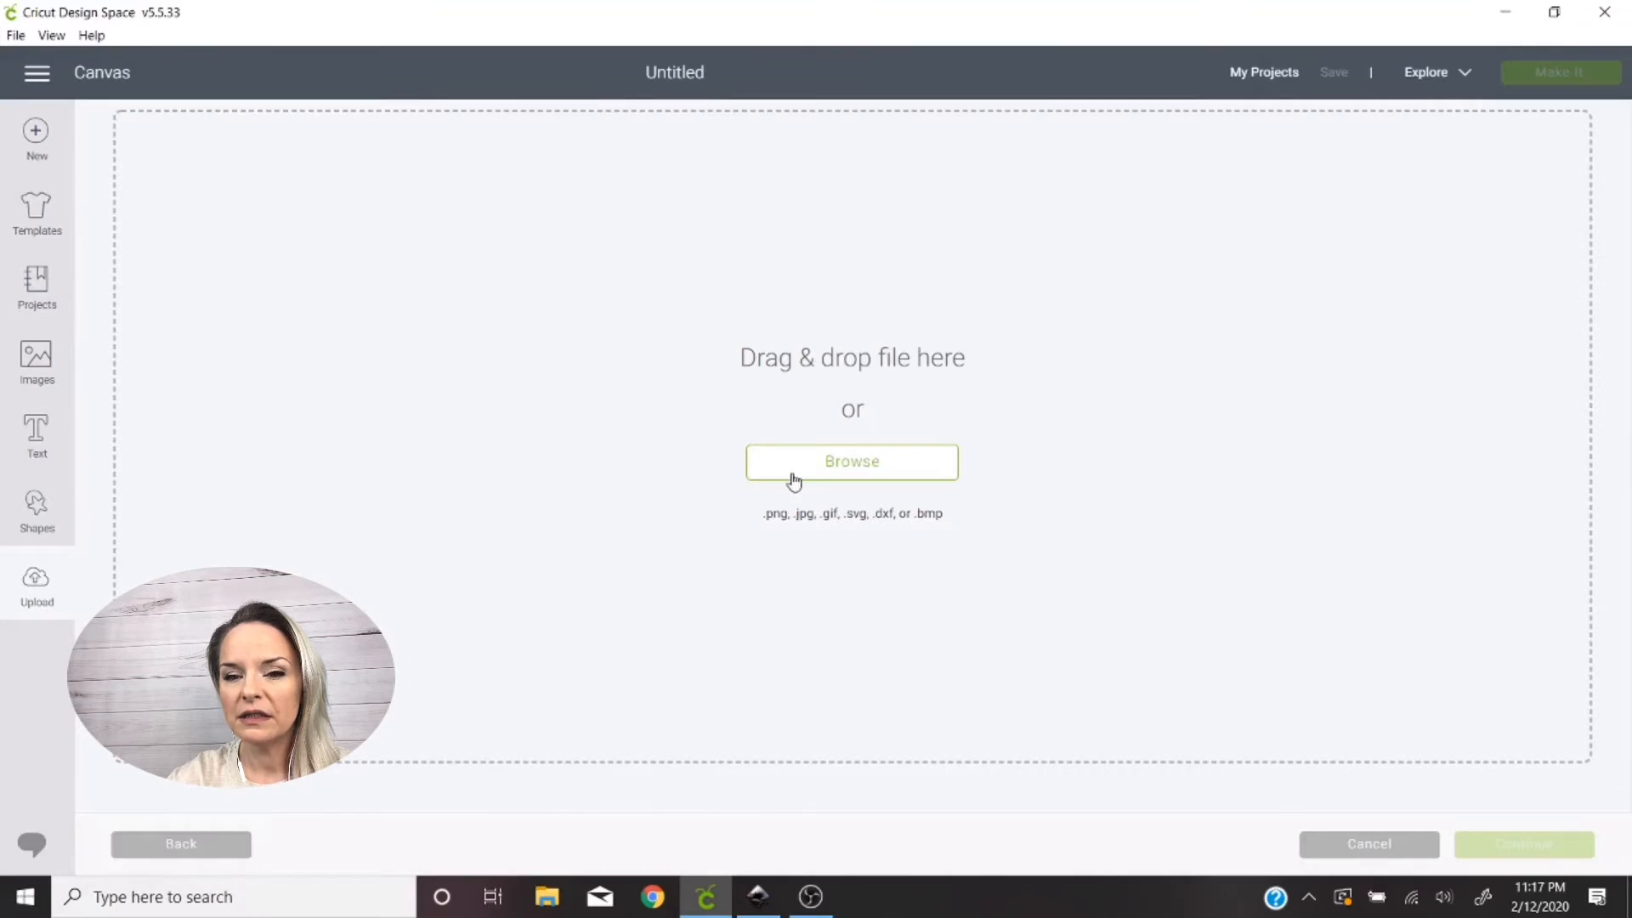
left_click(851, 462)
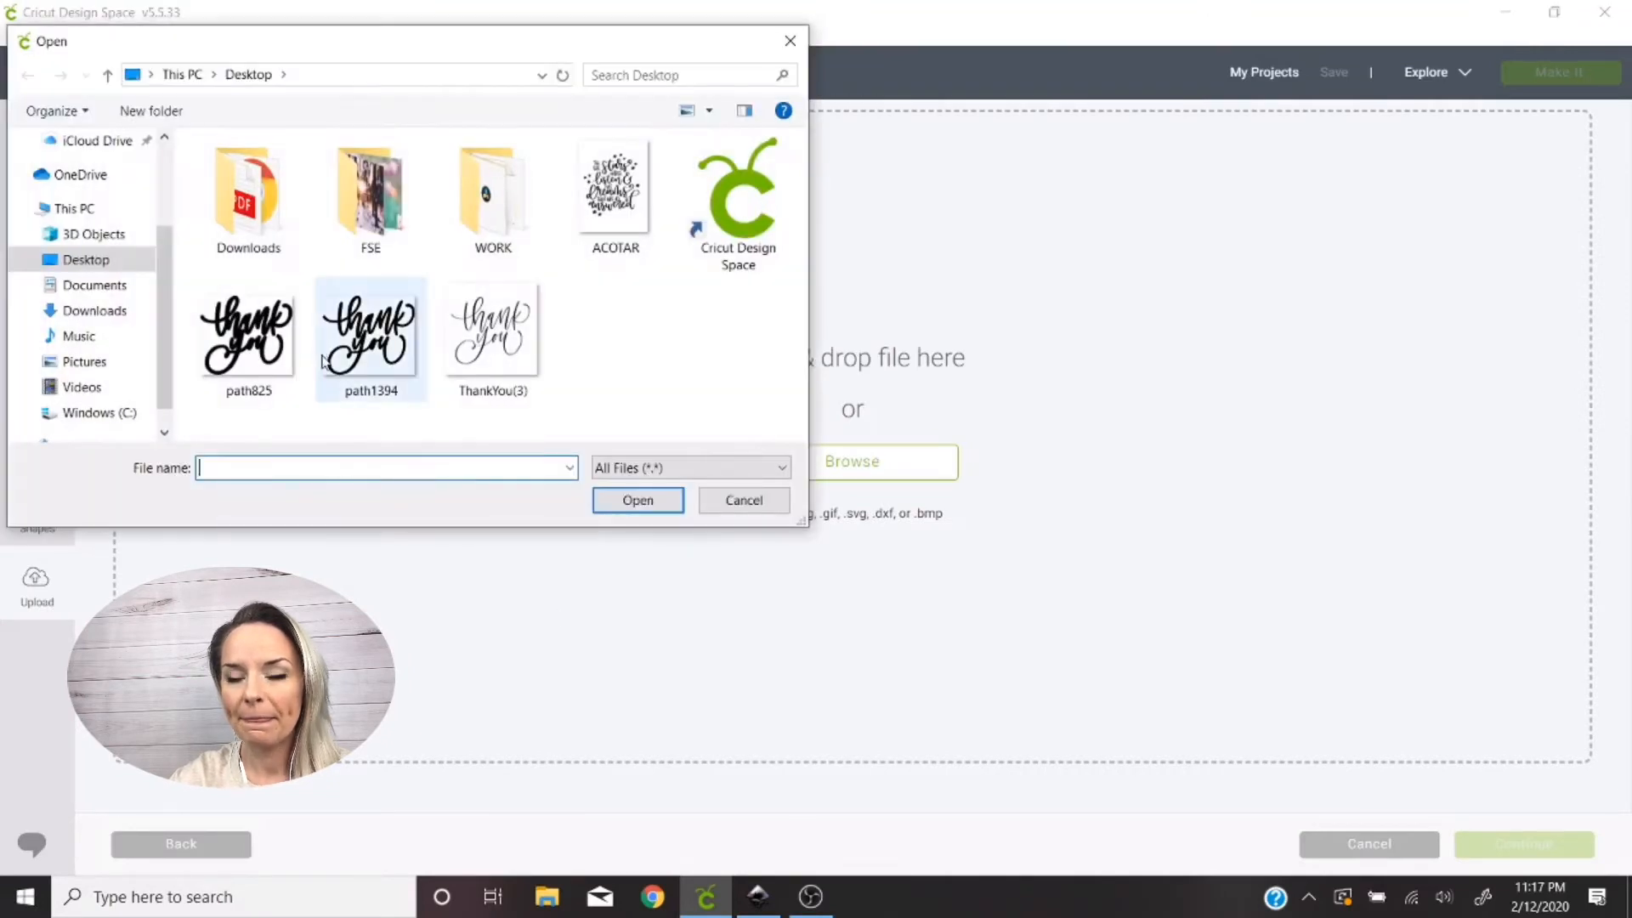
left_click(371, 333)
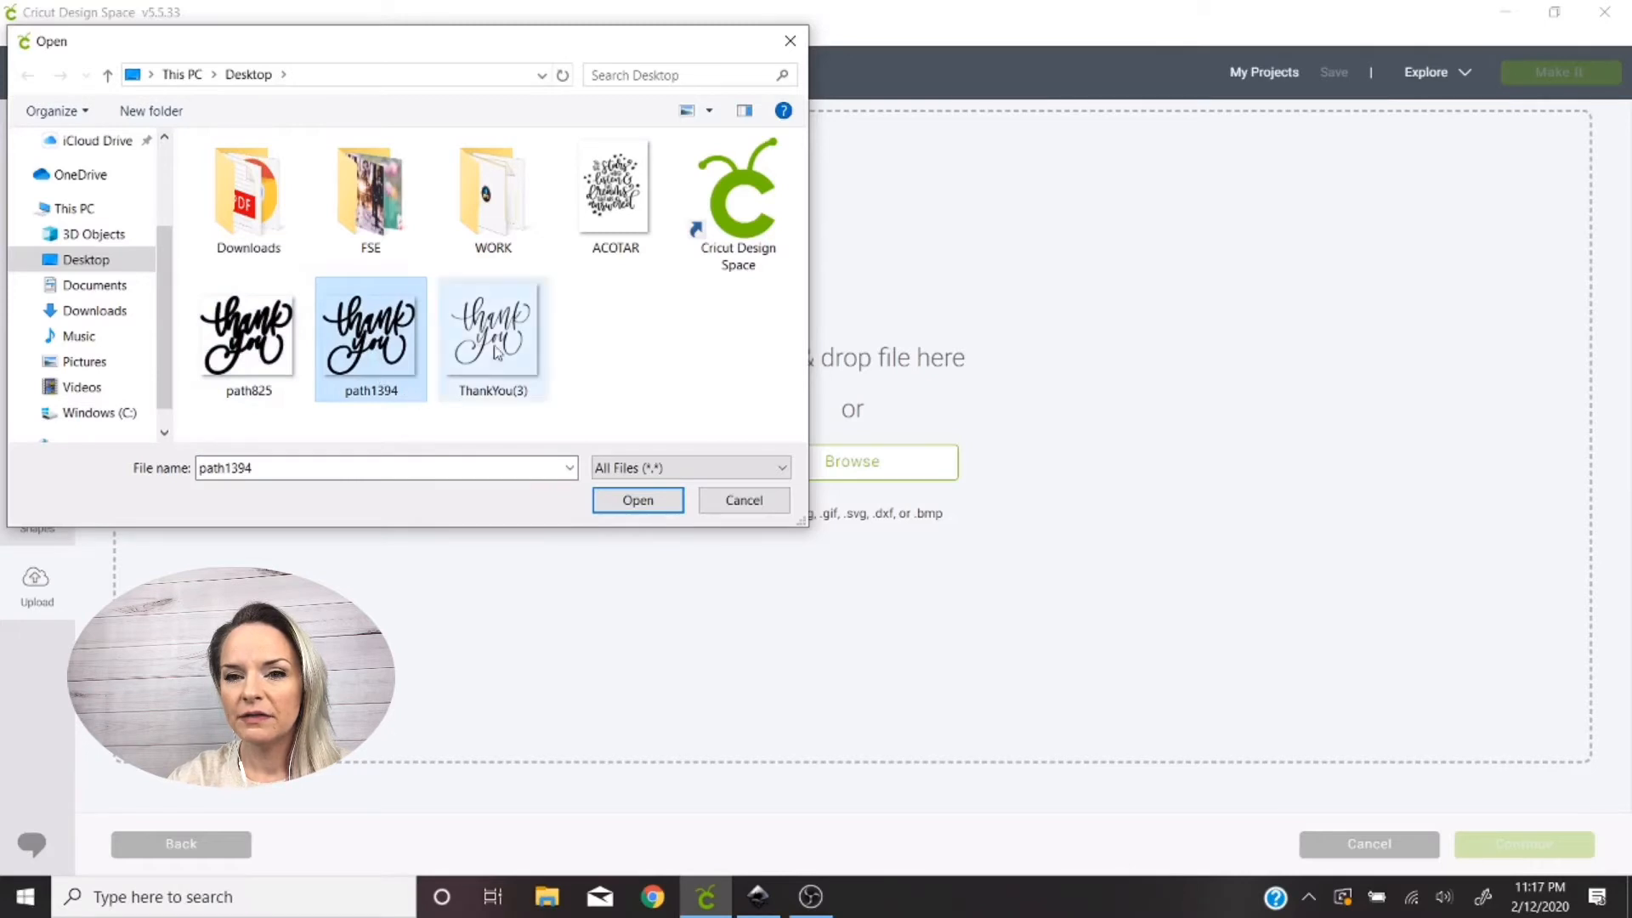
left_click(636, 500)
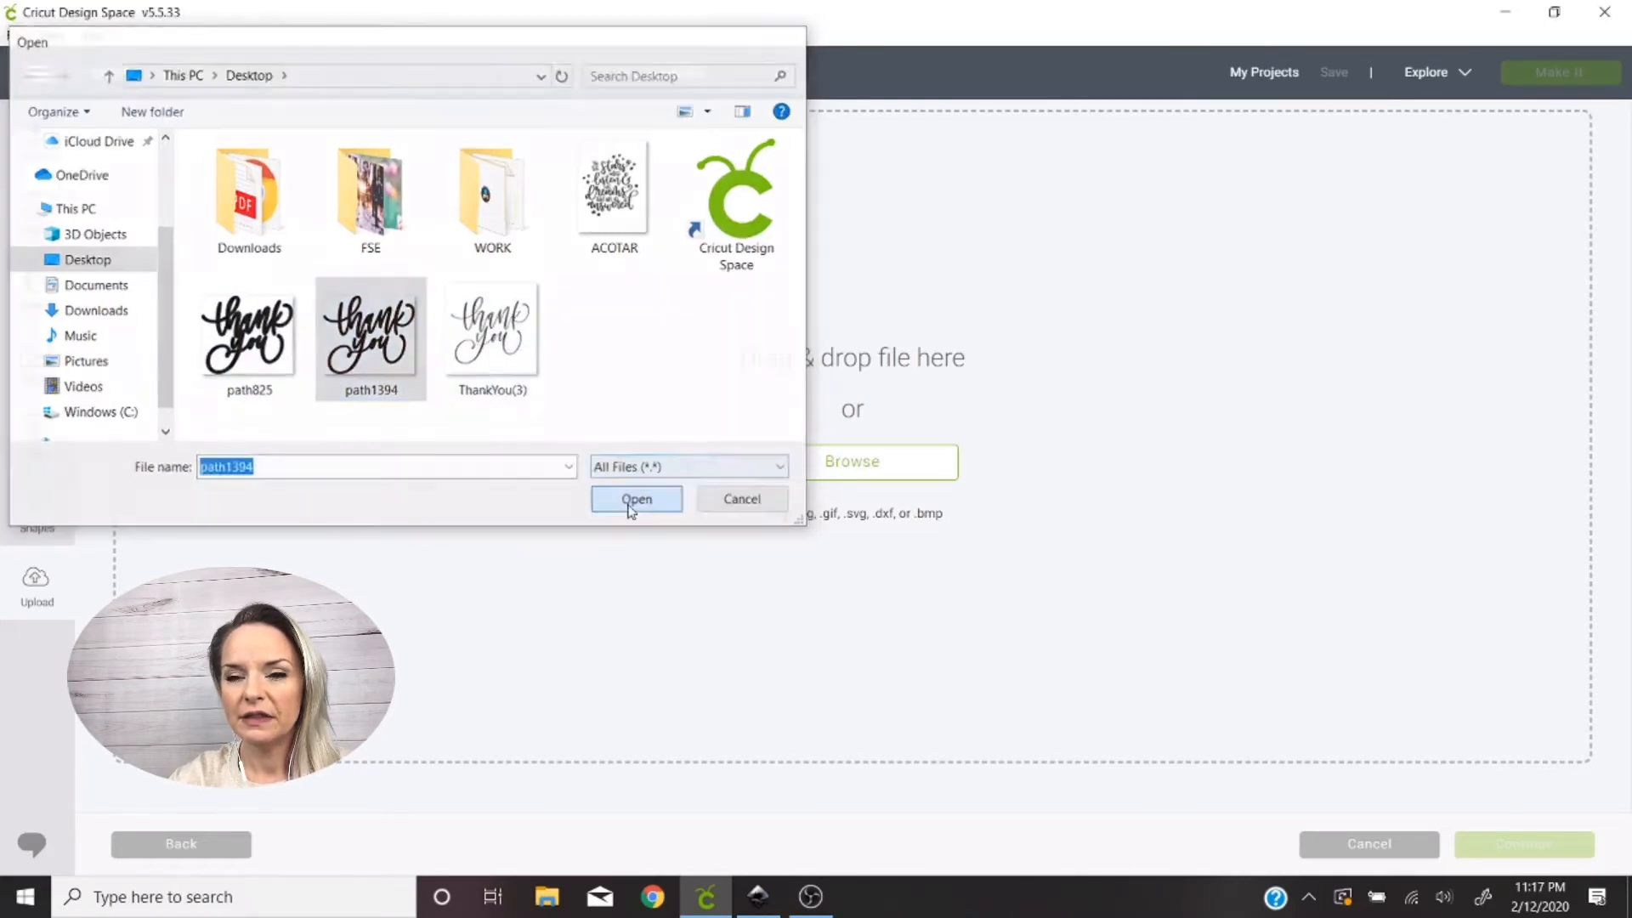
left_click(635, 500)
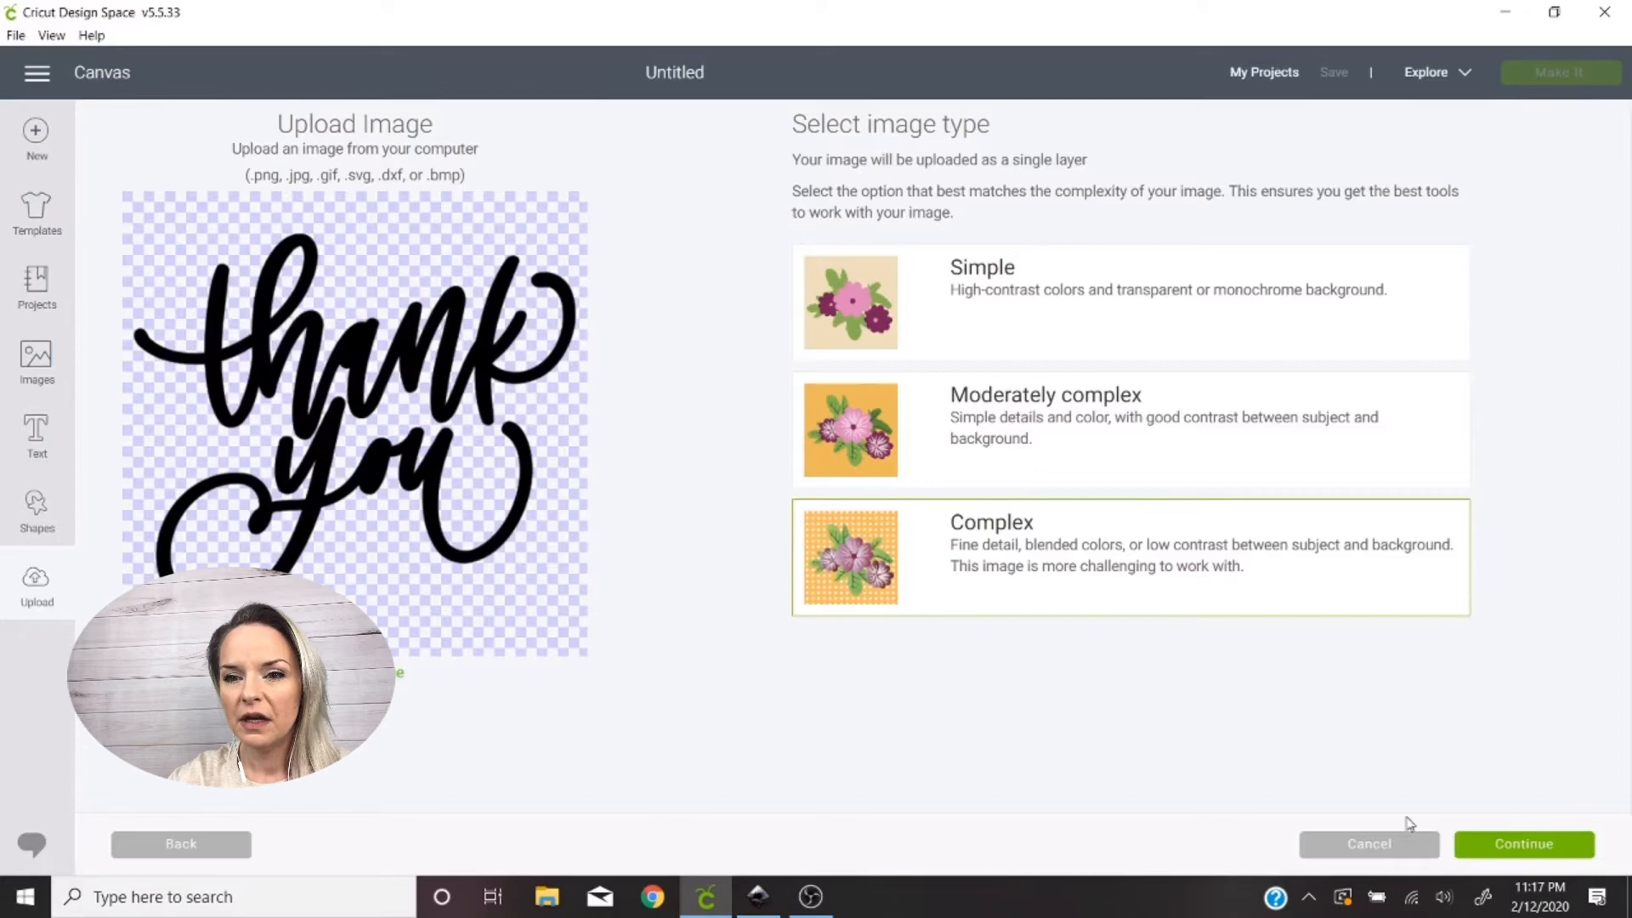
left_click(1523, 844)
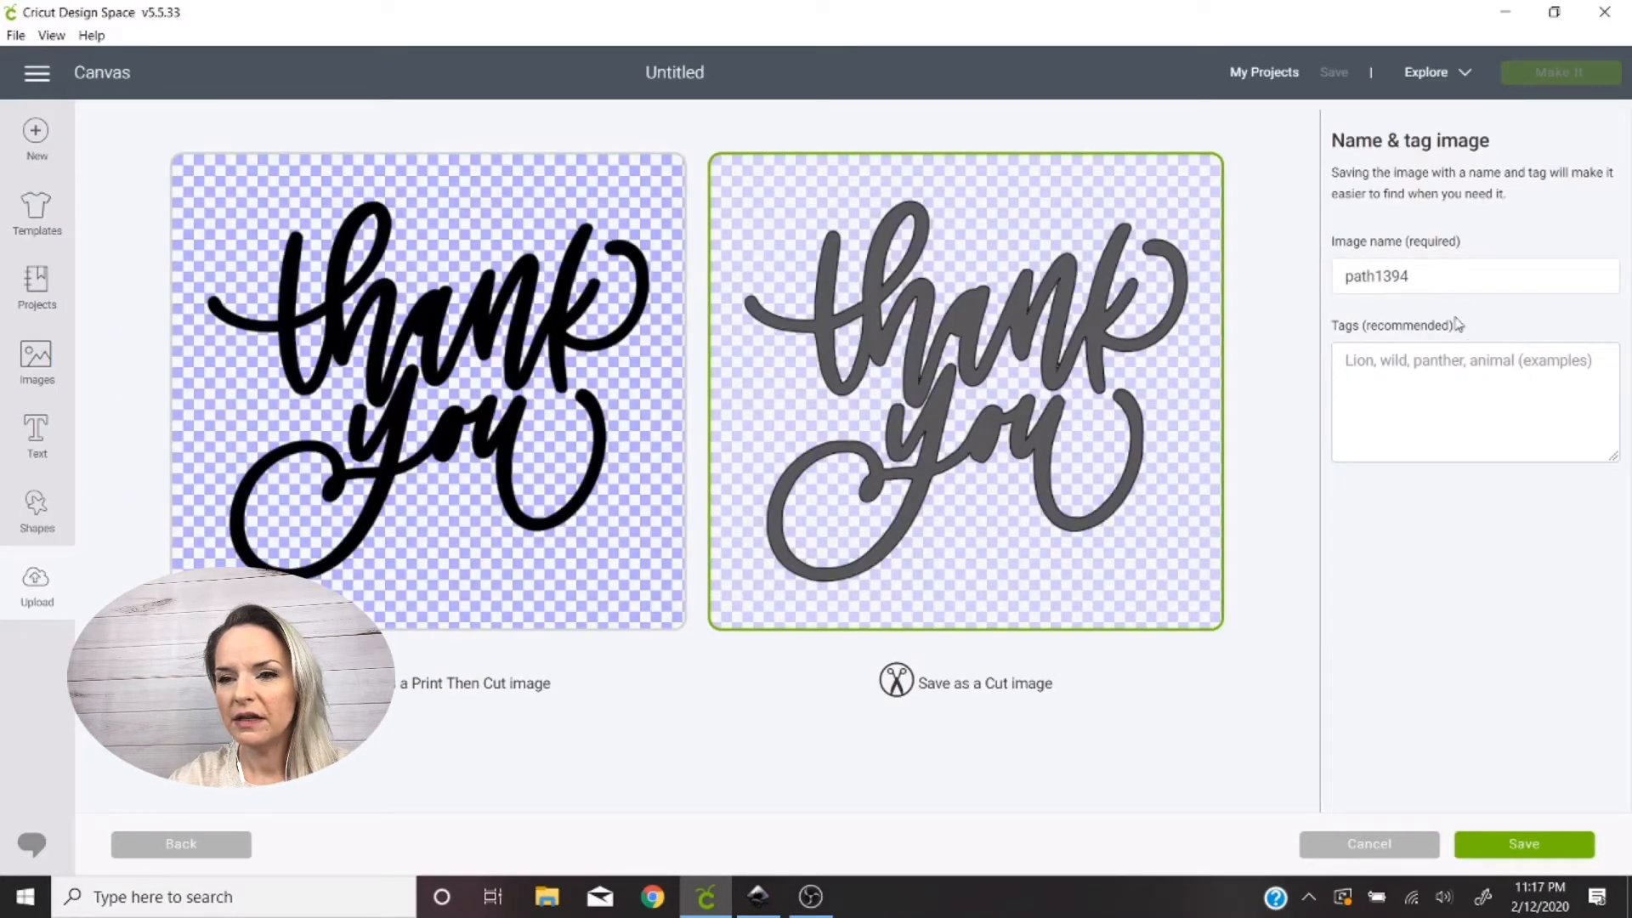
left_click(1523, 843)
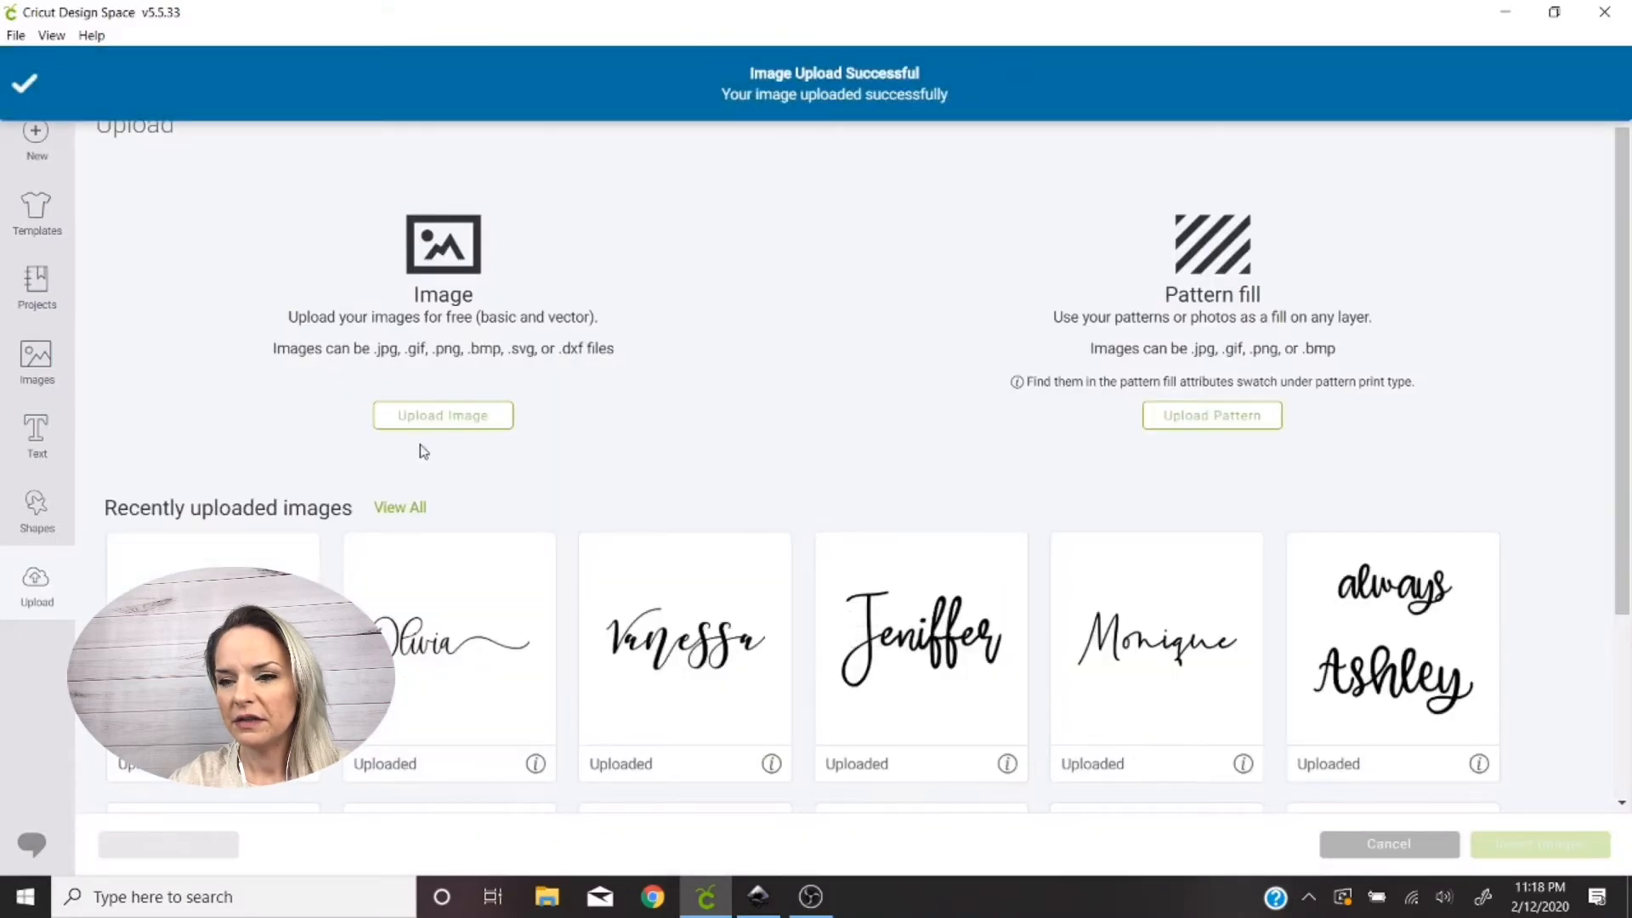
Upload the thin ThankYou(3) image without erasing anything and save it as a cut image
left_click(442, 415)
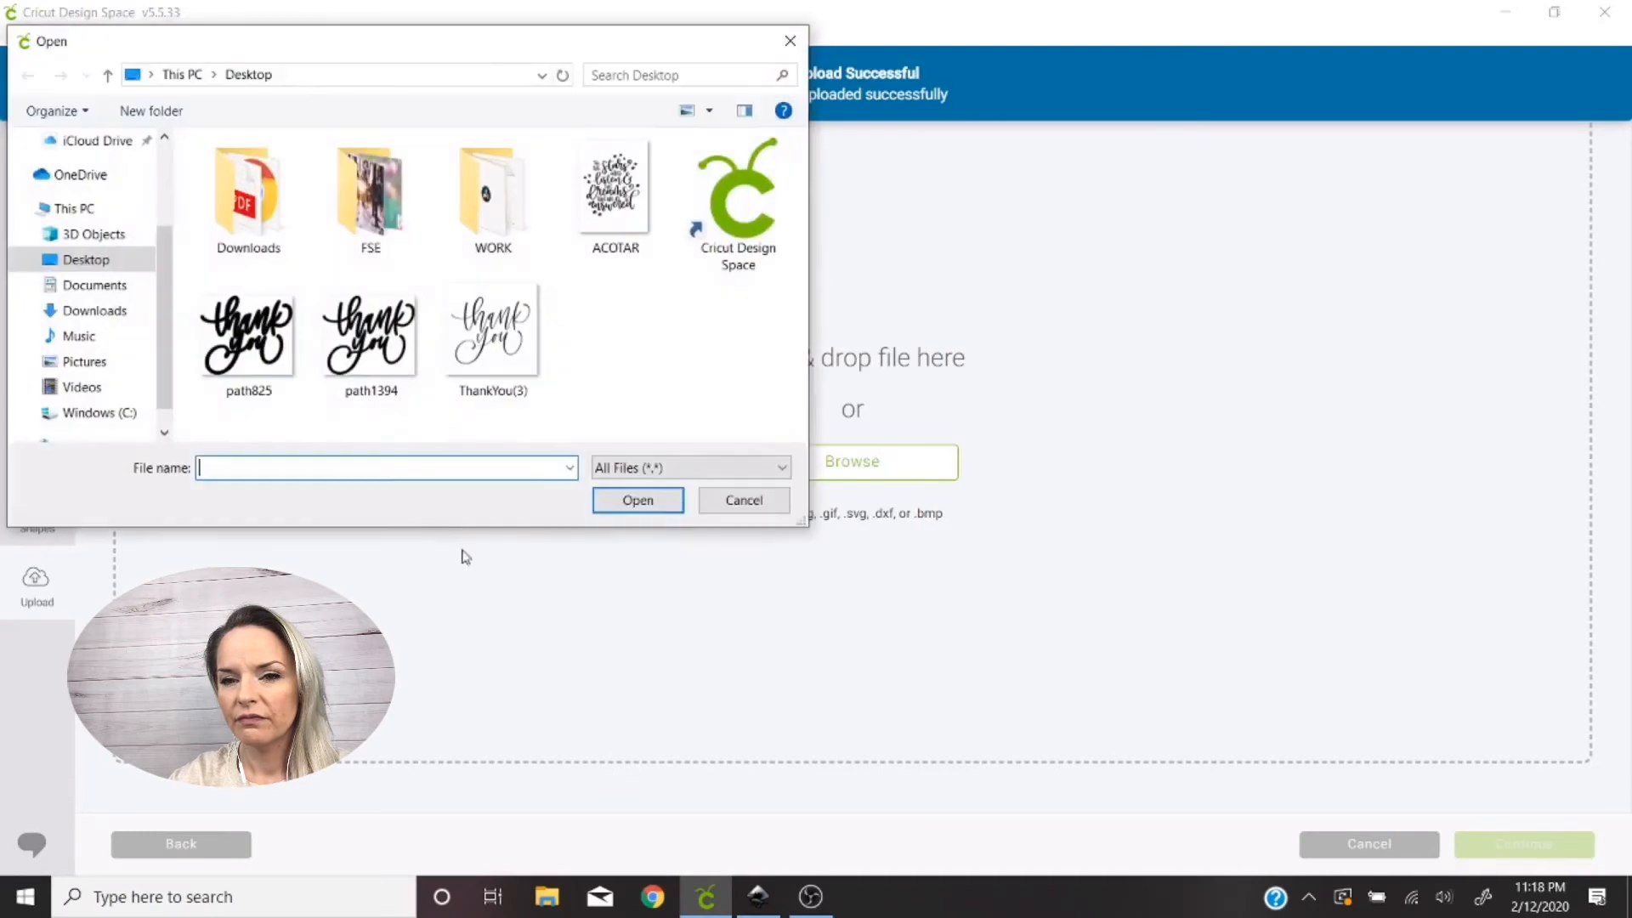
left_click(492, 330)
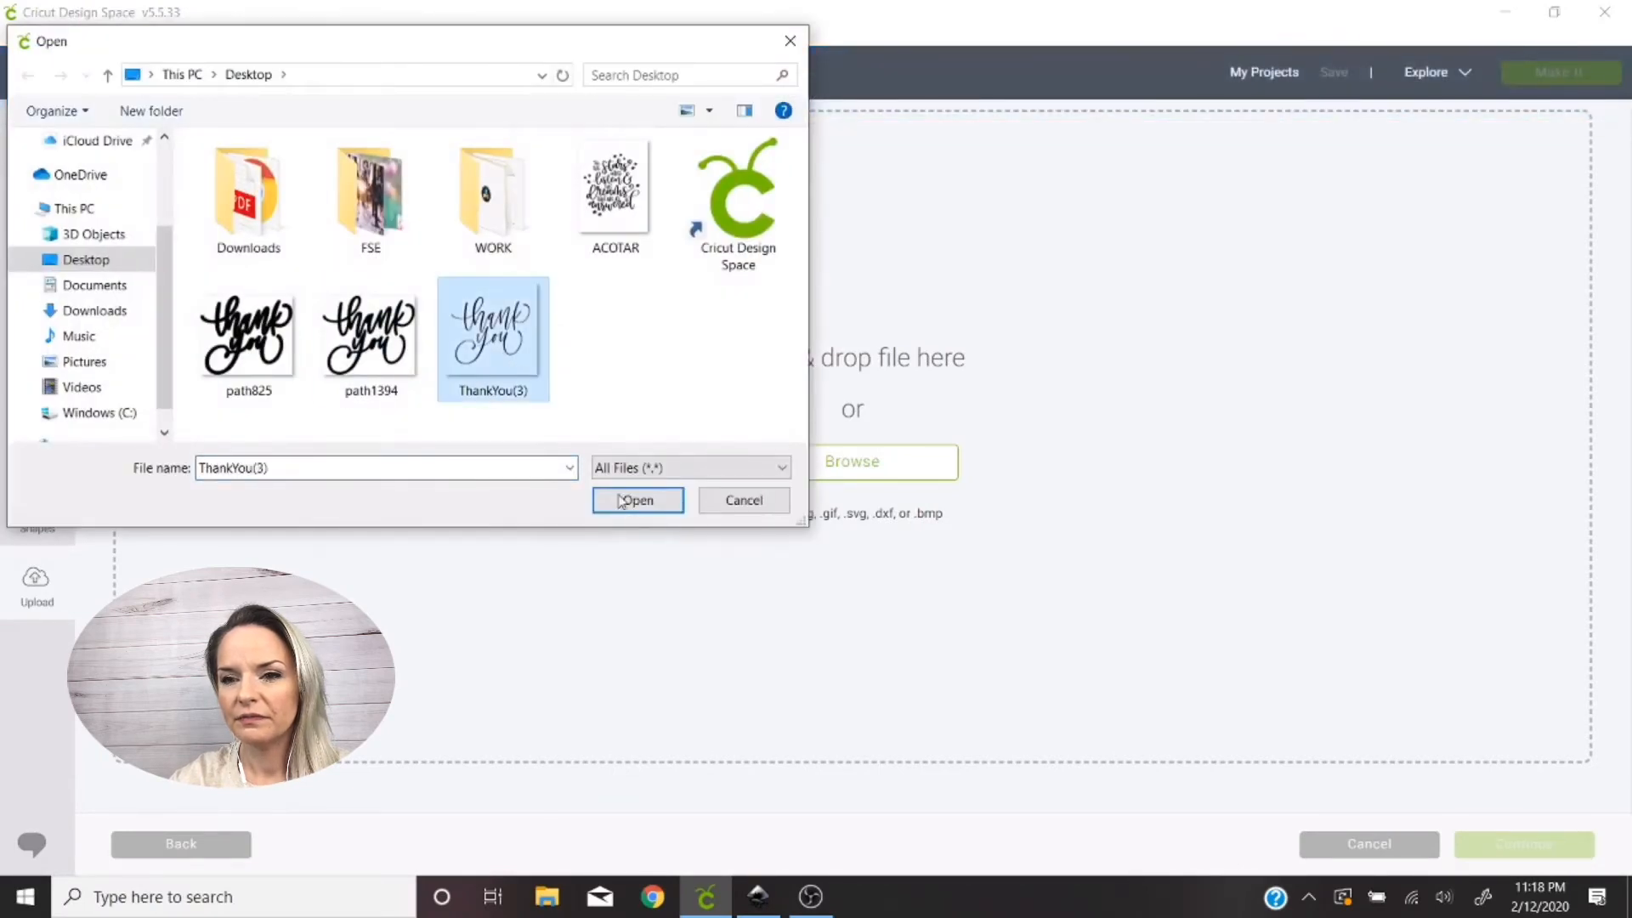
left_click(637, 499)
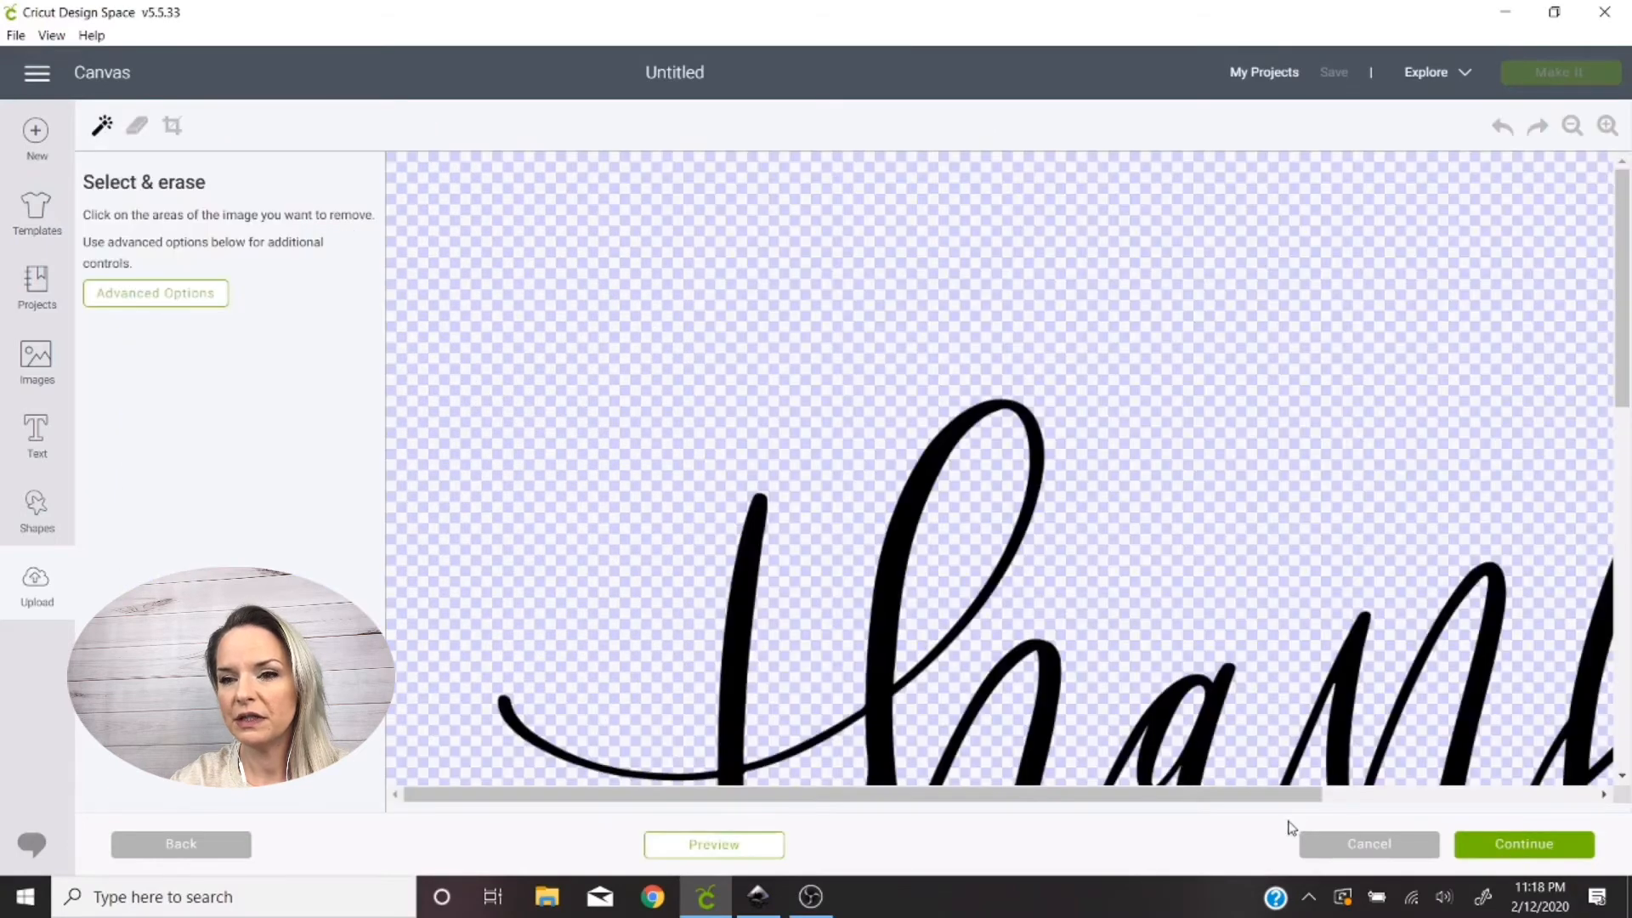
left_click(1523, 844)
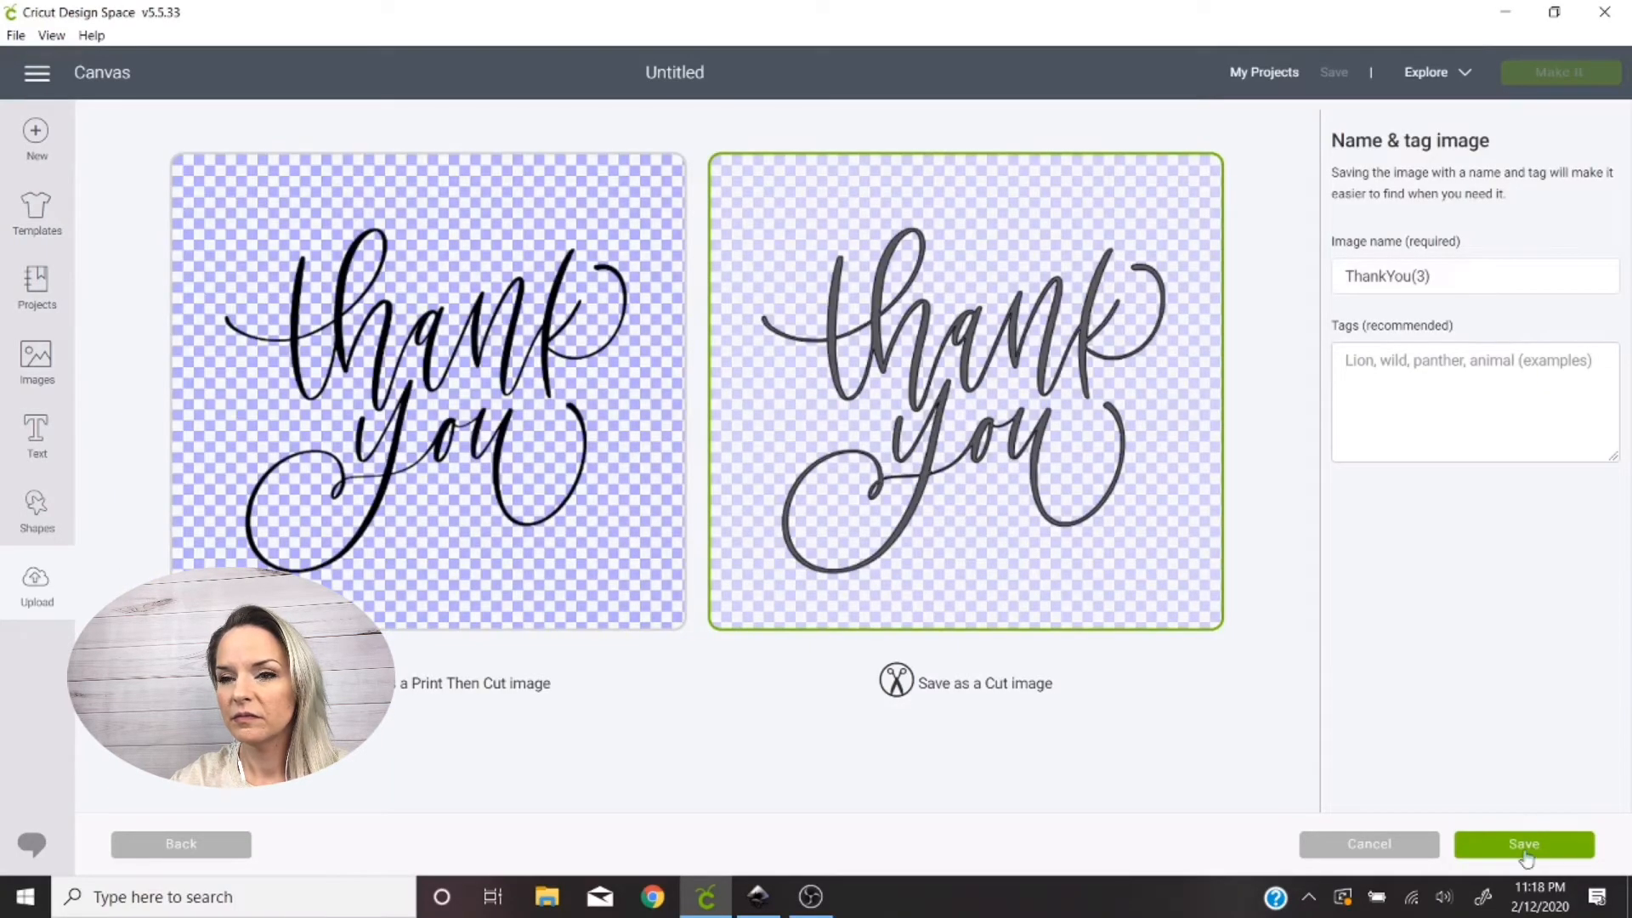
left_click(1523, 843)
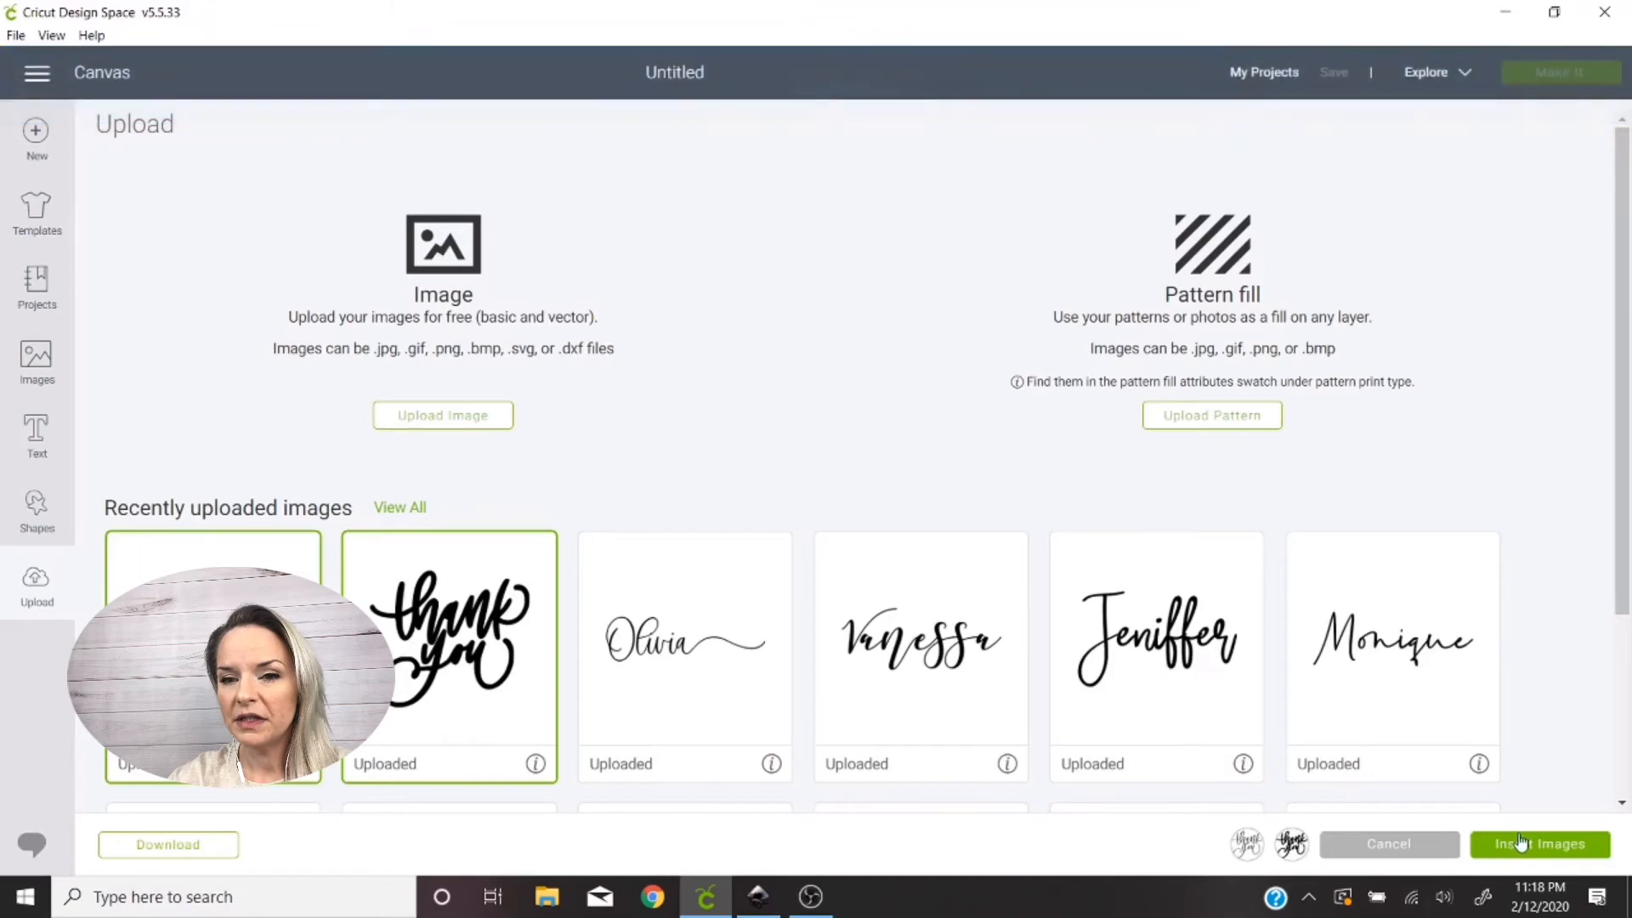
Insert both uploads, shrink the thin script and enlarge the bold one to 6.443 wide
left_click(1541, 845)
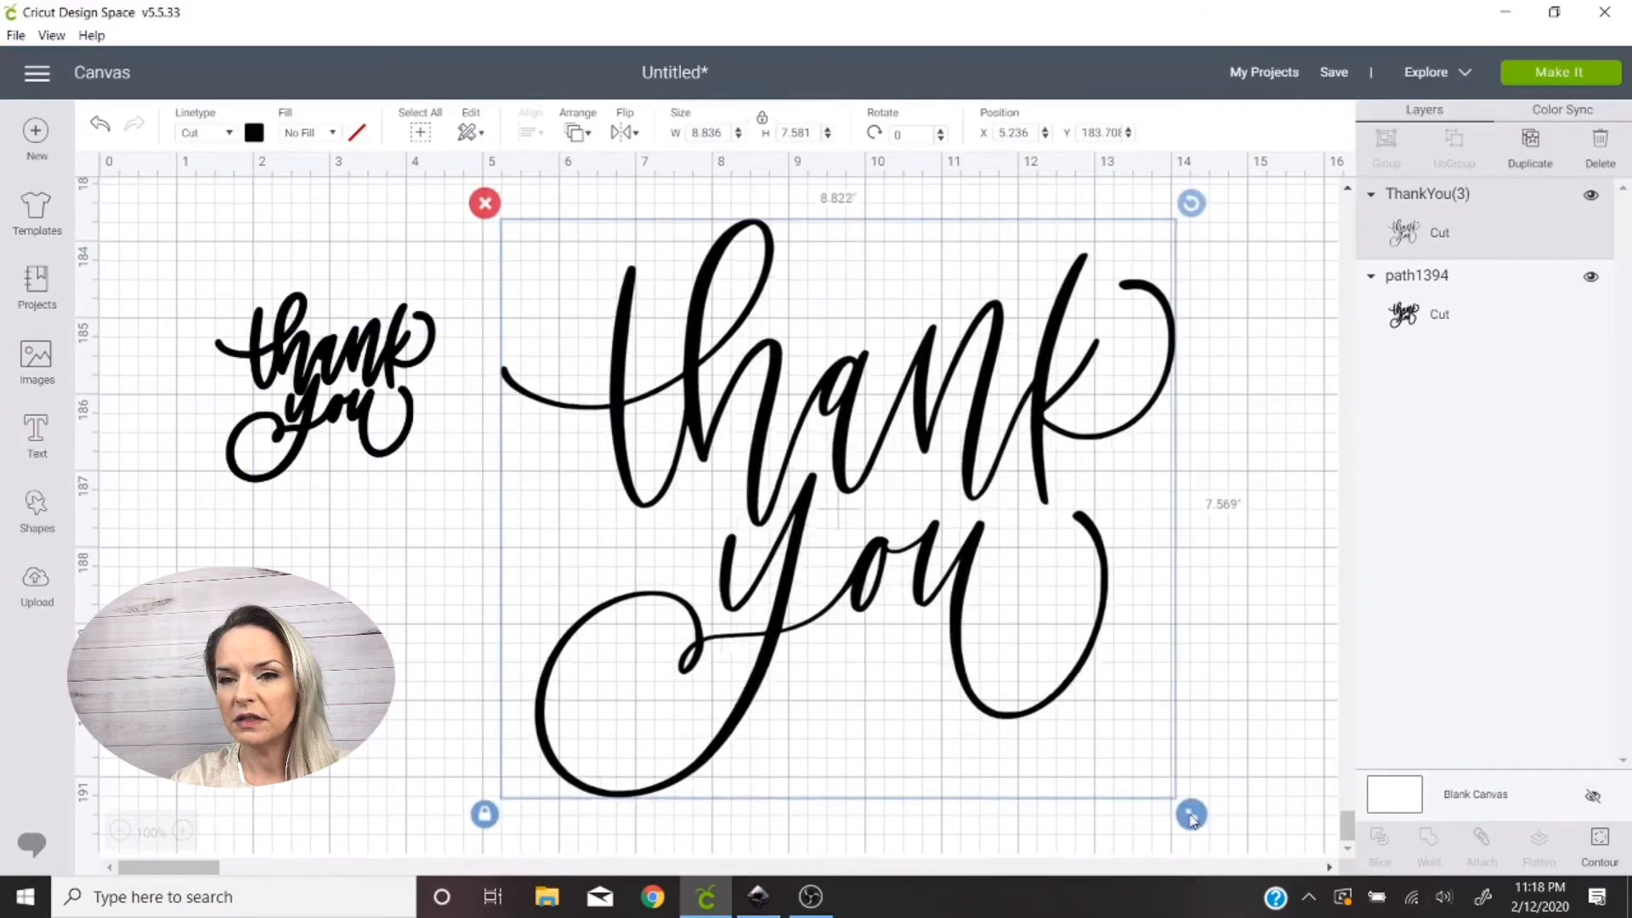
left_click_drag(1191, 812, 451, 498)
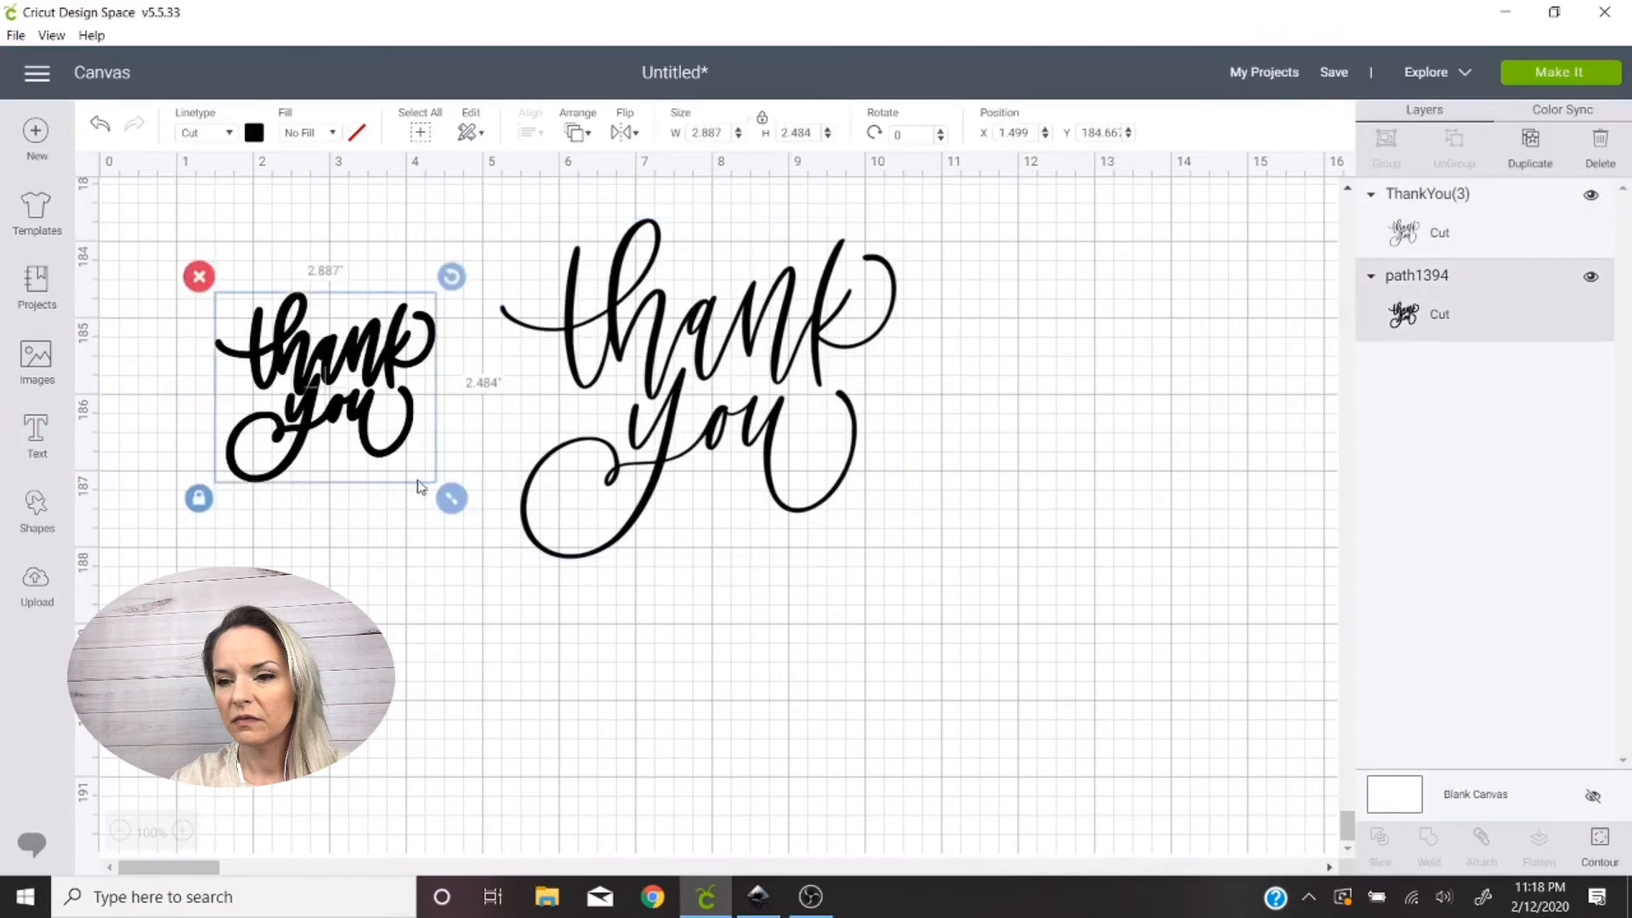
left_click_drag(453, 498, 724, 731)
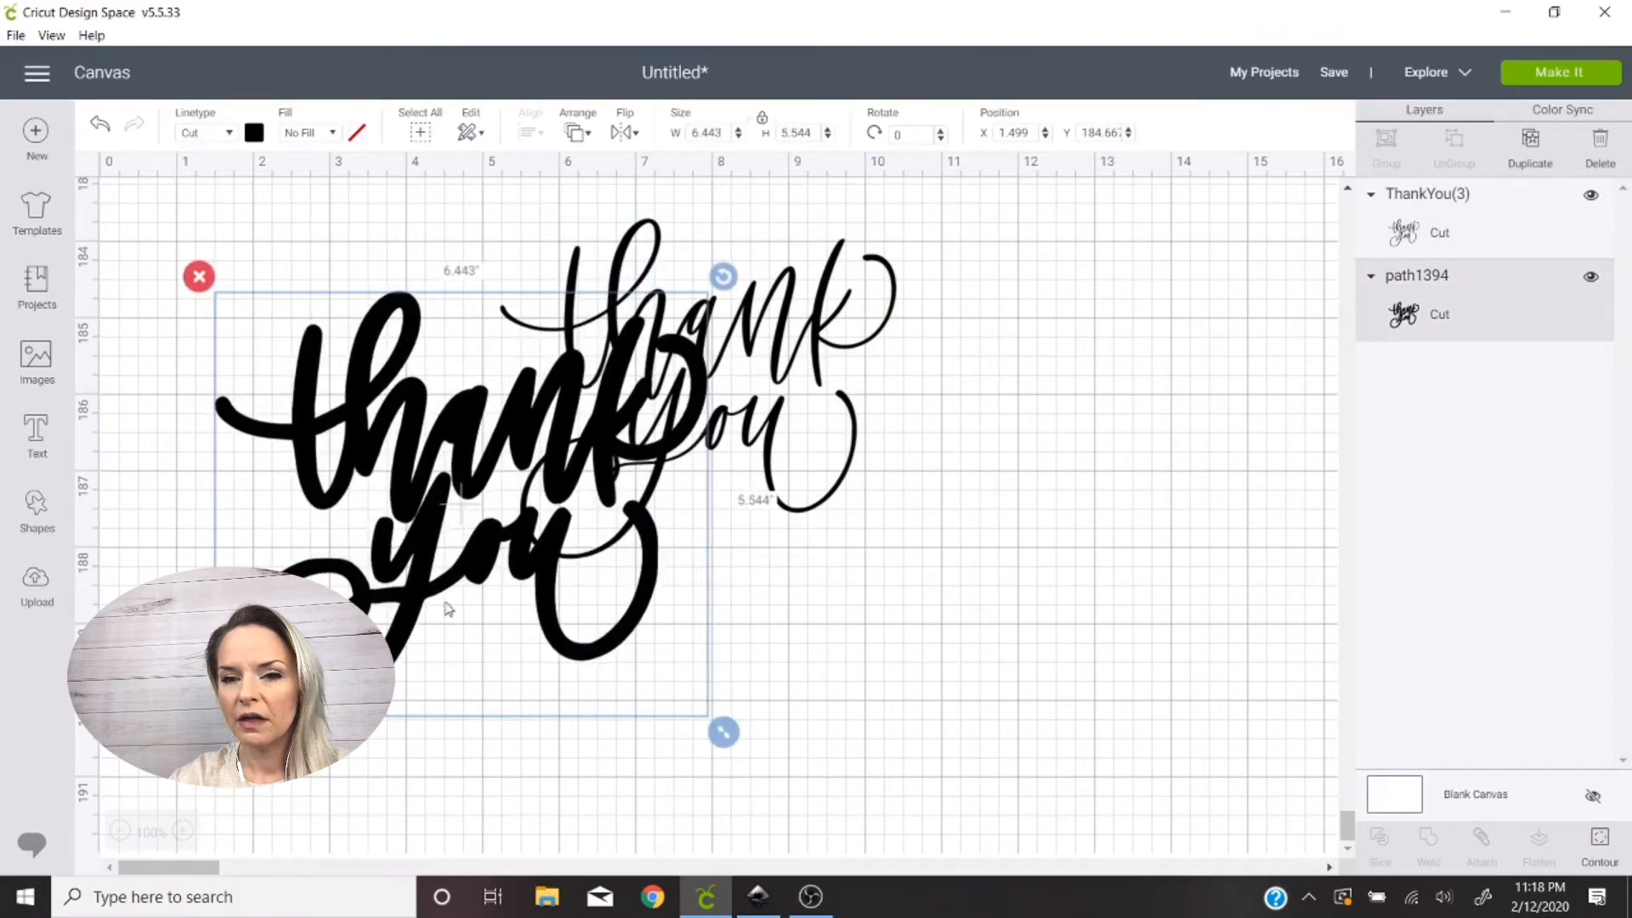
left_click(253, 132)
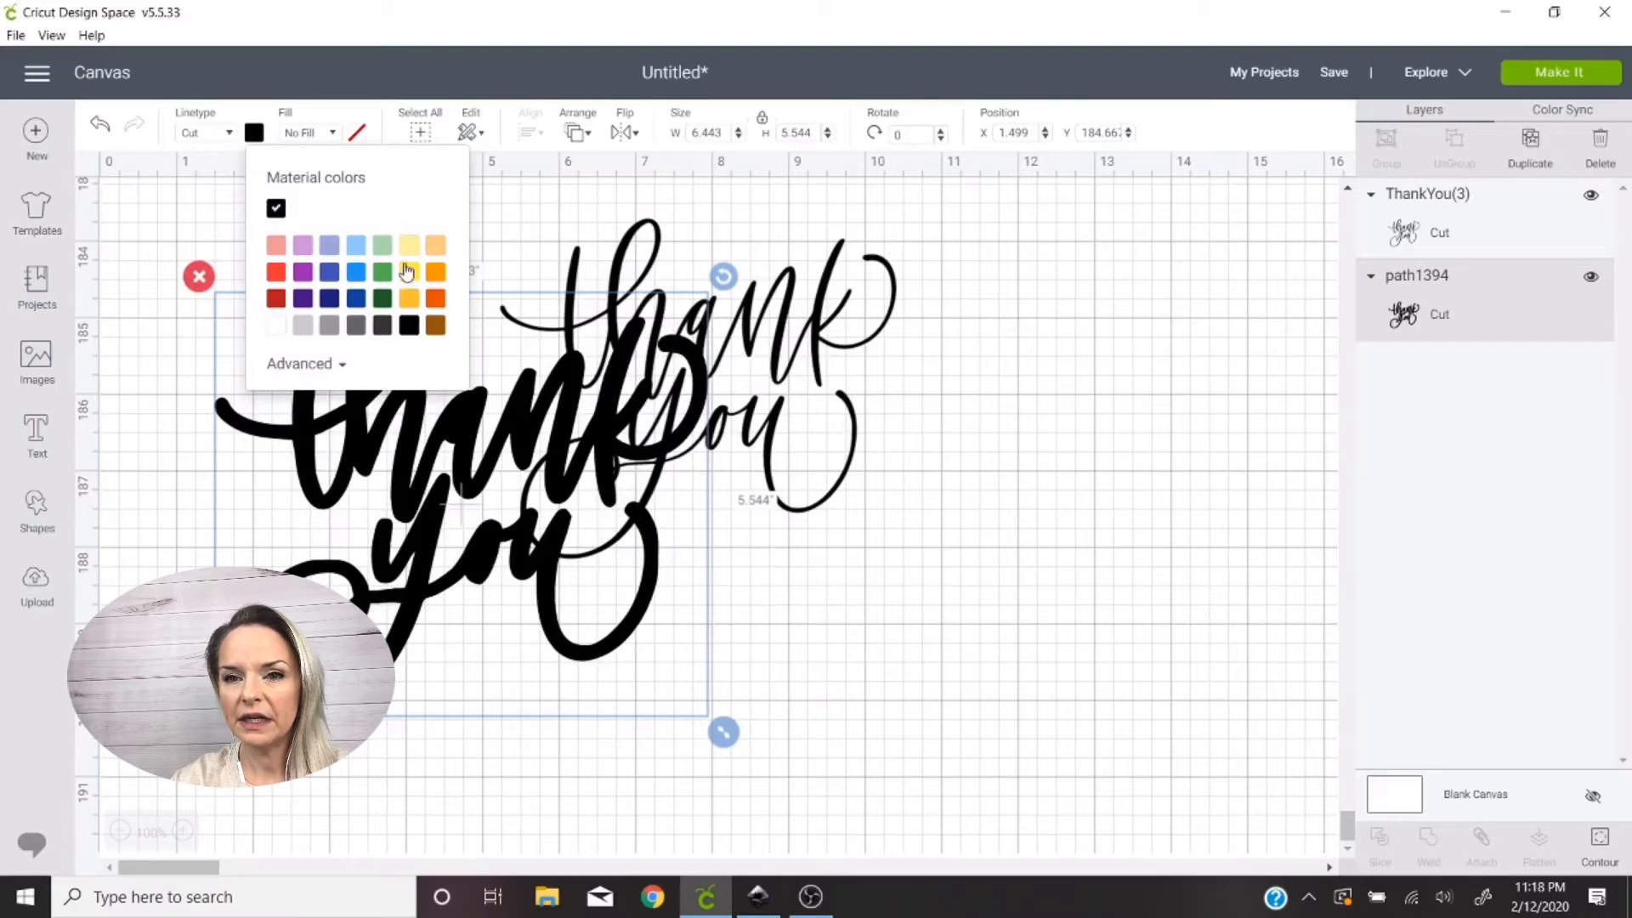
Colour the bold thank you yellow and resize the thin black script to overlay it
left_click(408, 271)
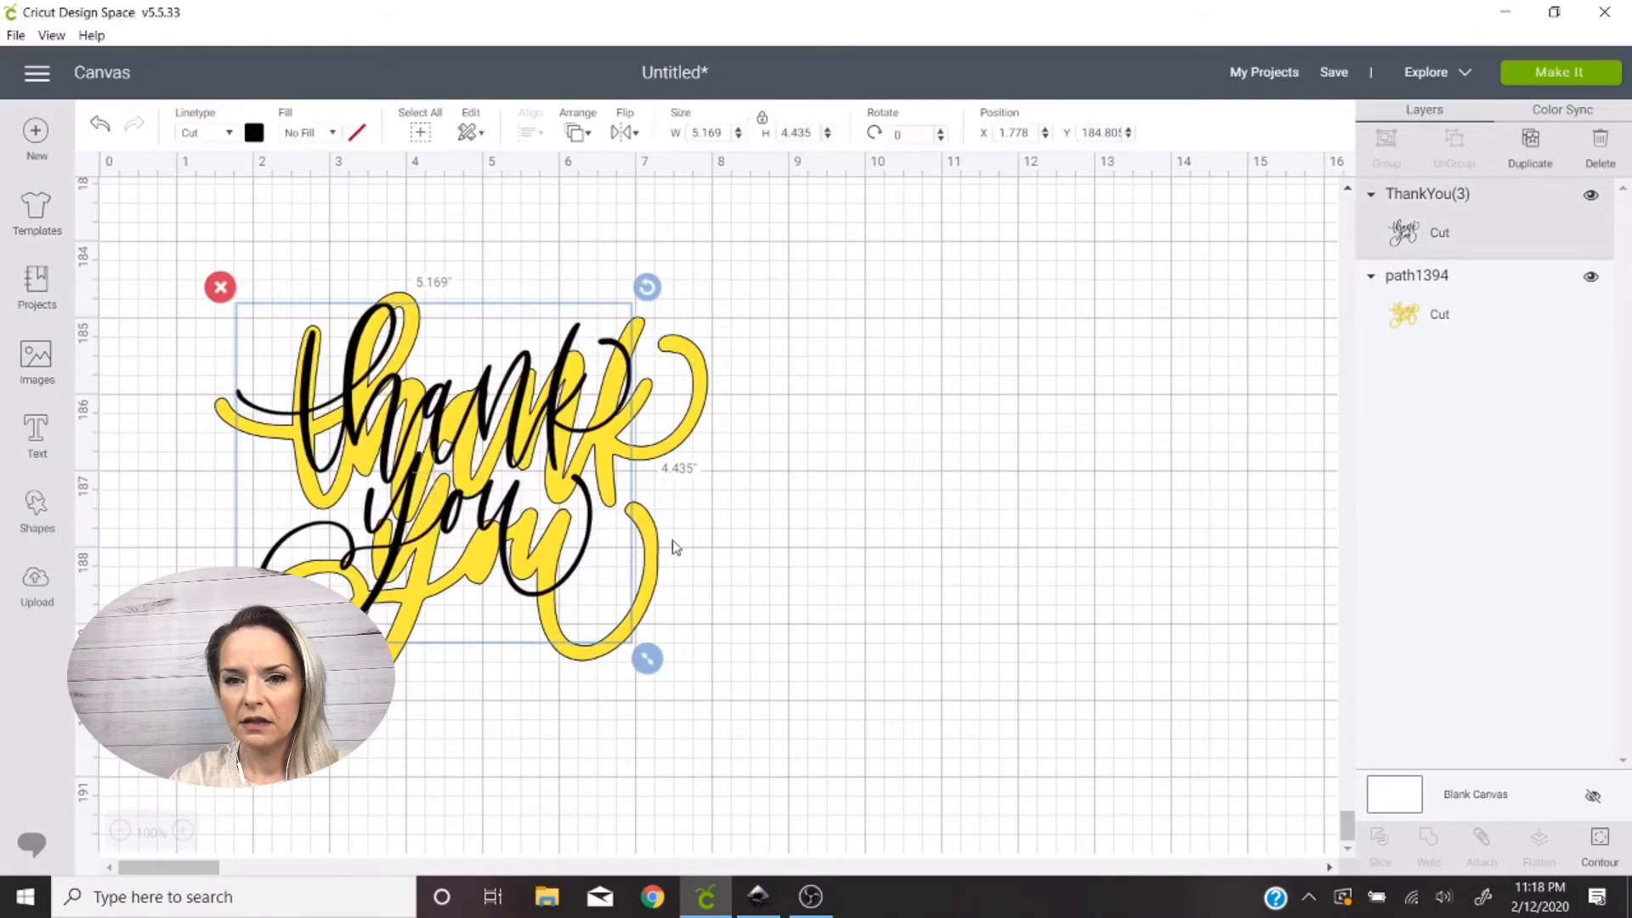
left_click_drag(646, 658, 709, 712)
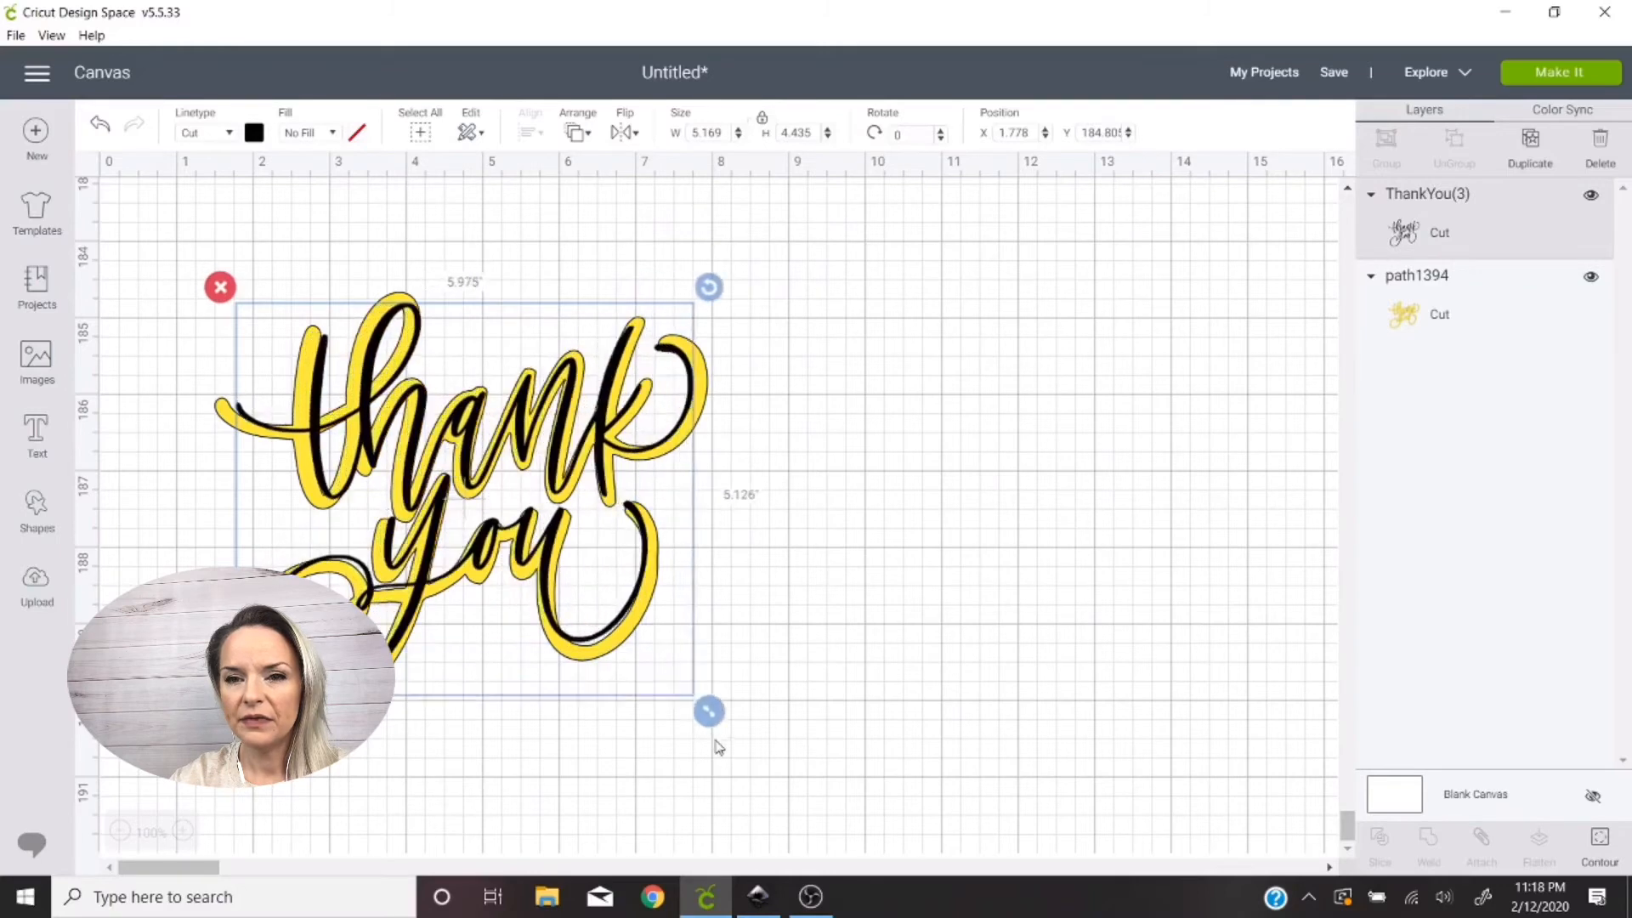
left_click_drag(709, 712, 721, 721)
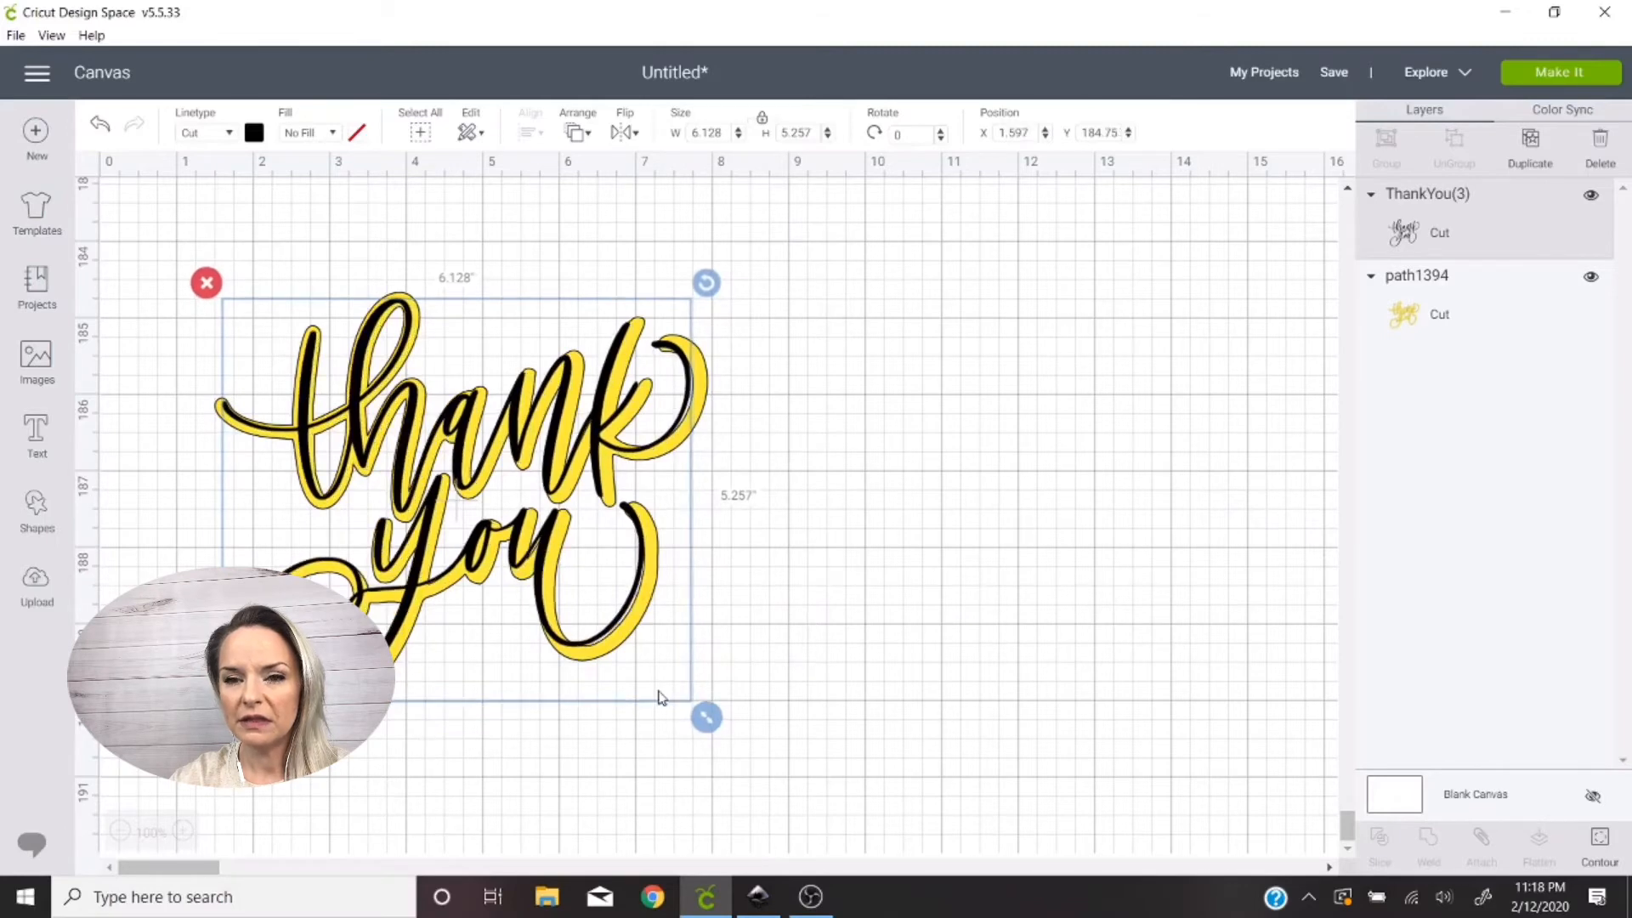
left_click_drag(706, 716, 716, 724)
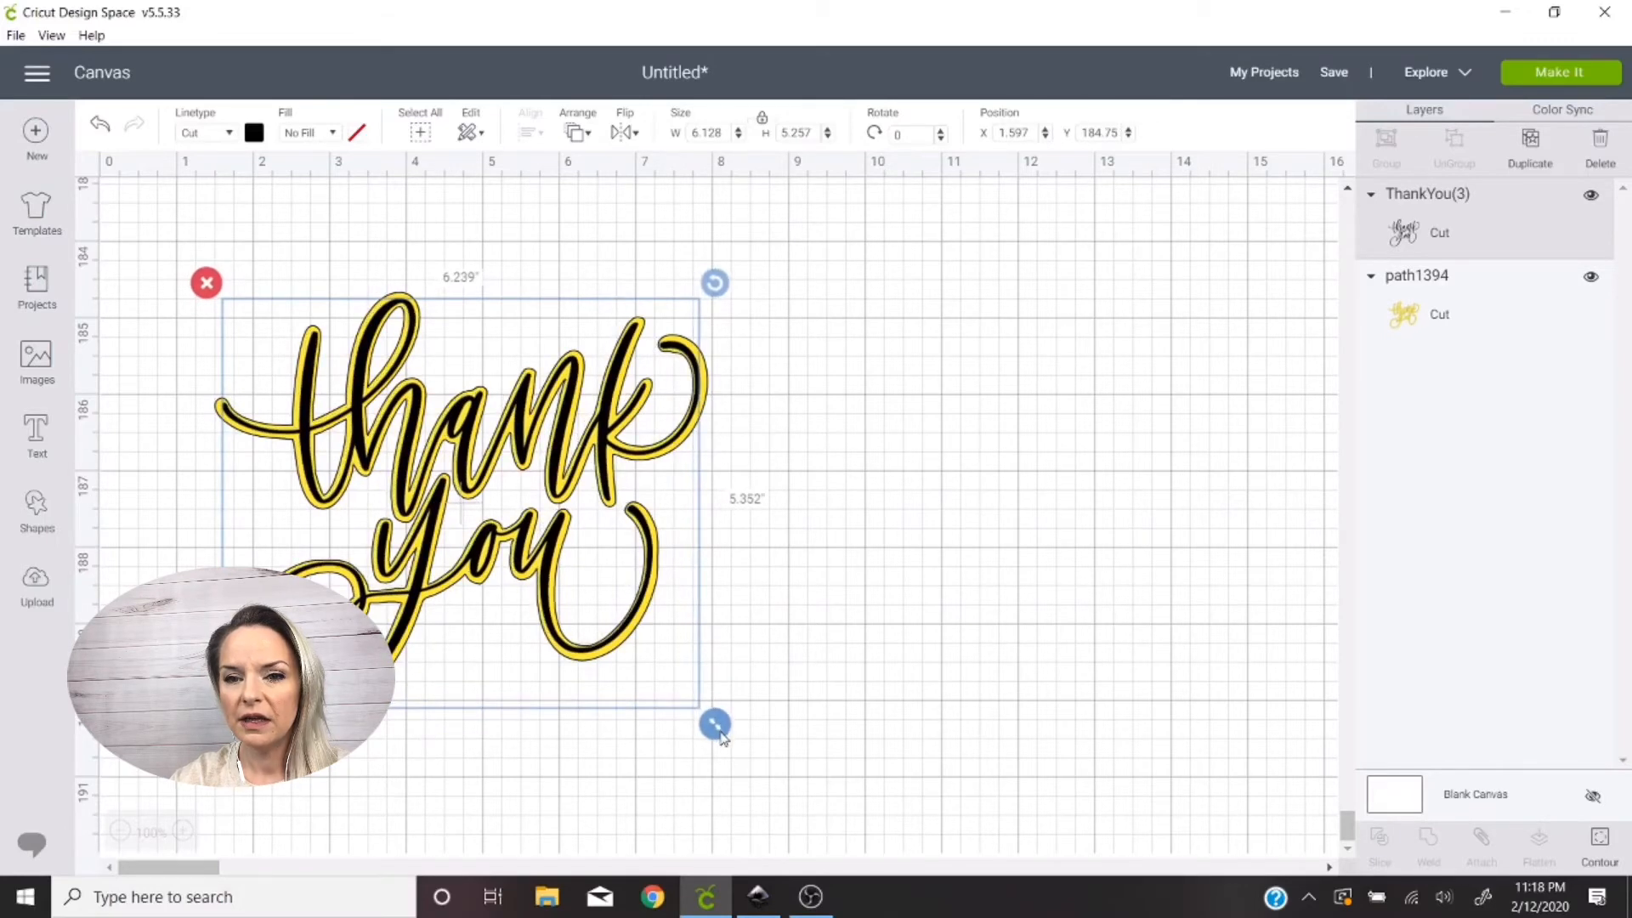
left_click_drag(716, 724, 717, 724)
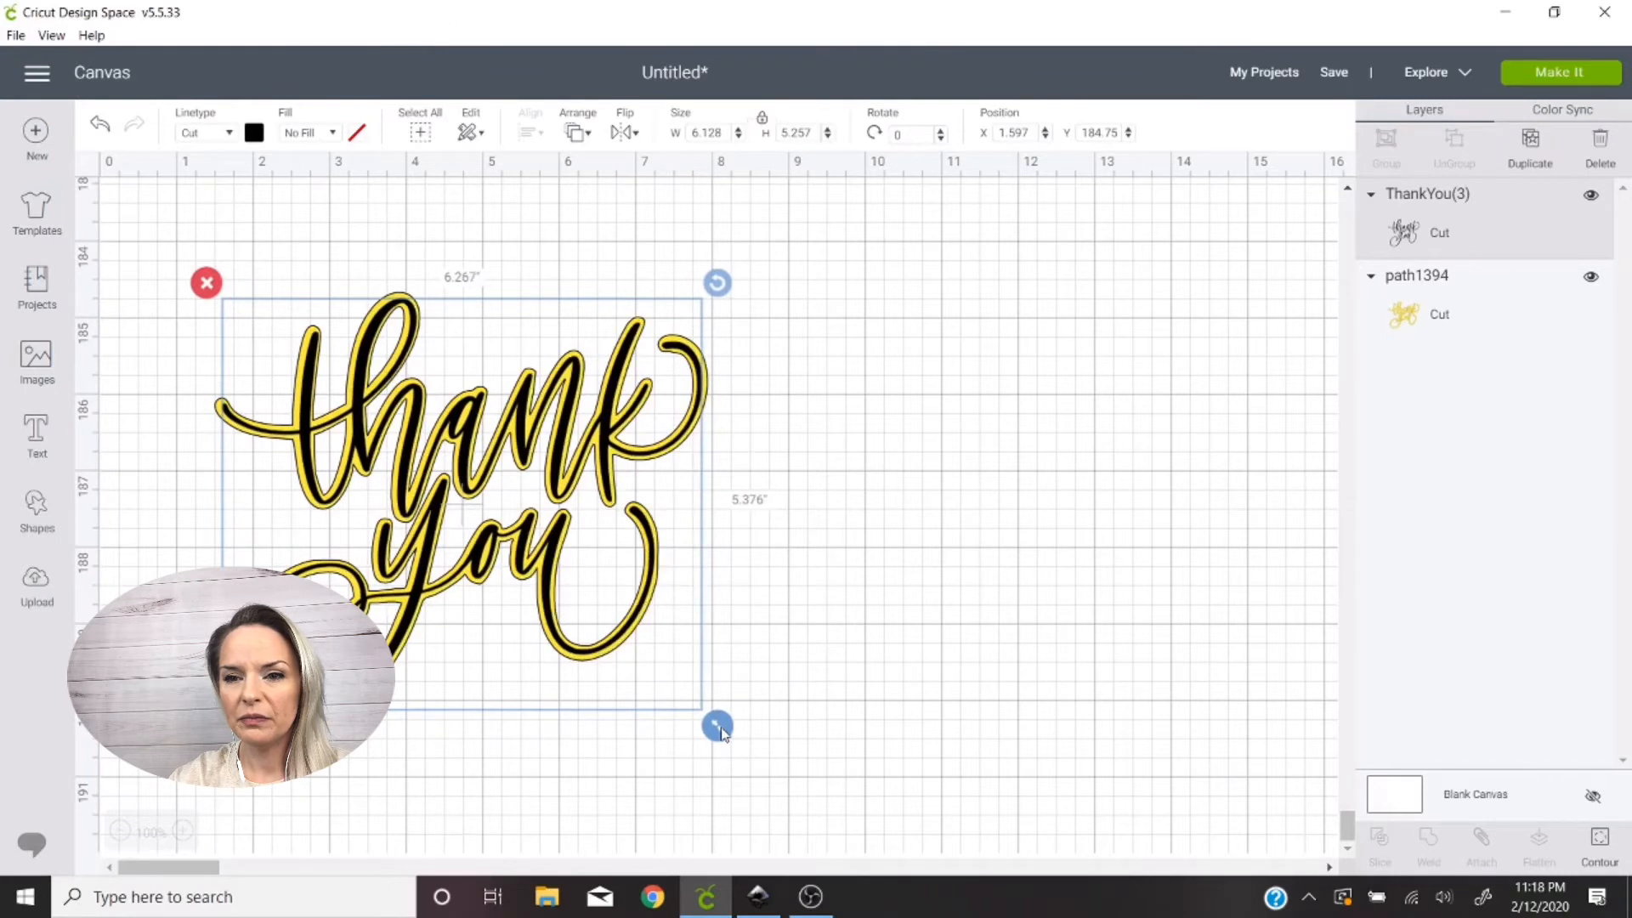
left_click_drag(717, 726, 717, 717)
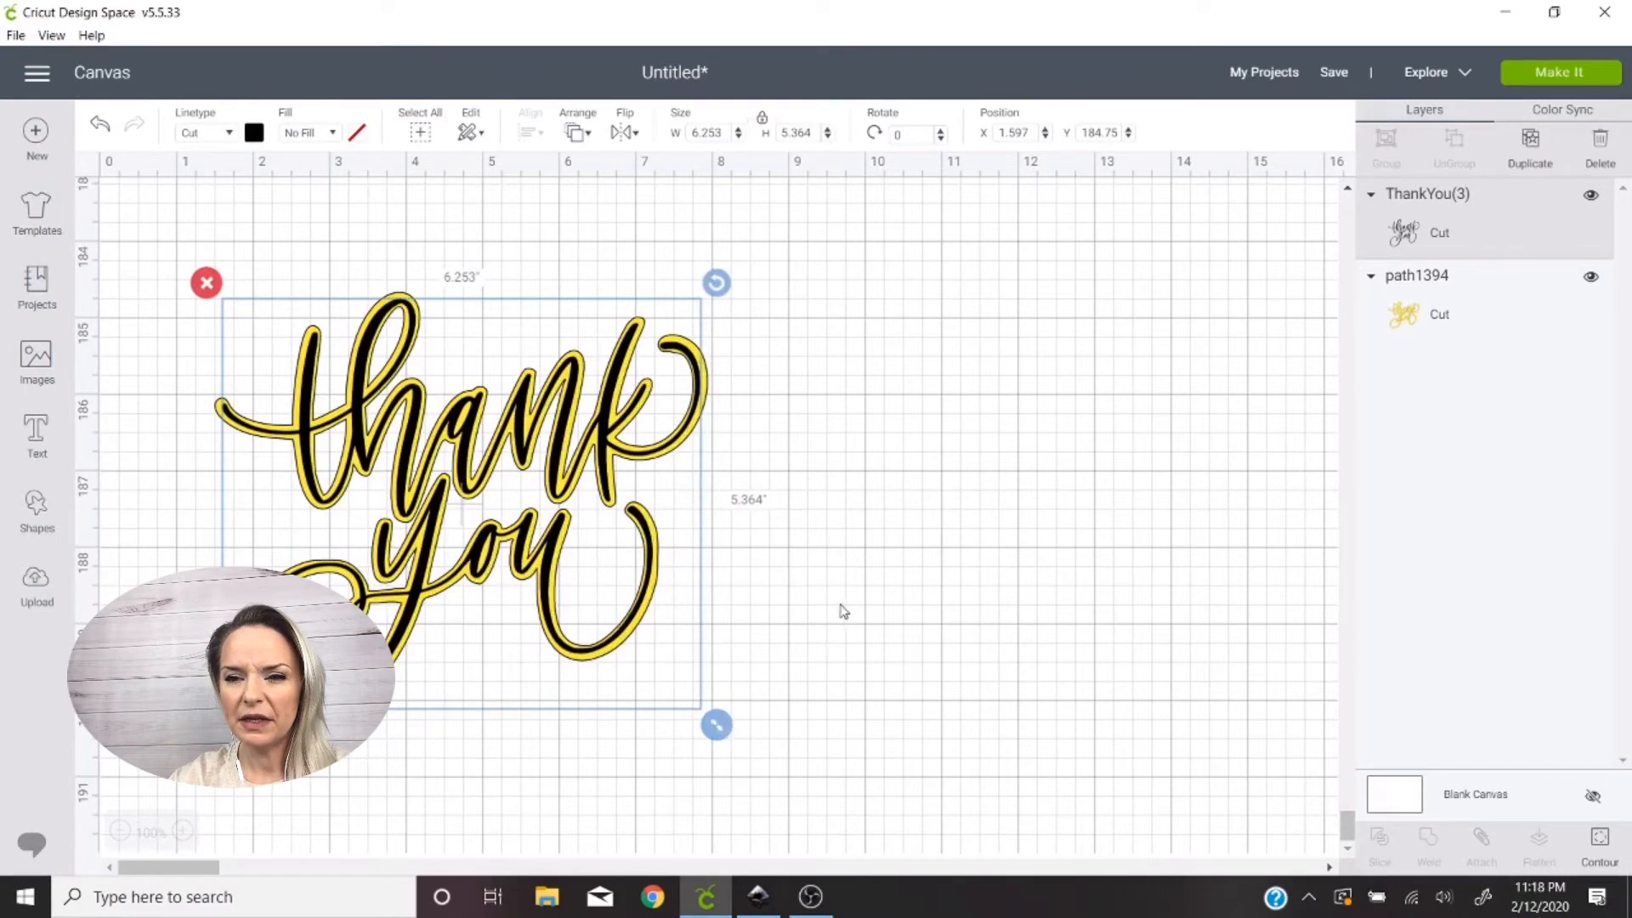
left_click_drag(716, 725, 721, 729)
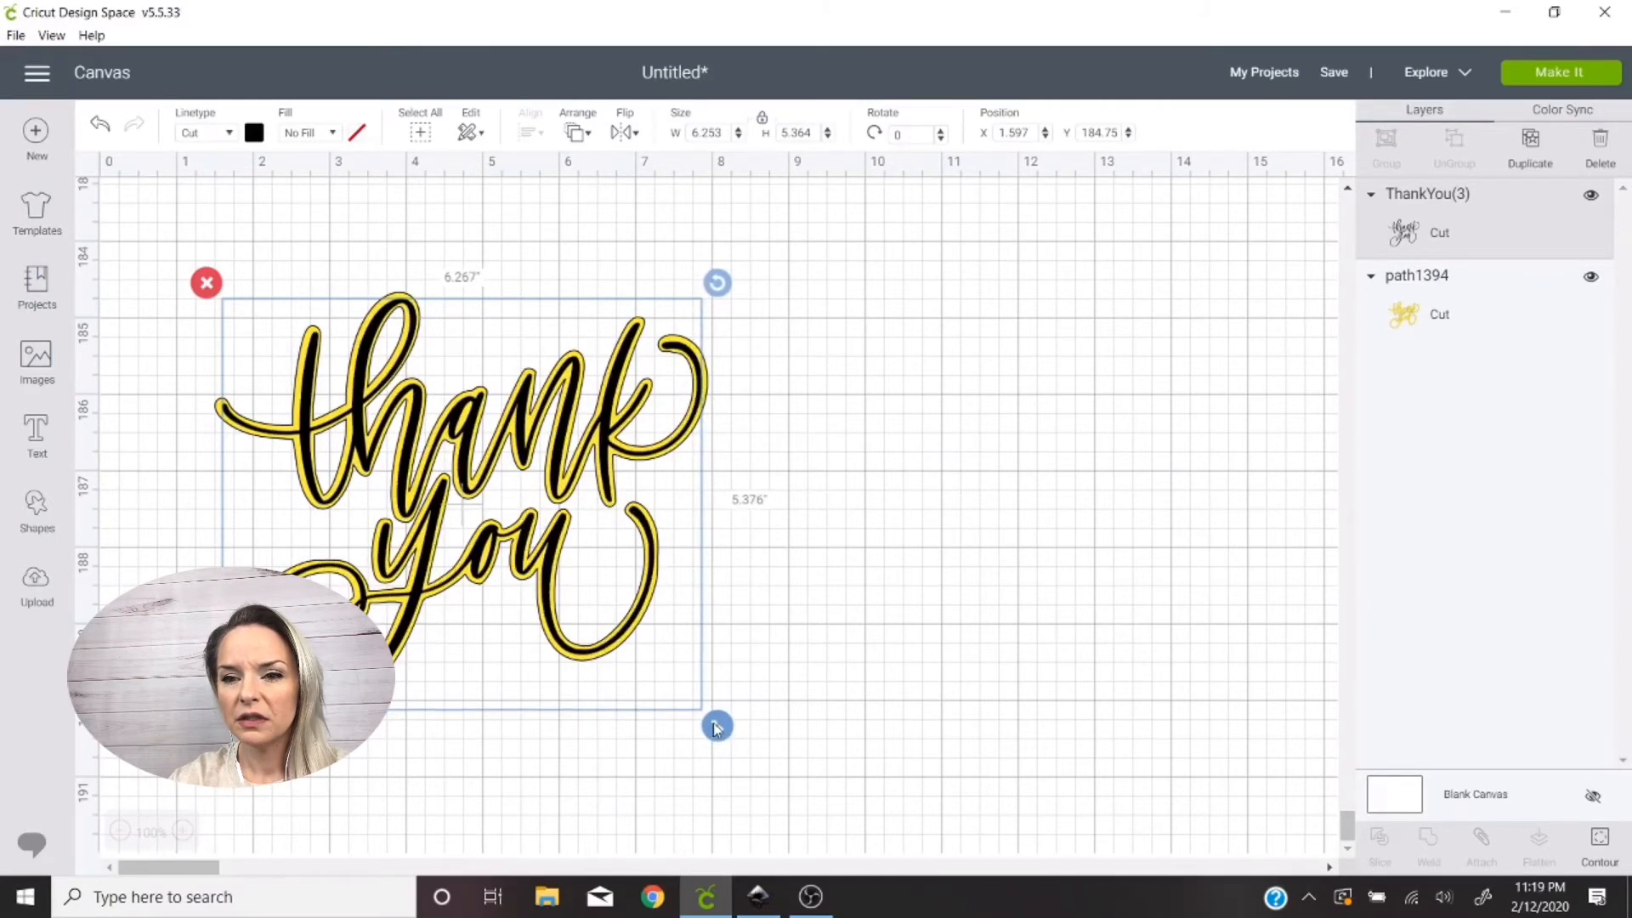
left_click_drag(717, 726, 720, 727)
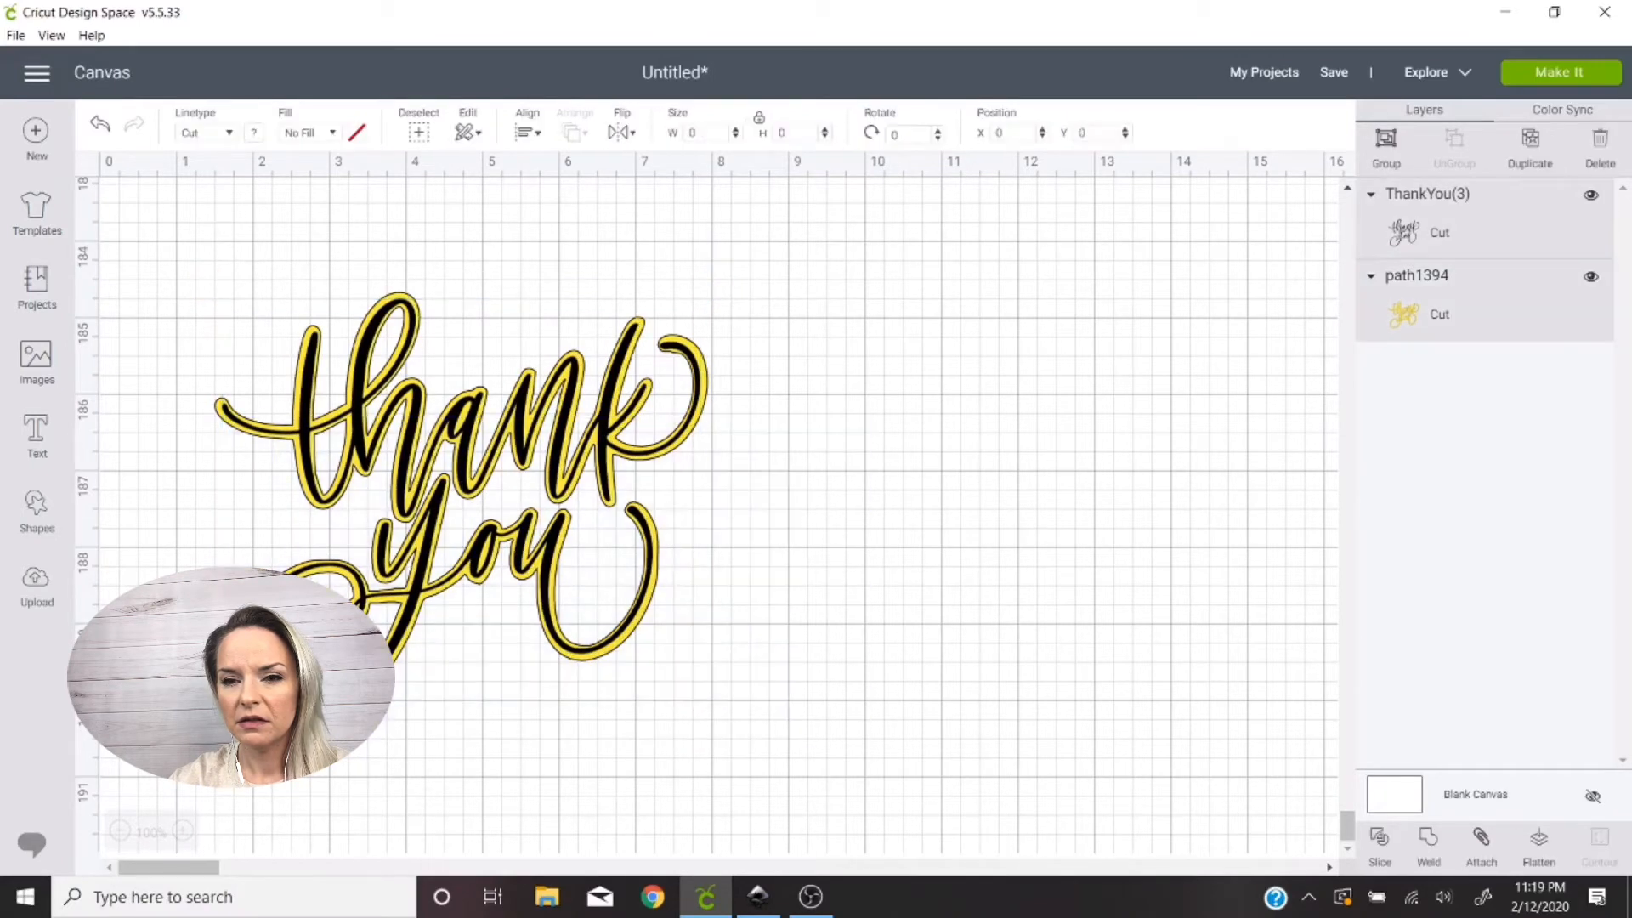
Centre the thin script on the yellow outline with Align > Center and nudge its size
left_click(527, 133)
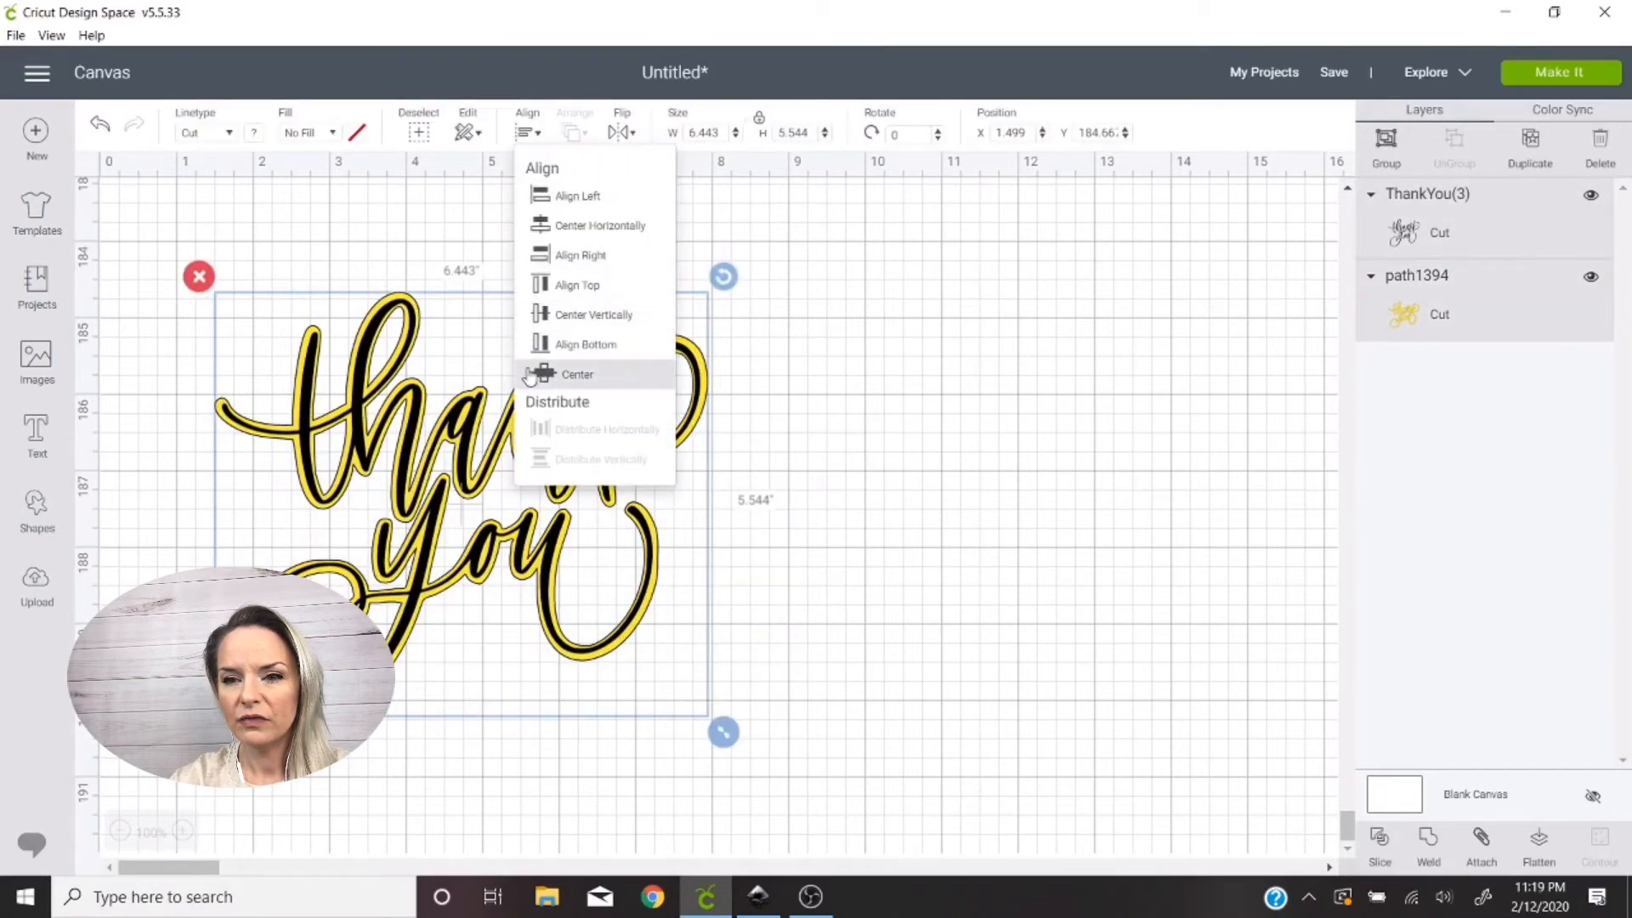
left_click(578, 374)
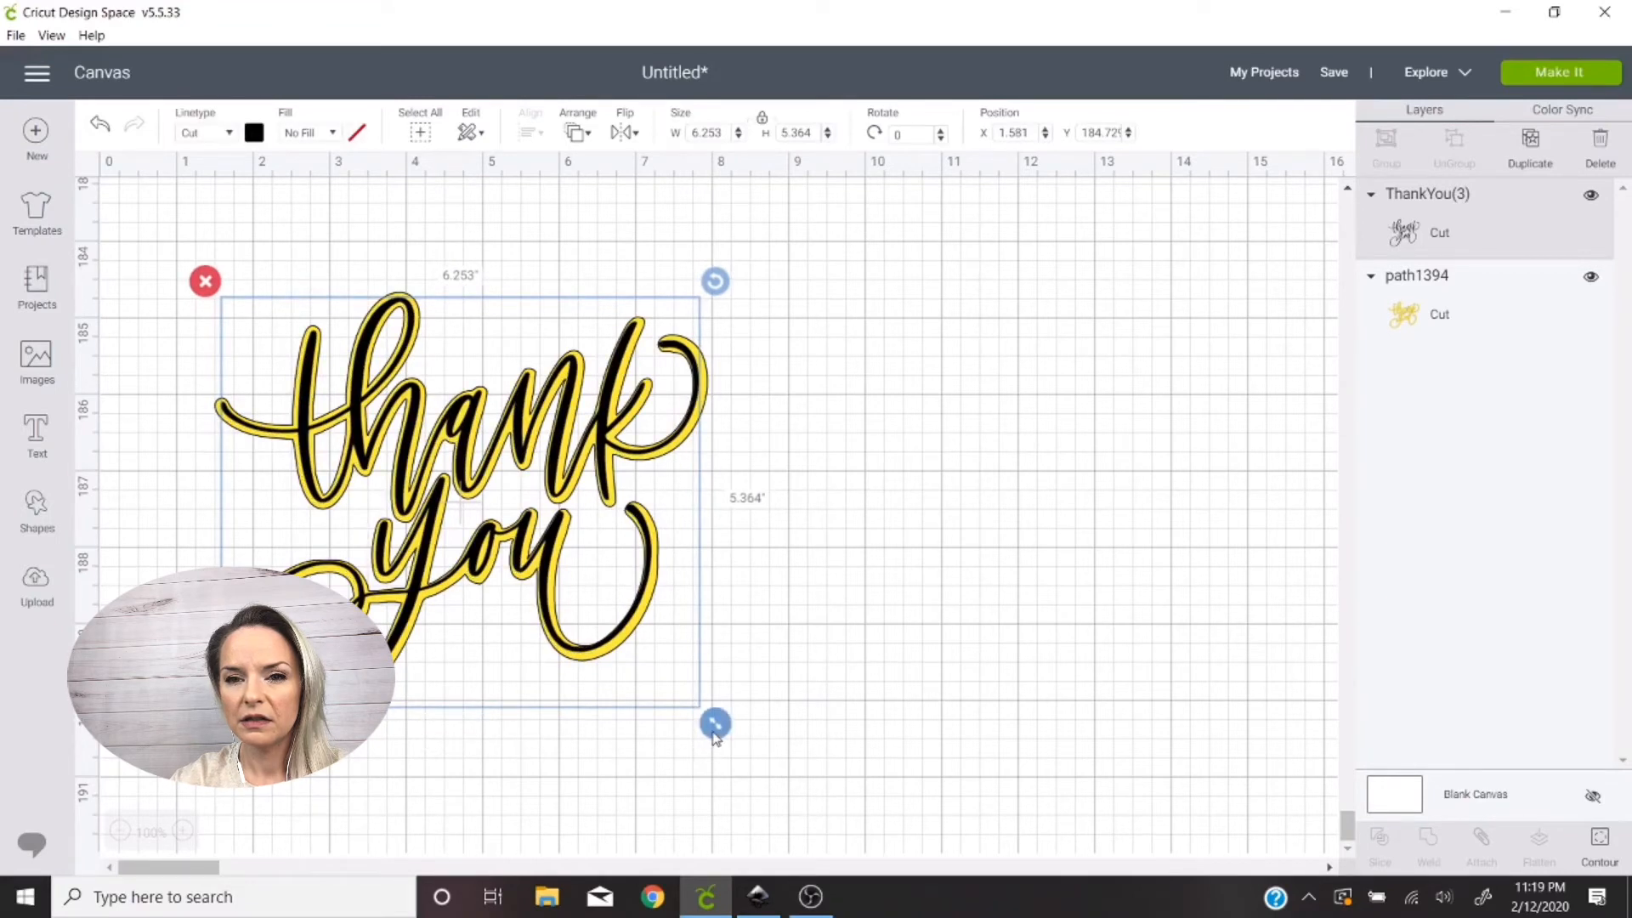
left_click_drag(716, 724, 718, 726)
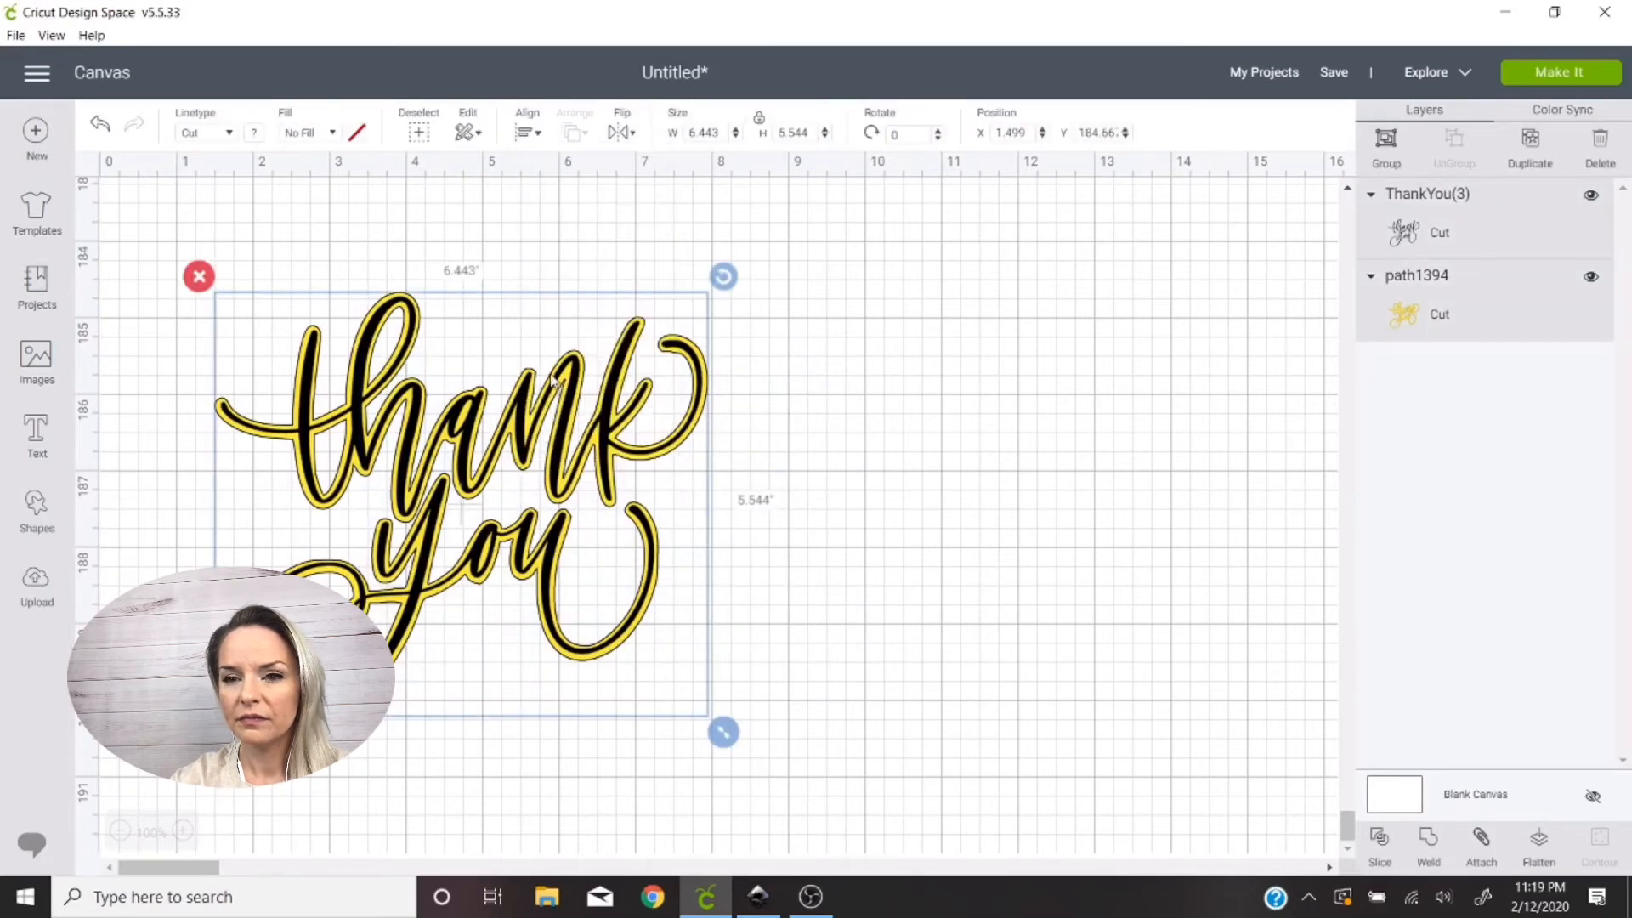
Select both layers and shrink the combined design to about 3.5 inches wide
left_click(749, 540)
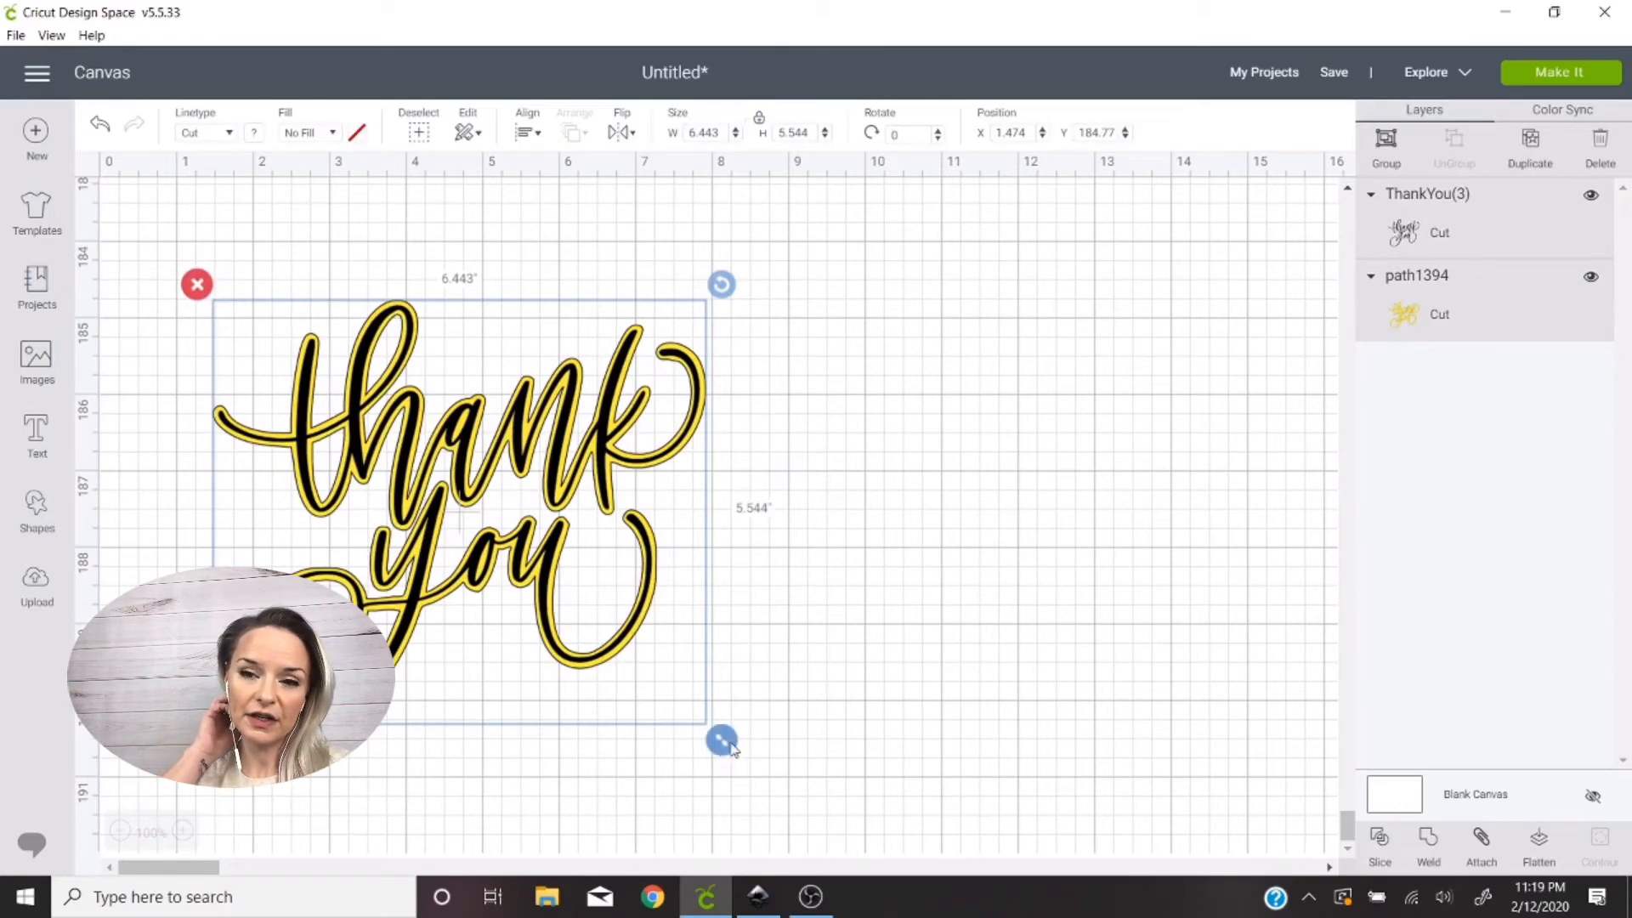
left_click_drag(723, 740, 497, 546)
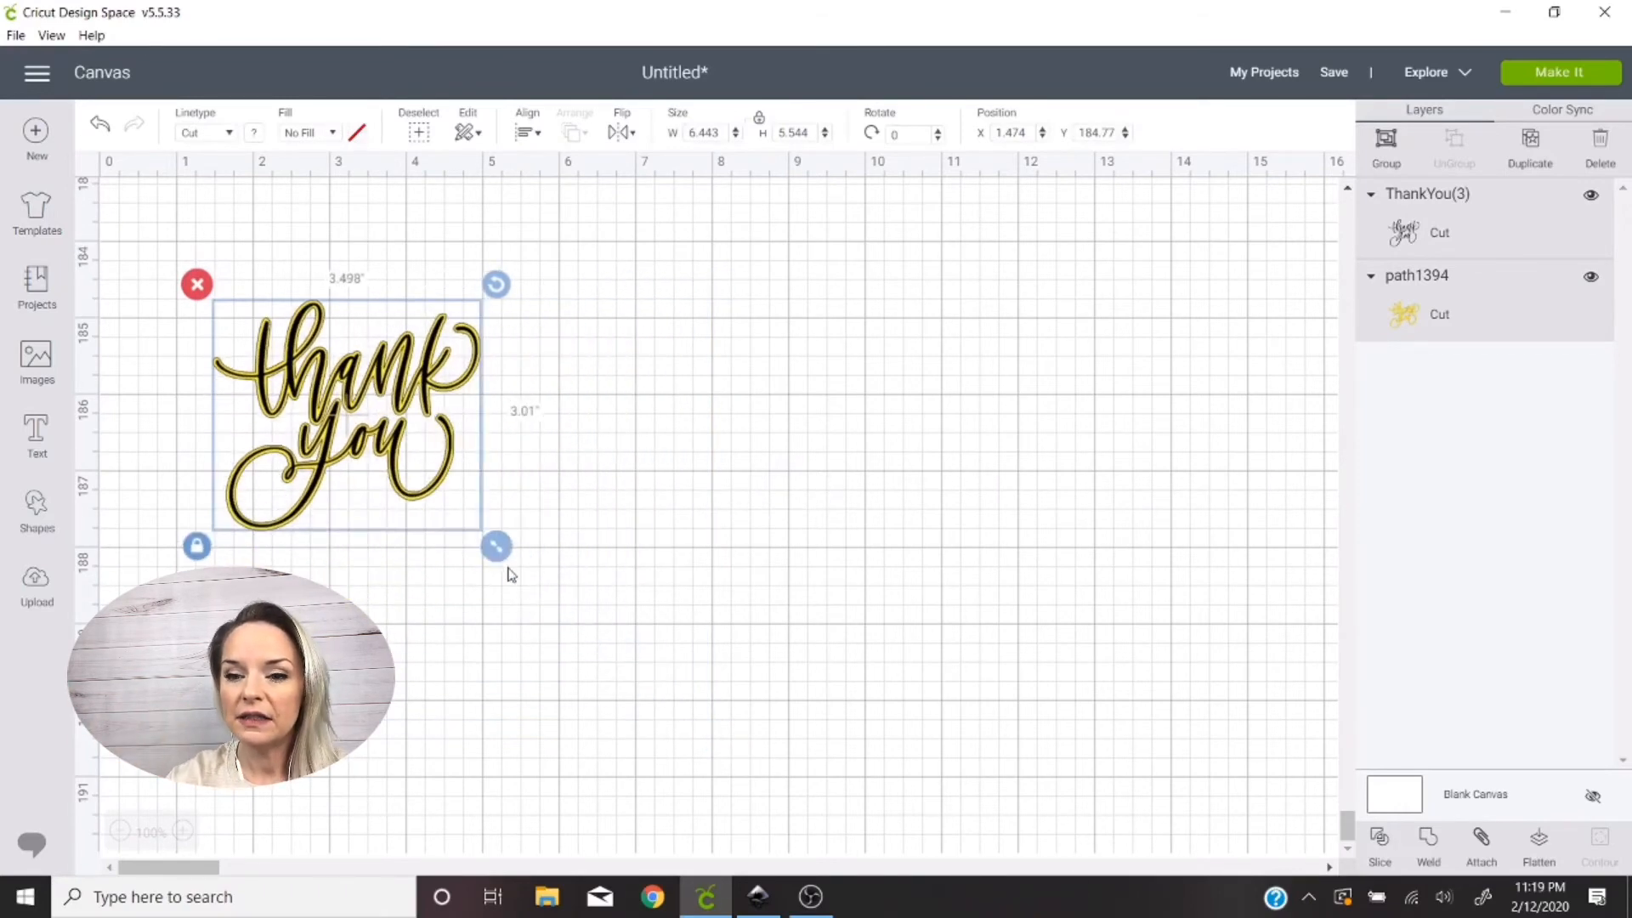
left_click_drag(494, 546, 498, 549)
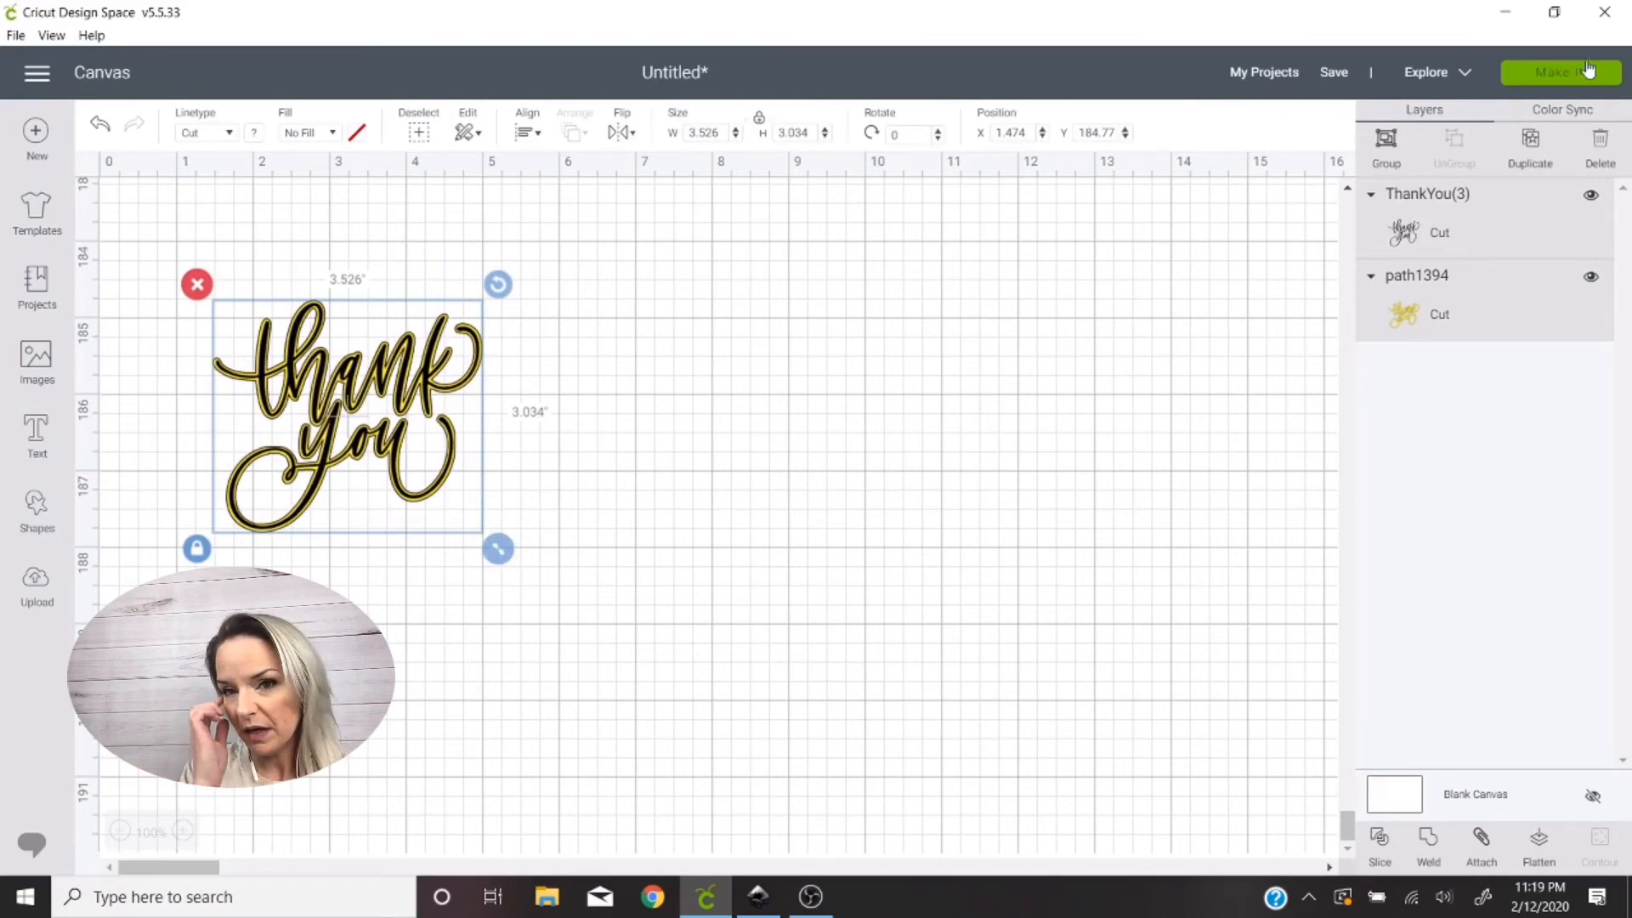
left_click(1561, 71)
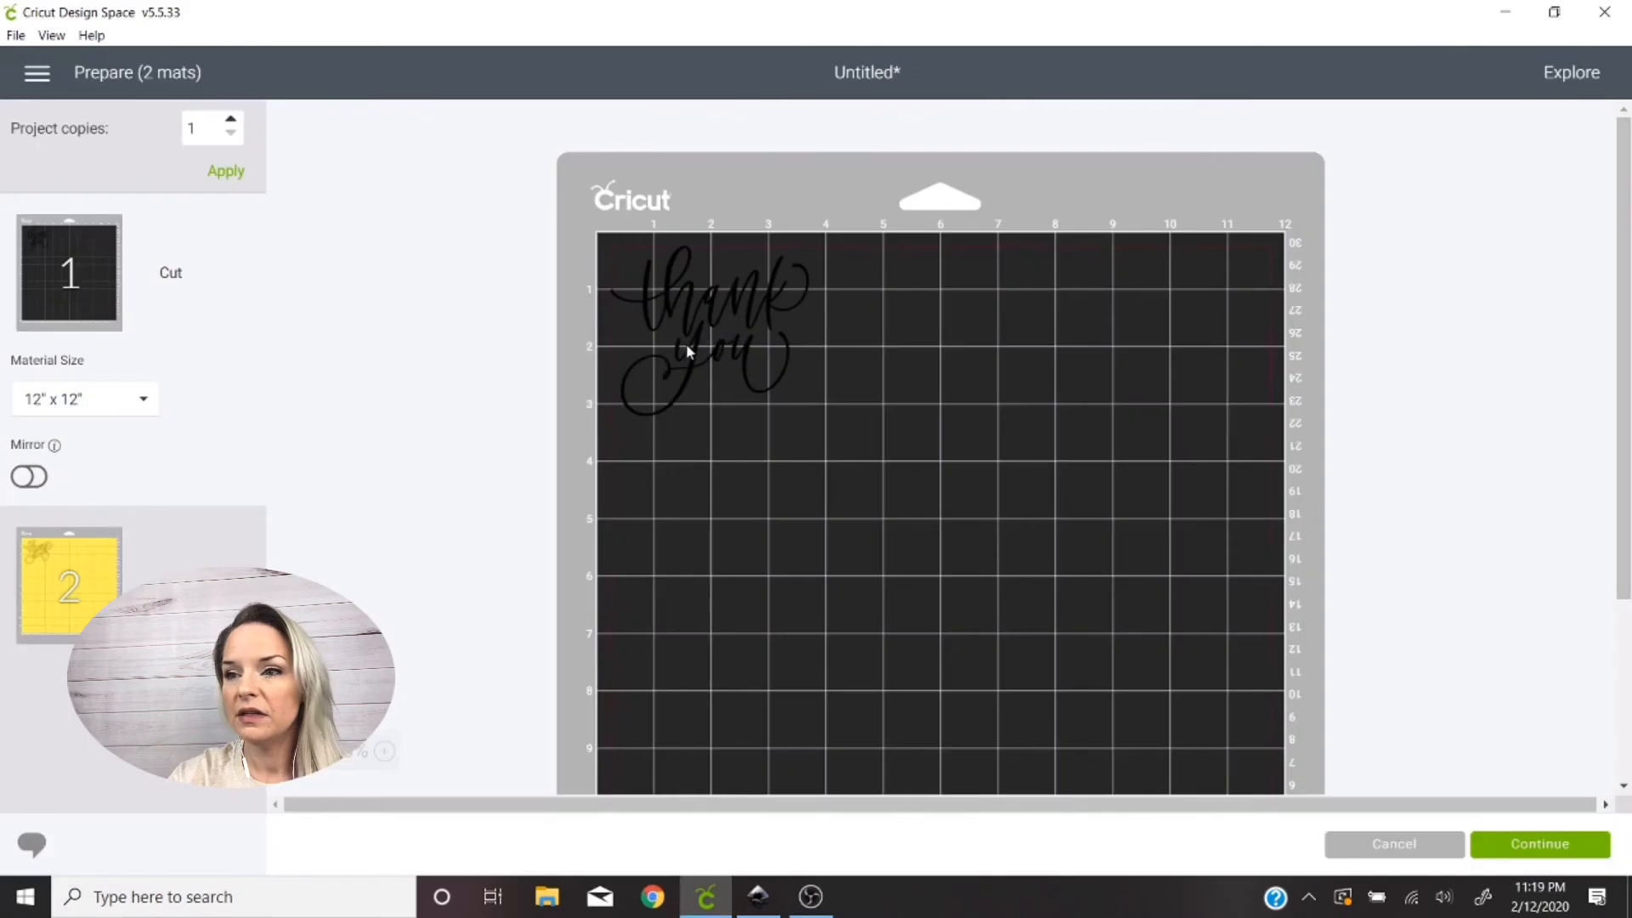
left_click(687, 357)
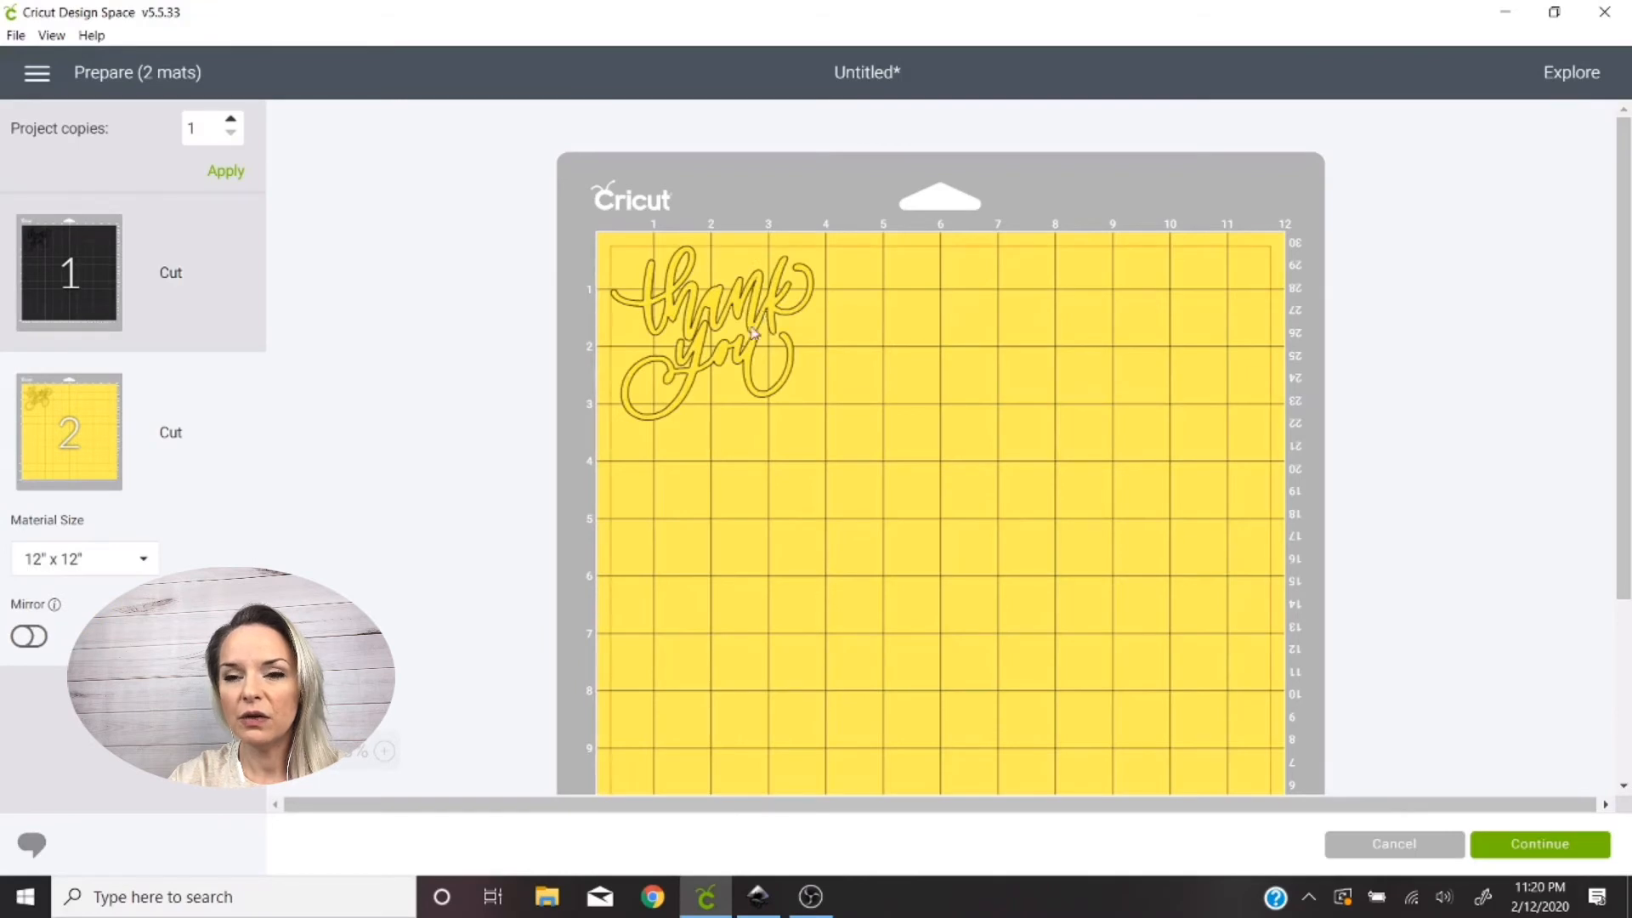
left_click(755, 335)
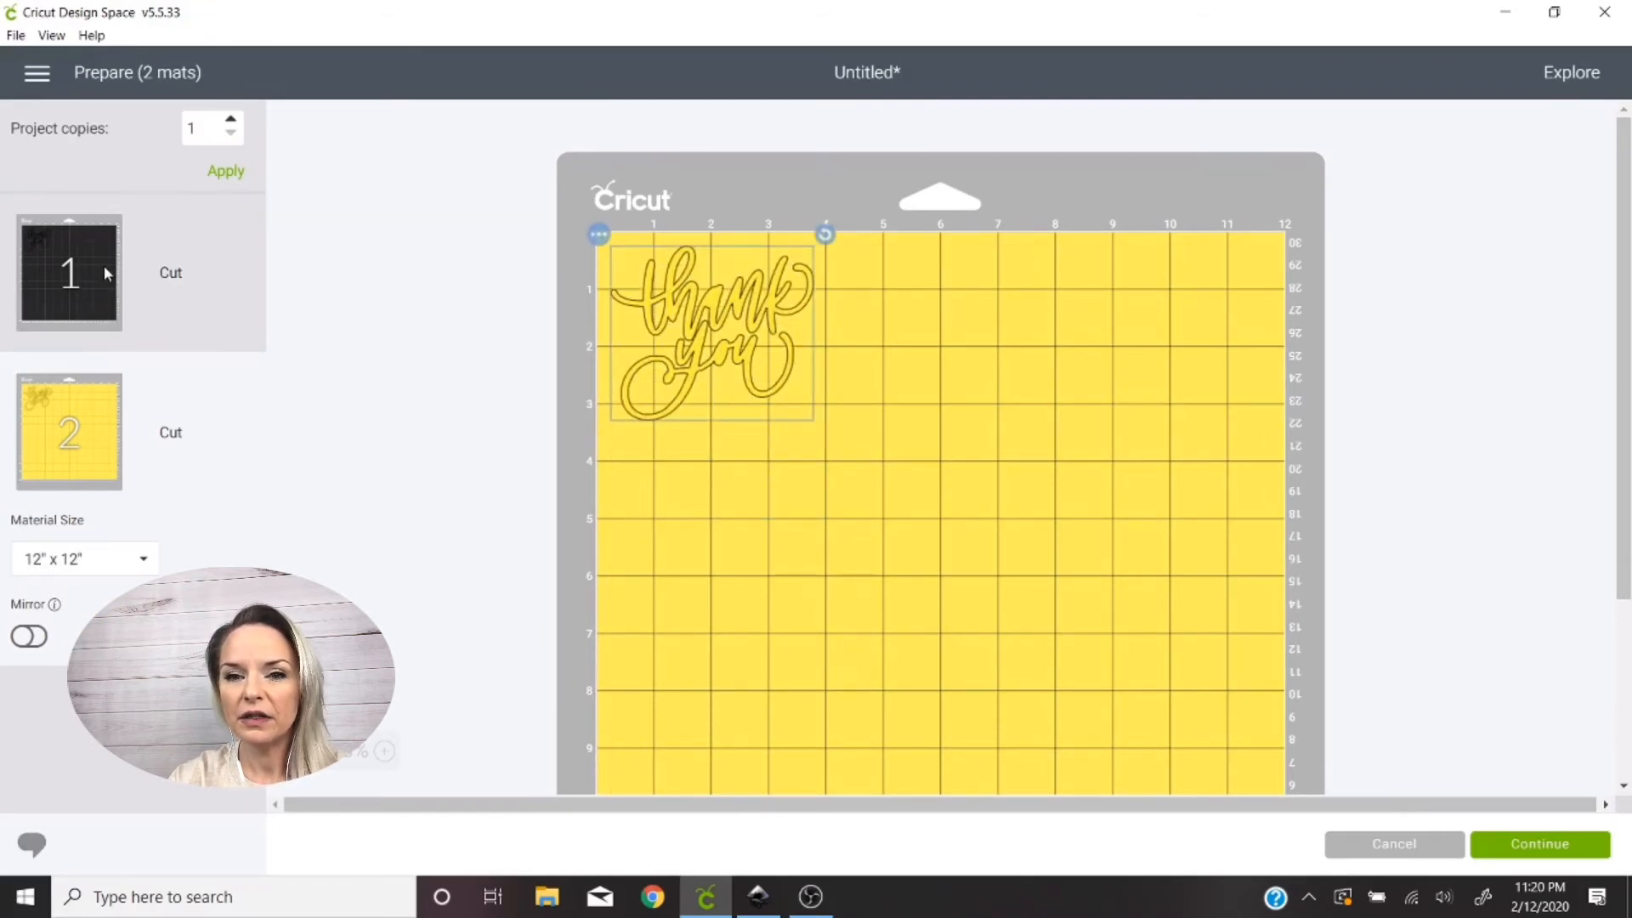
left_click(68, 272)
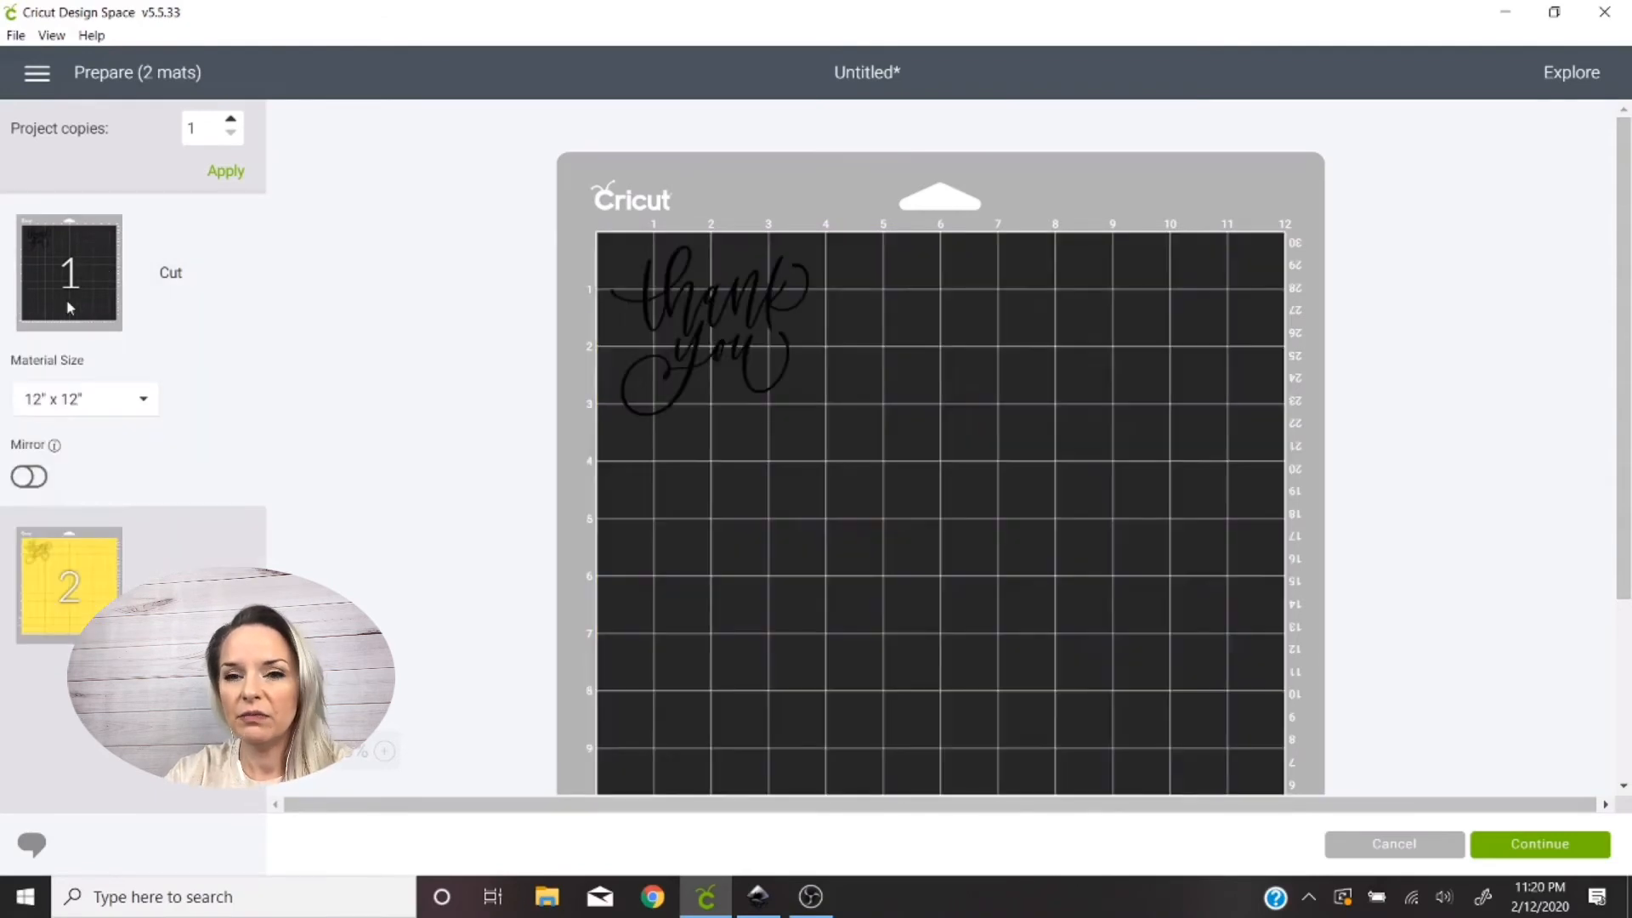
mouse_move(1418, 785)
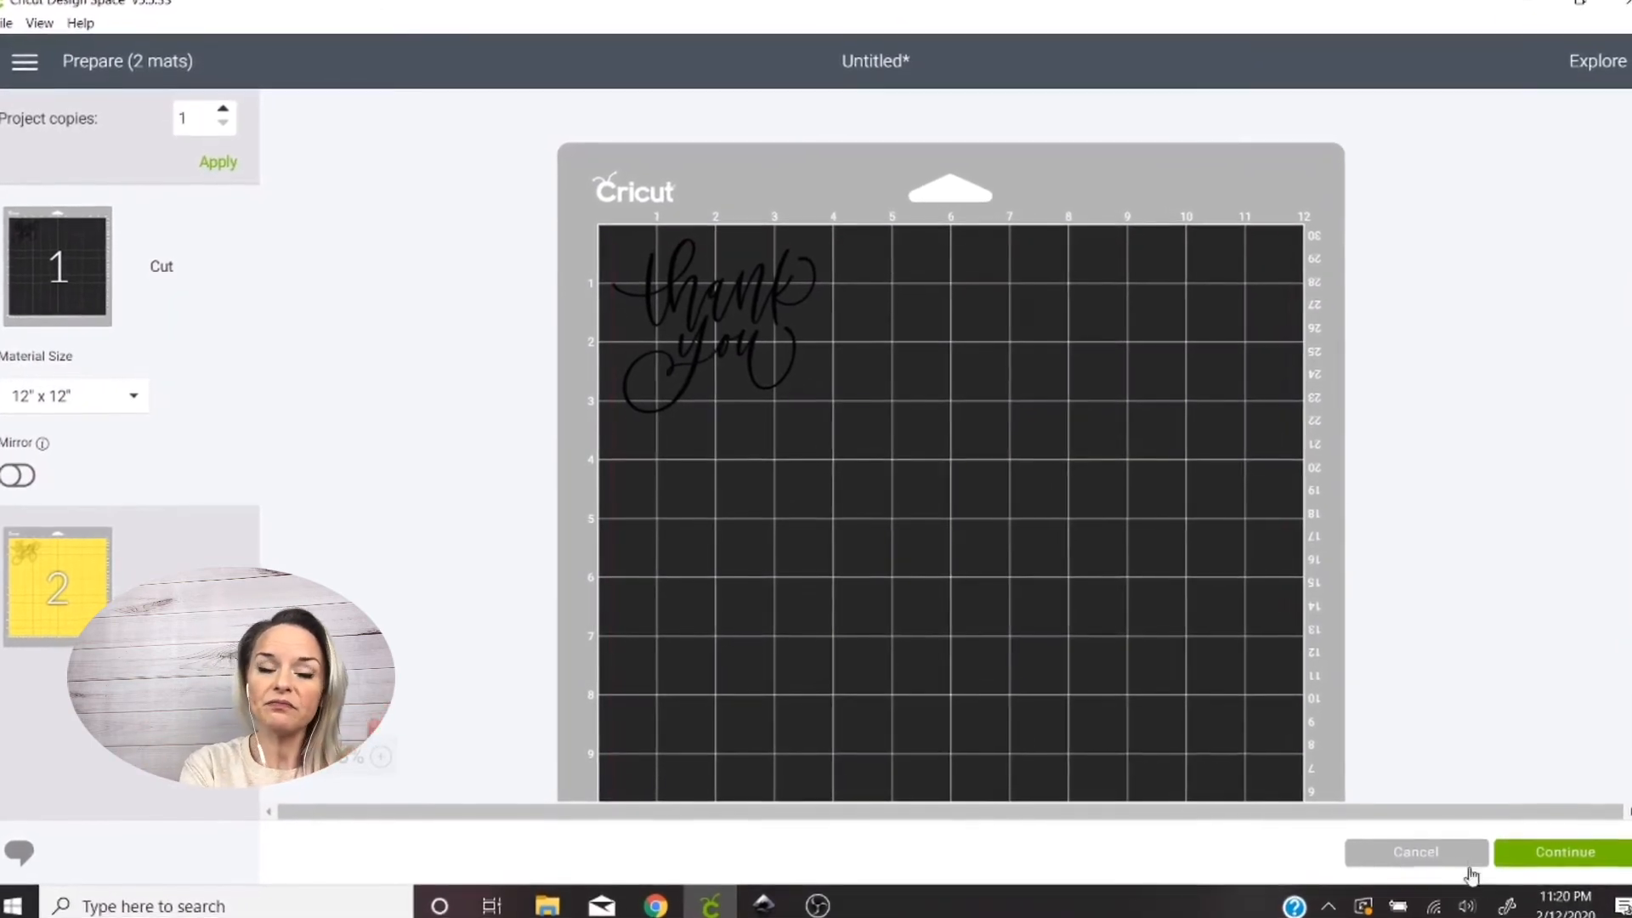
left_click(1415, 852)
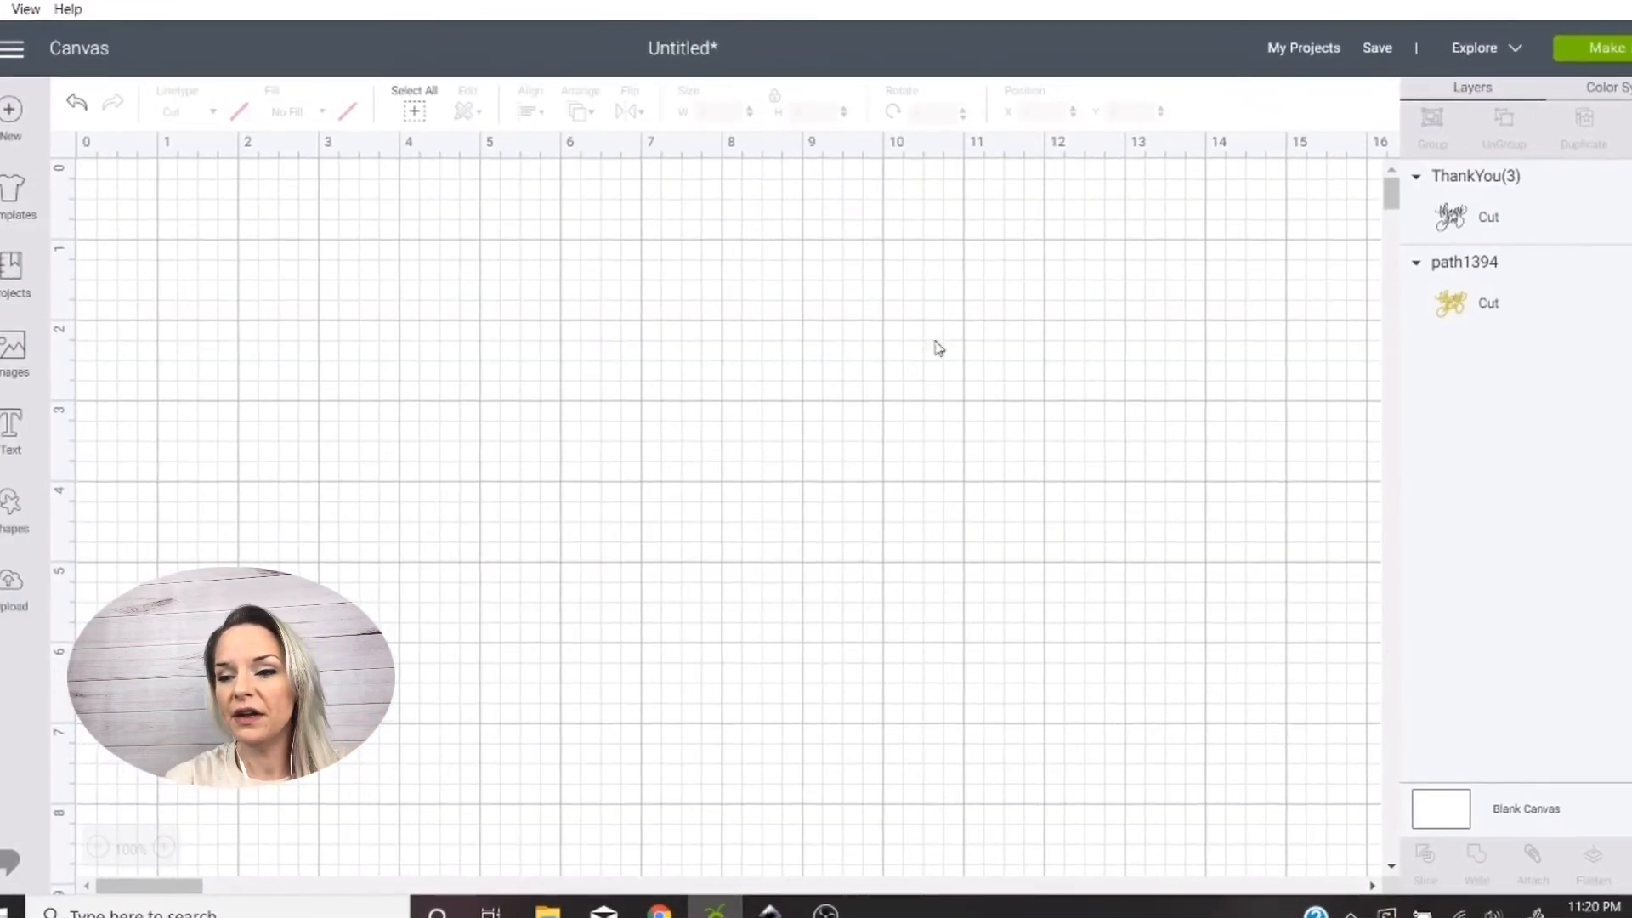